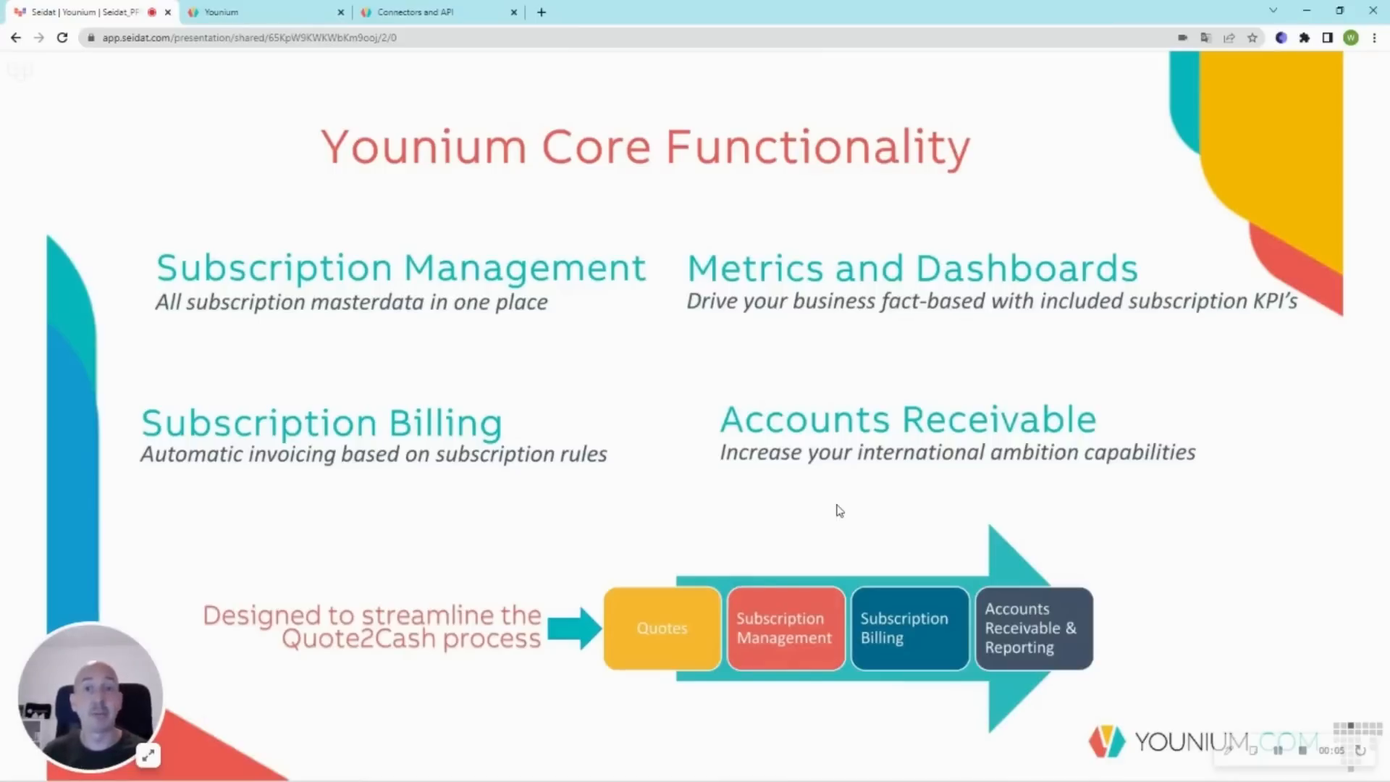
pyautogui.moveTo(776, 463)
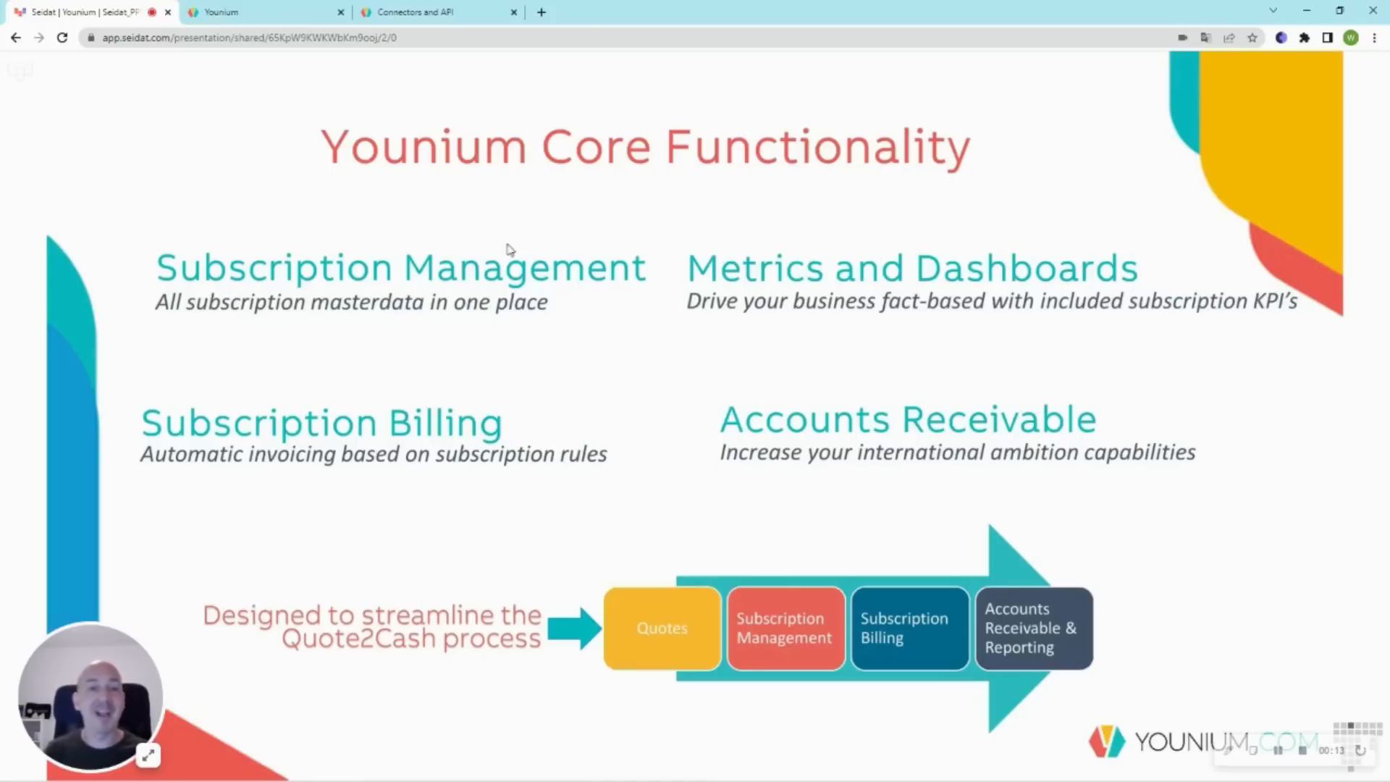
pyautogui.moveTo(509, 318)
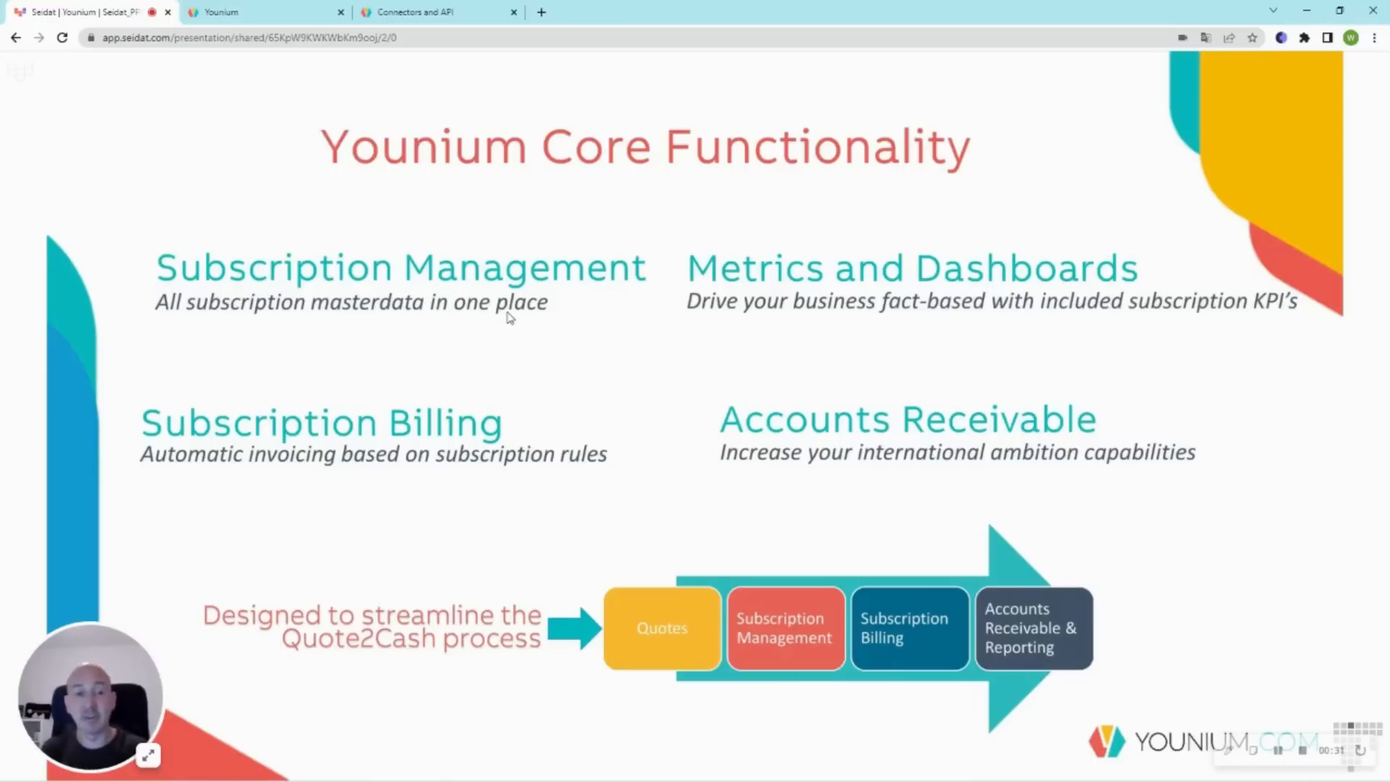
pyautogui.moveTo(506, 276)
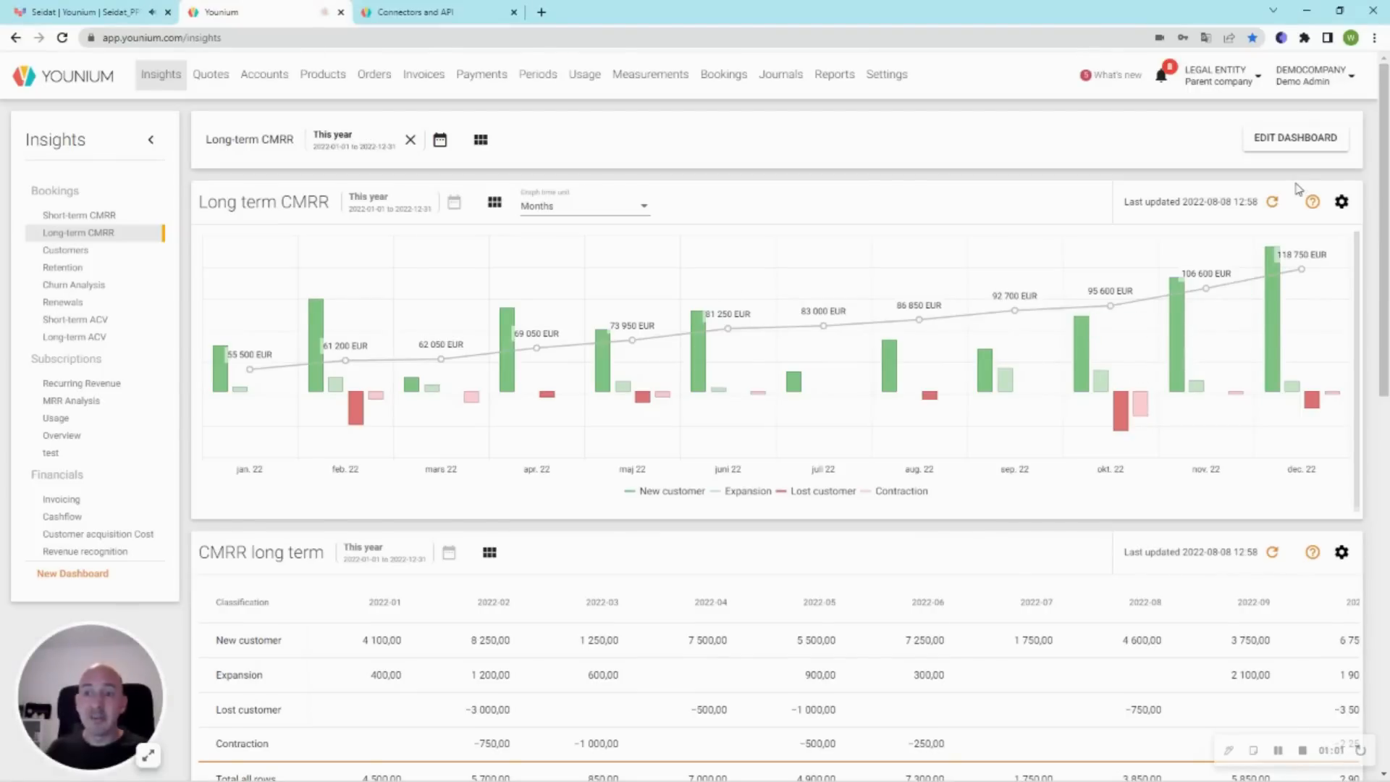
pyautogui.moveTo(1227, 99)
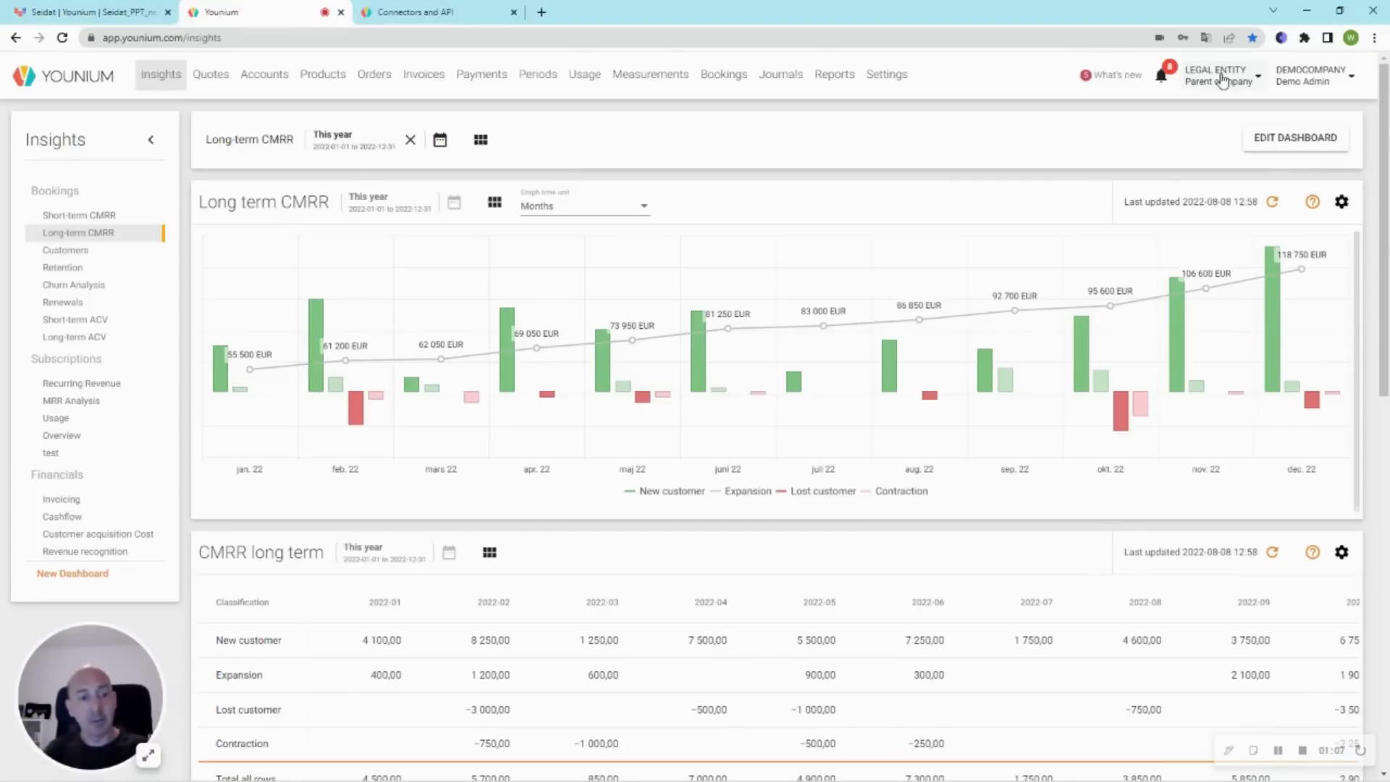
# - Show the legal entities list: Parent company, Child entity 1 and Child entity 2
pyautogui.click(1216, 74)
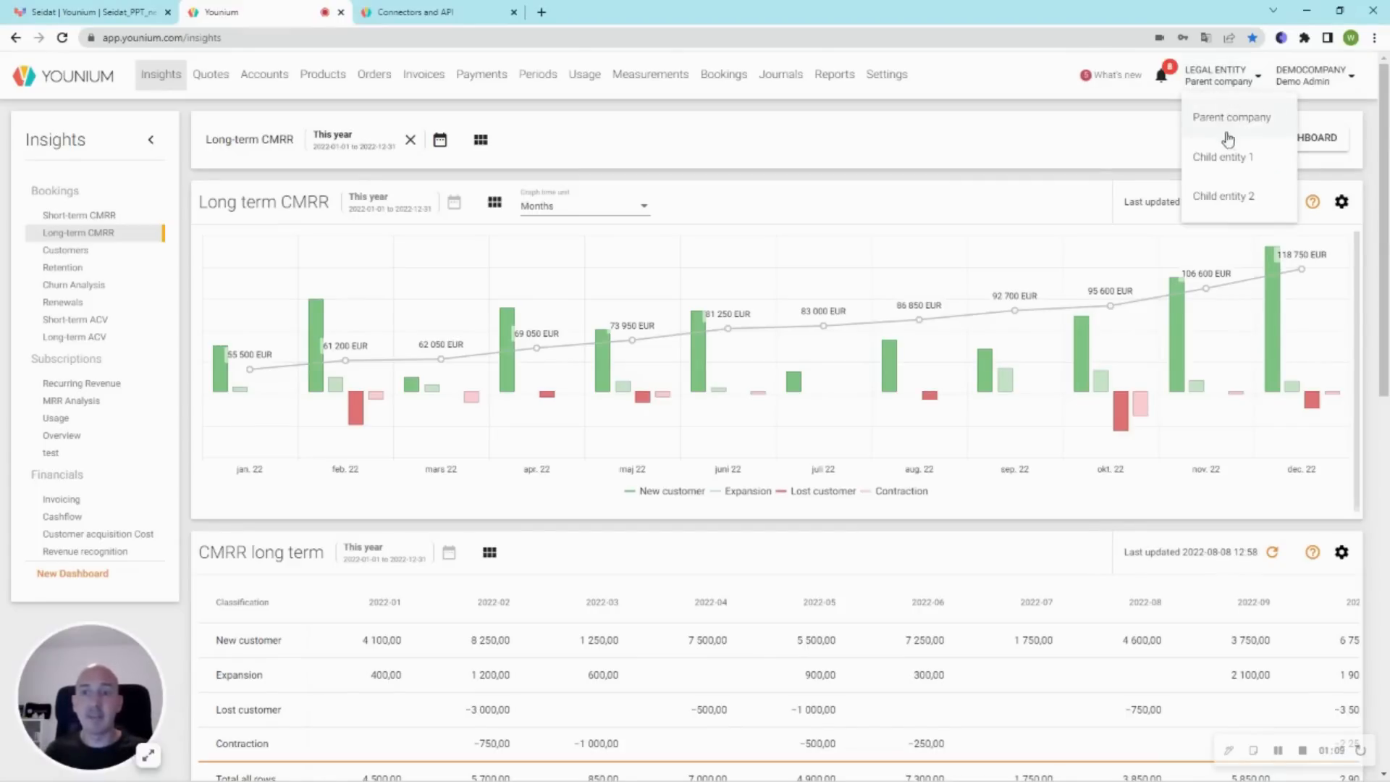
pyautogui.moveTo(1232, 157)
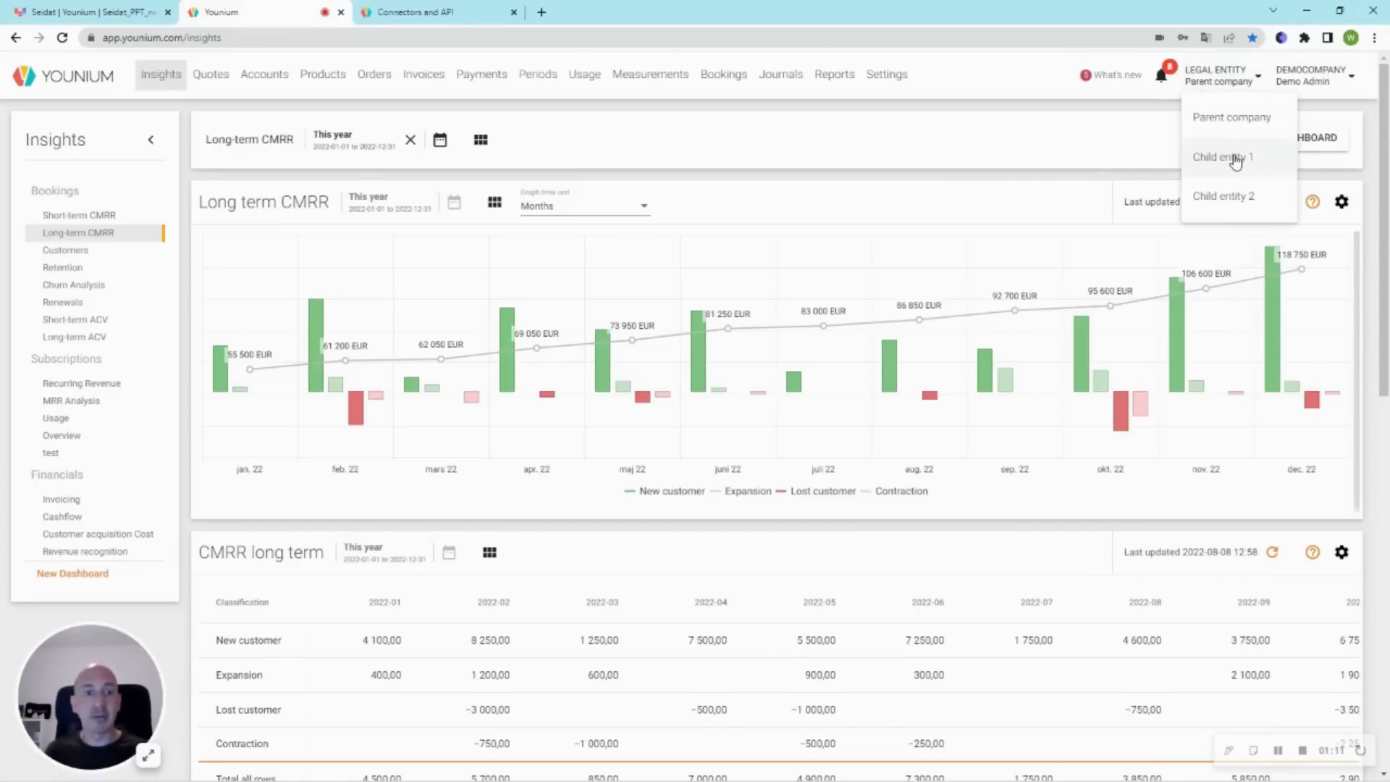
pyautogui.moveTo(1239, 182)
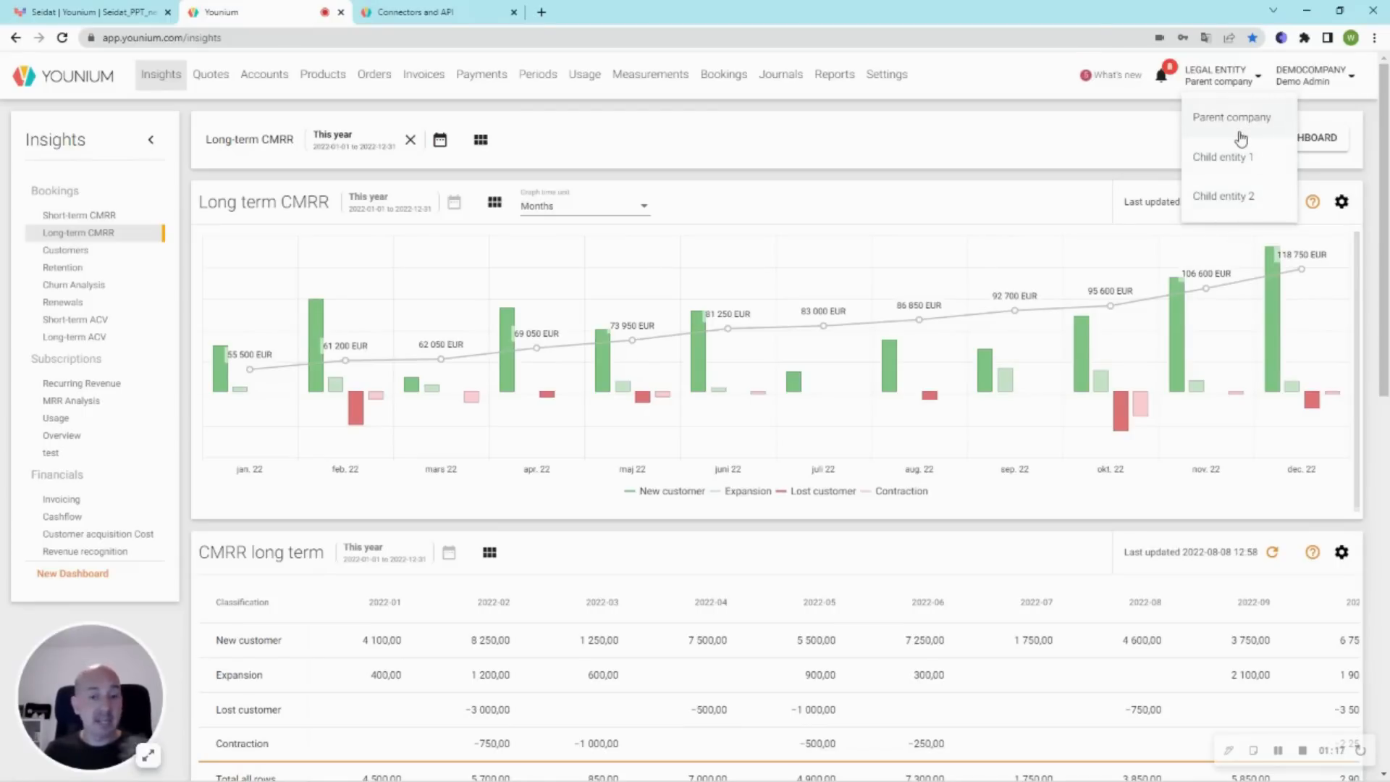
pyautogui.moveTo(1137, 104)
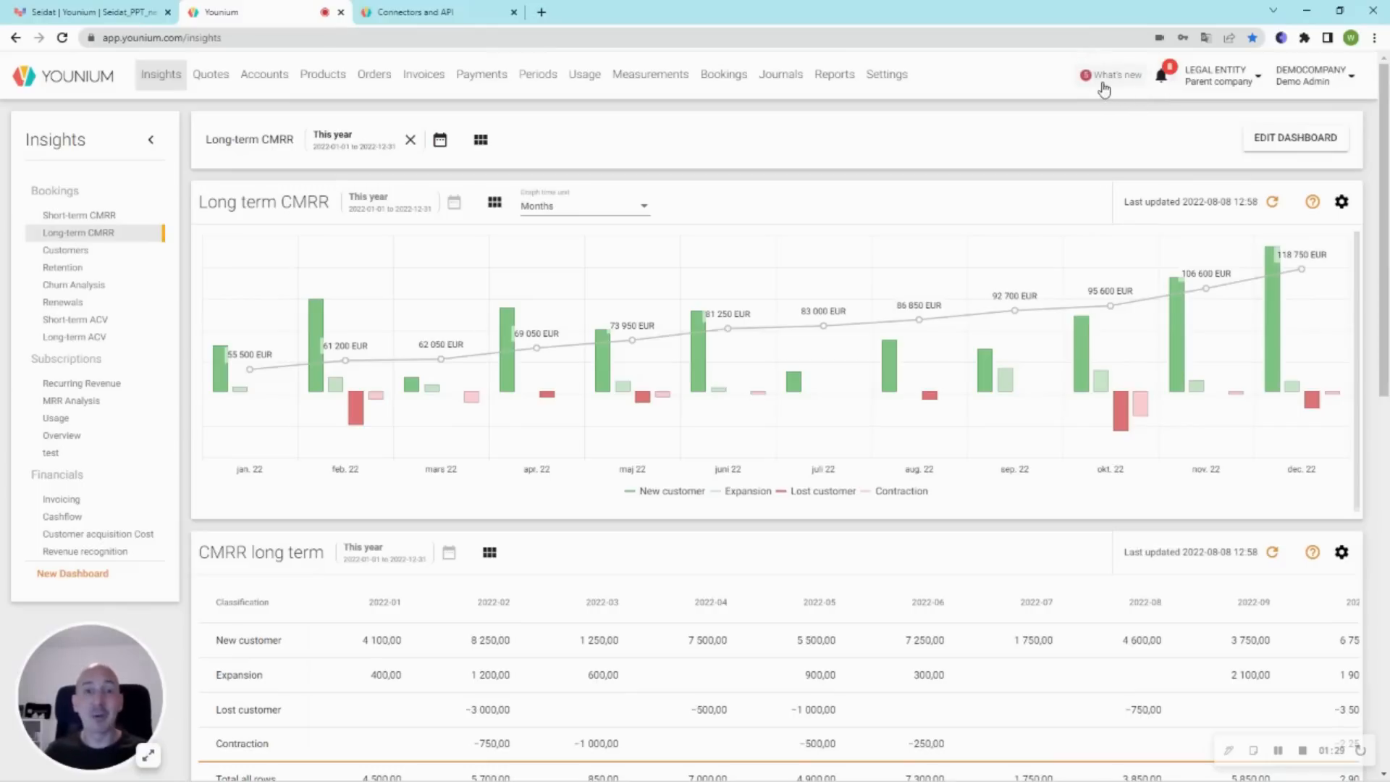
pyautogui.moveTo(417, 74)
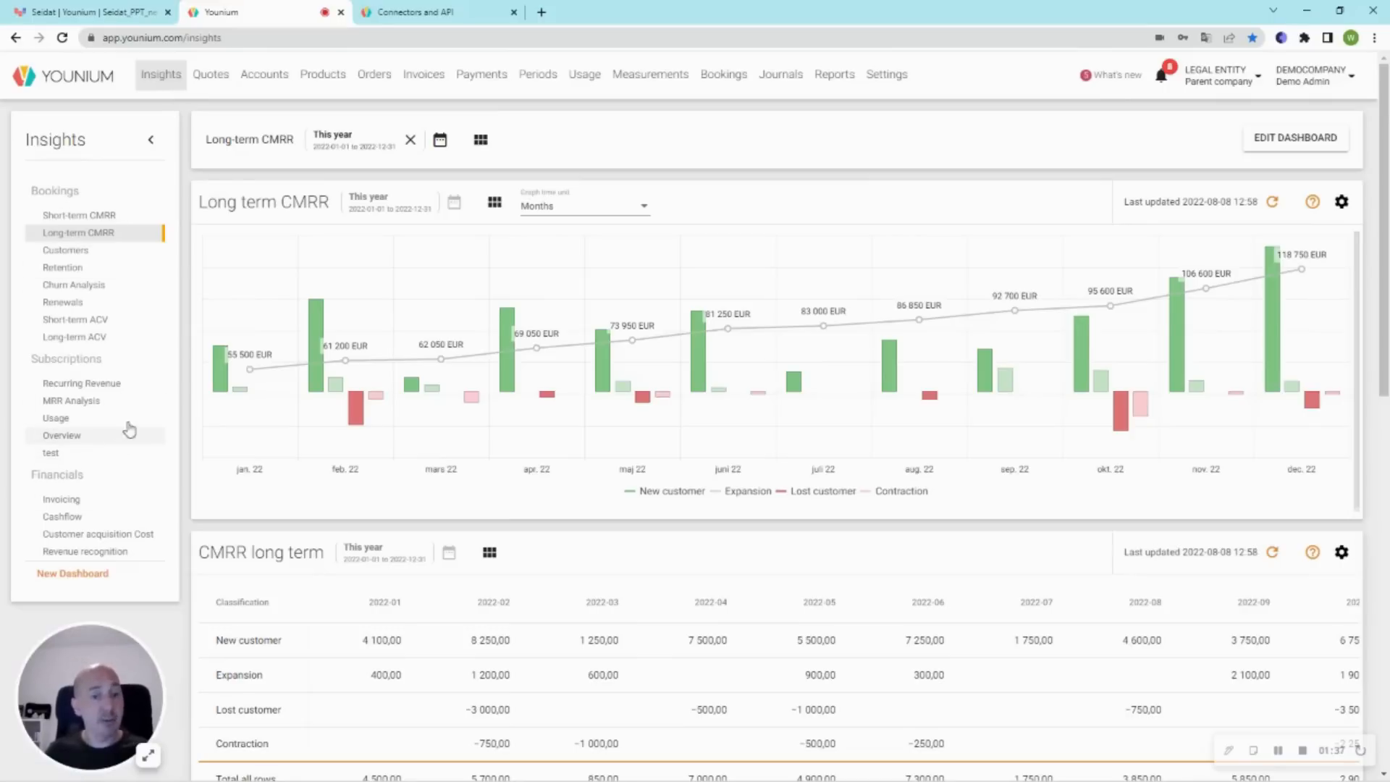
pyautogui.moveTo(86, 320)
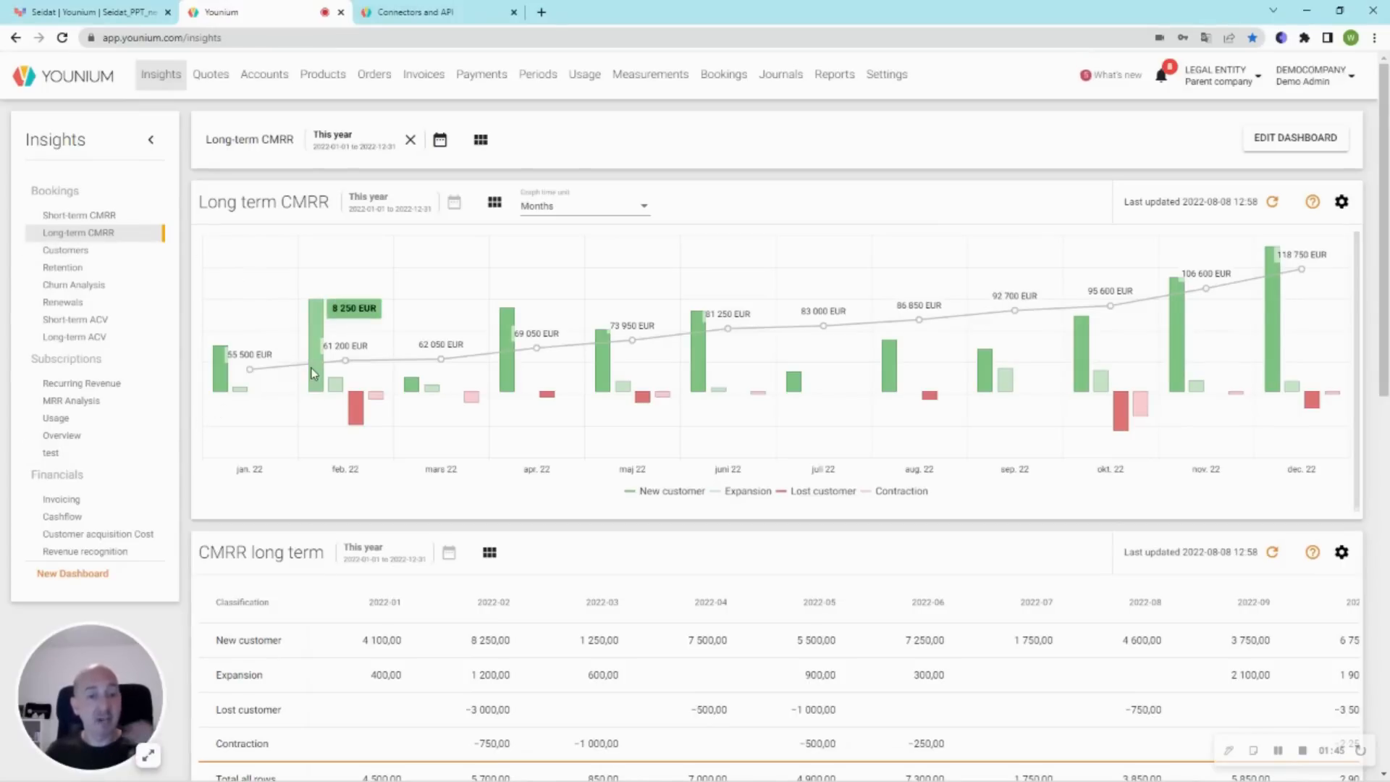
pyautogui.moveTo(320, 372)
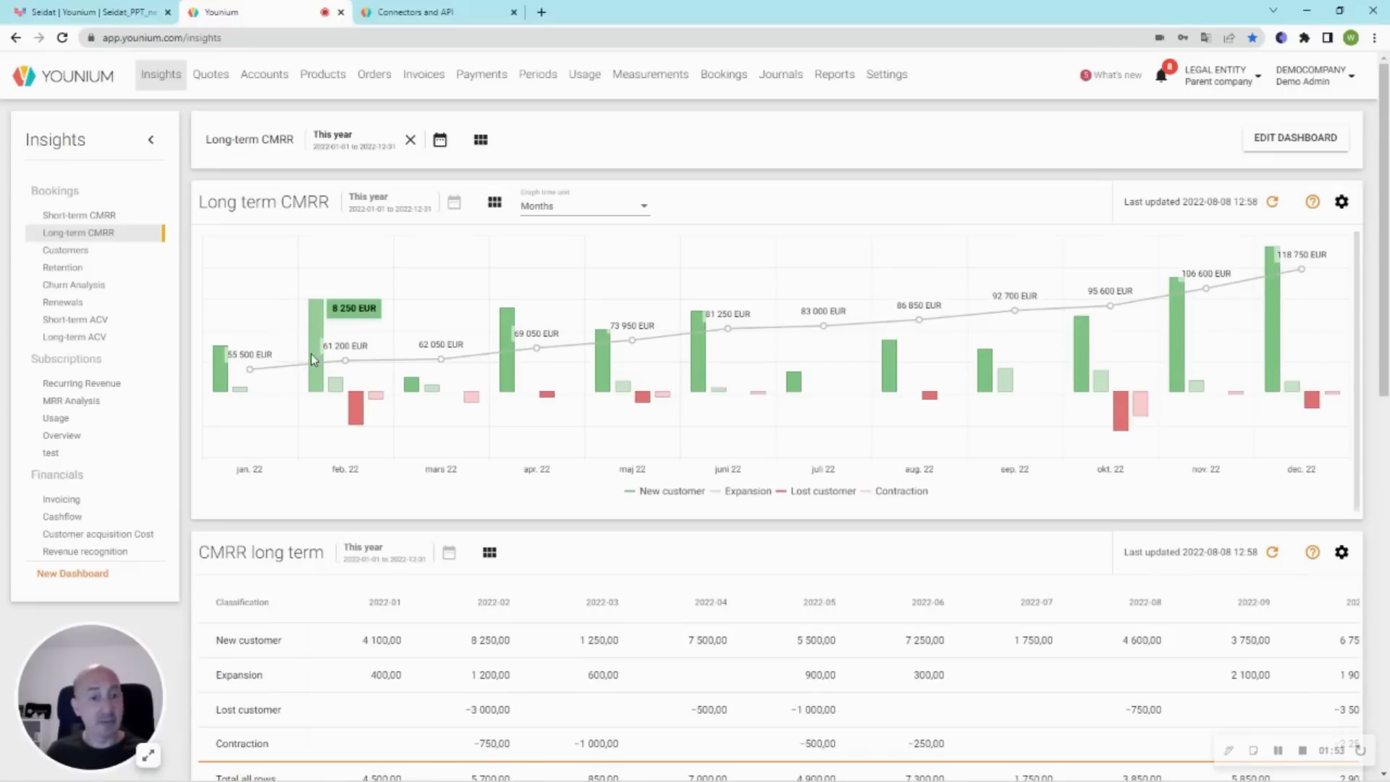
pyautogui.moveTo(344, 386)
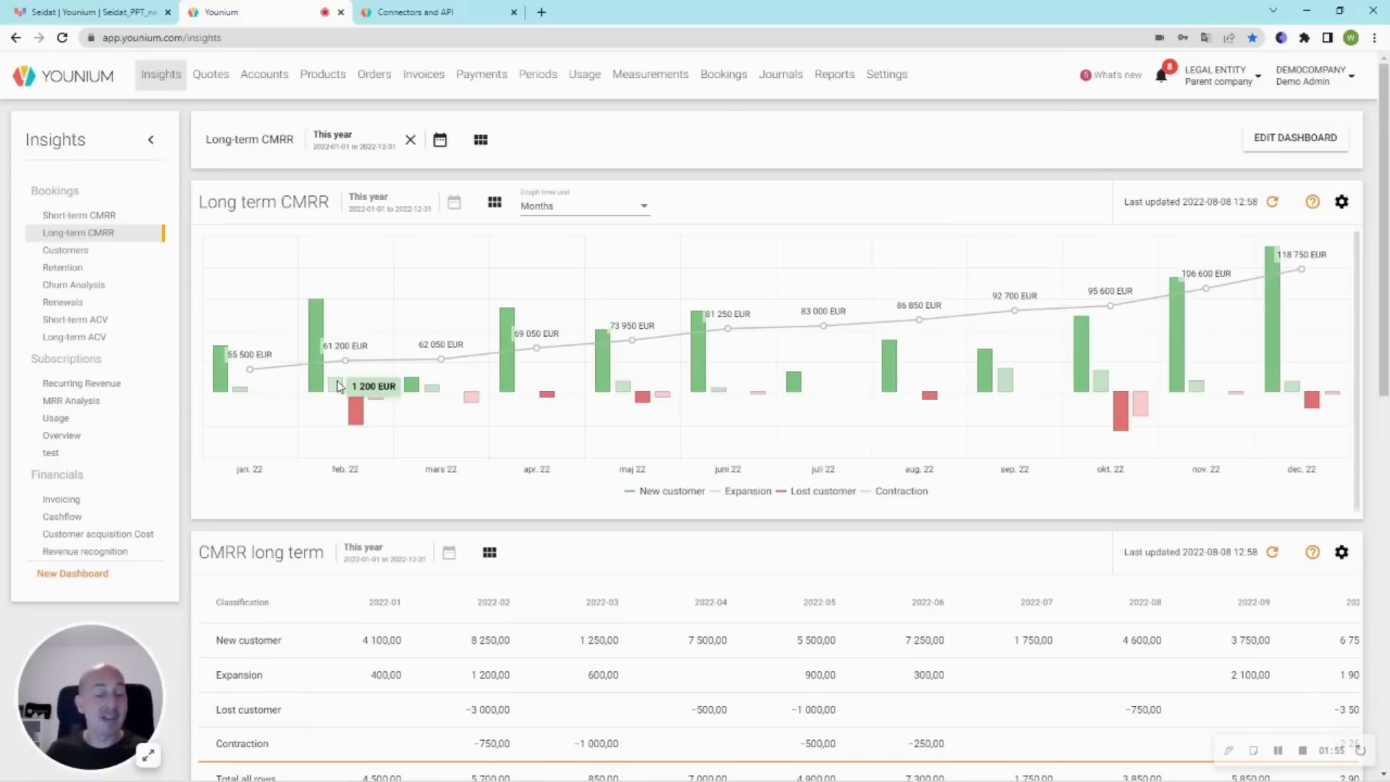
pyautogui.moveTo(352, 417)
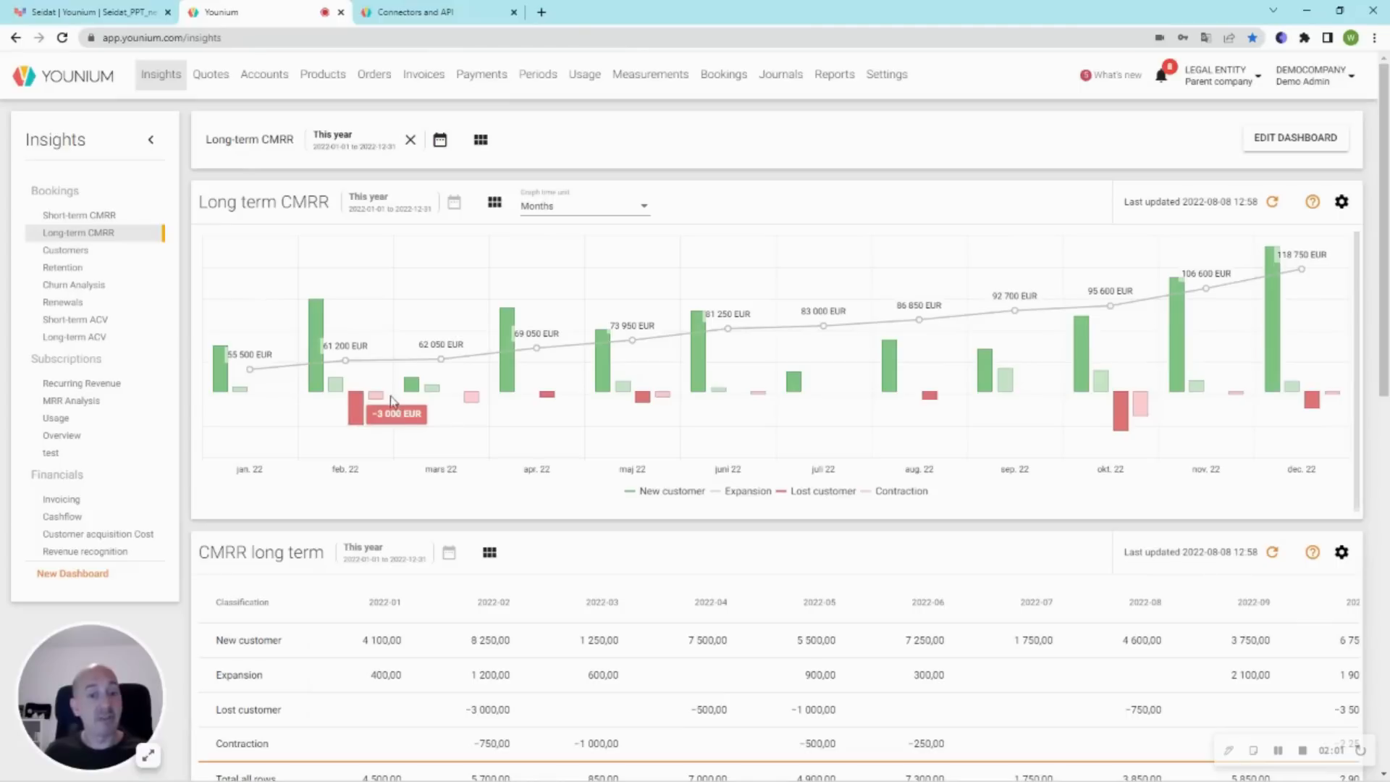
pyautogui.moveTo(380, 397)
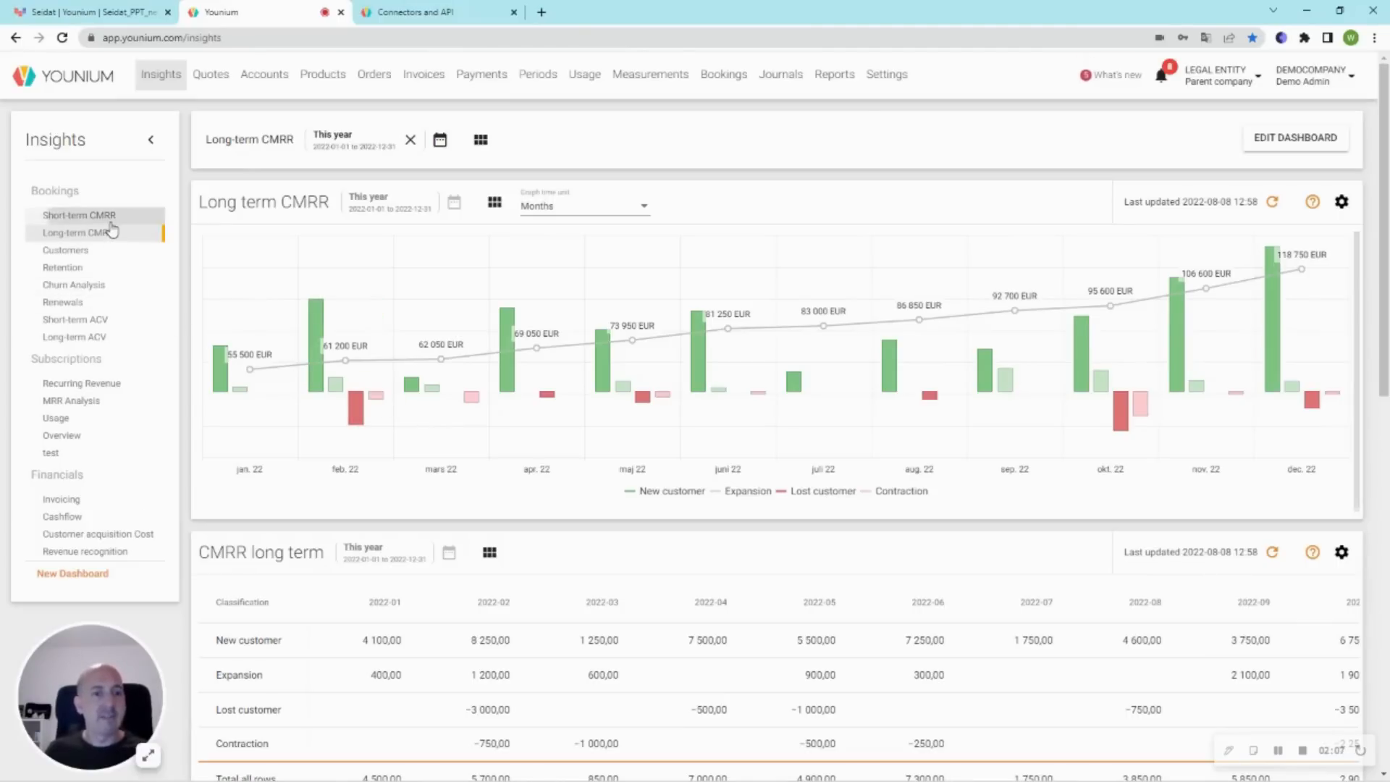
# - Browse the Short-term CMRR, Customers, Retention, Churn, Renewals, Recurring Revenue and MRR Analysis dashboards
pyautogui.click(79, 215)
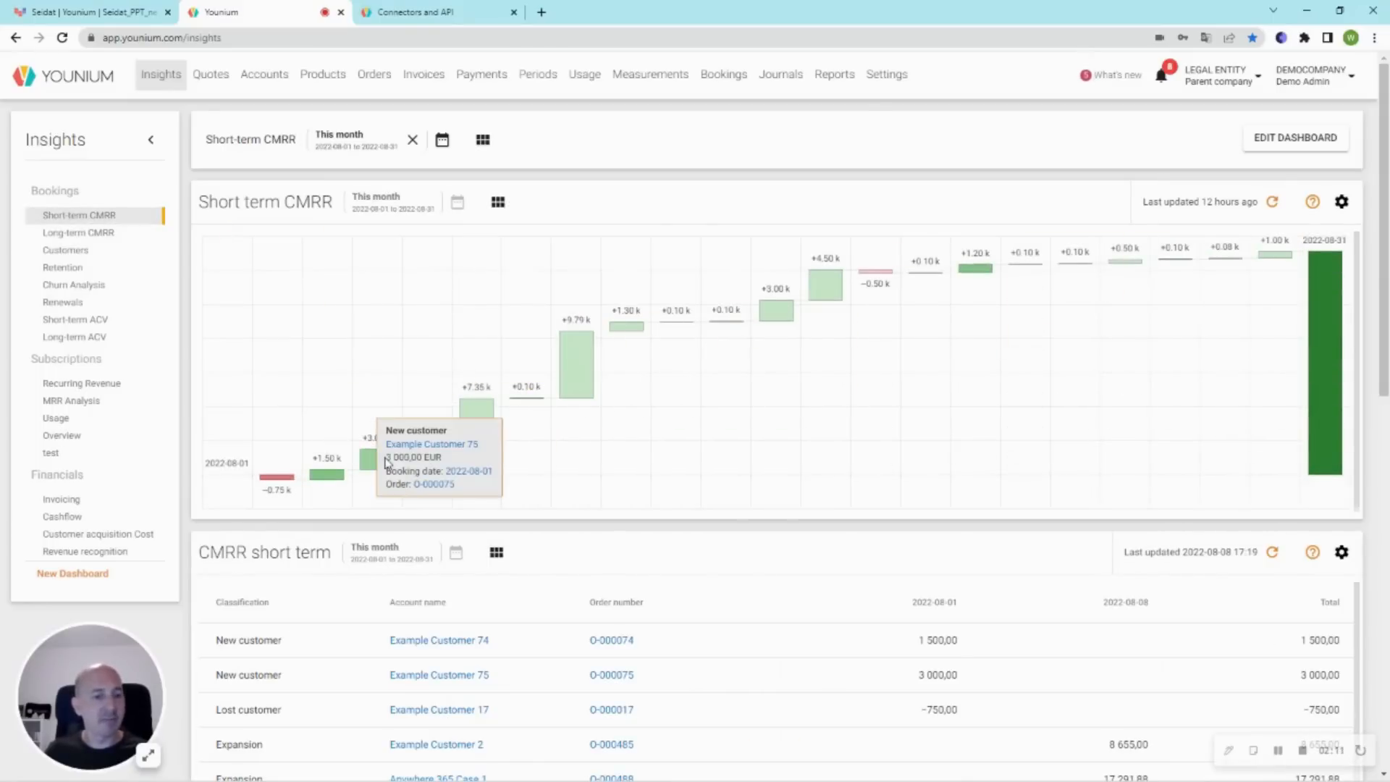
pyautogui.click(66, 249)
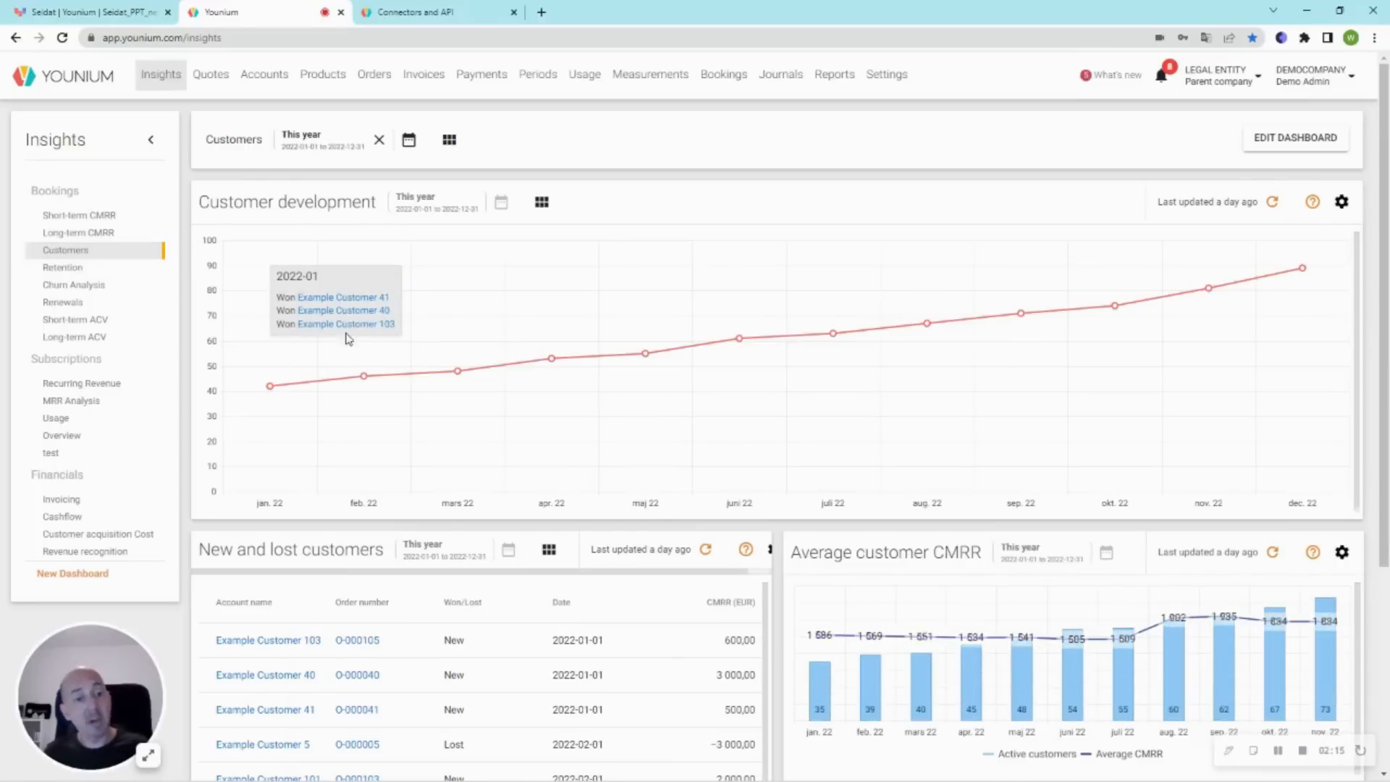
pyautogui.click(62, 267)
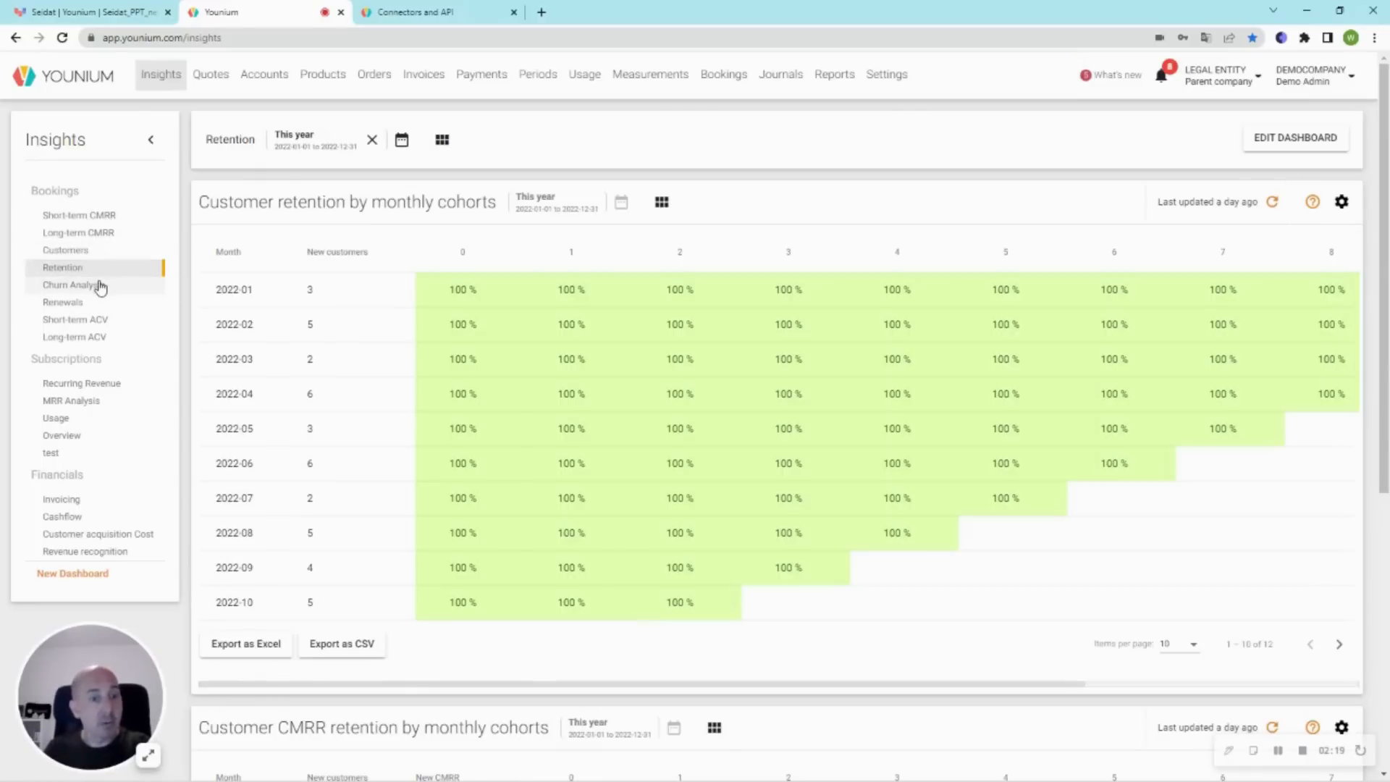
pyautogui.click(72, 285)
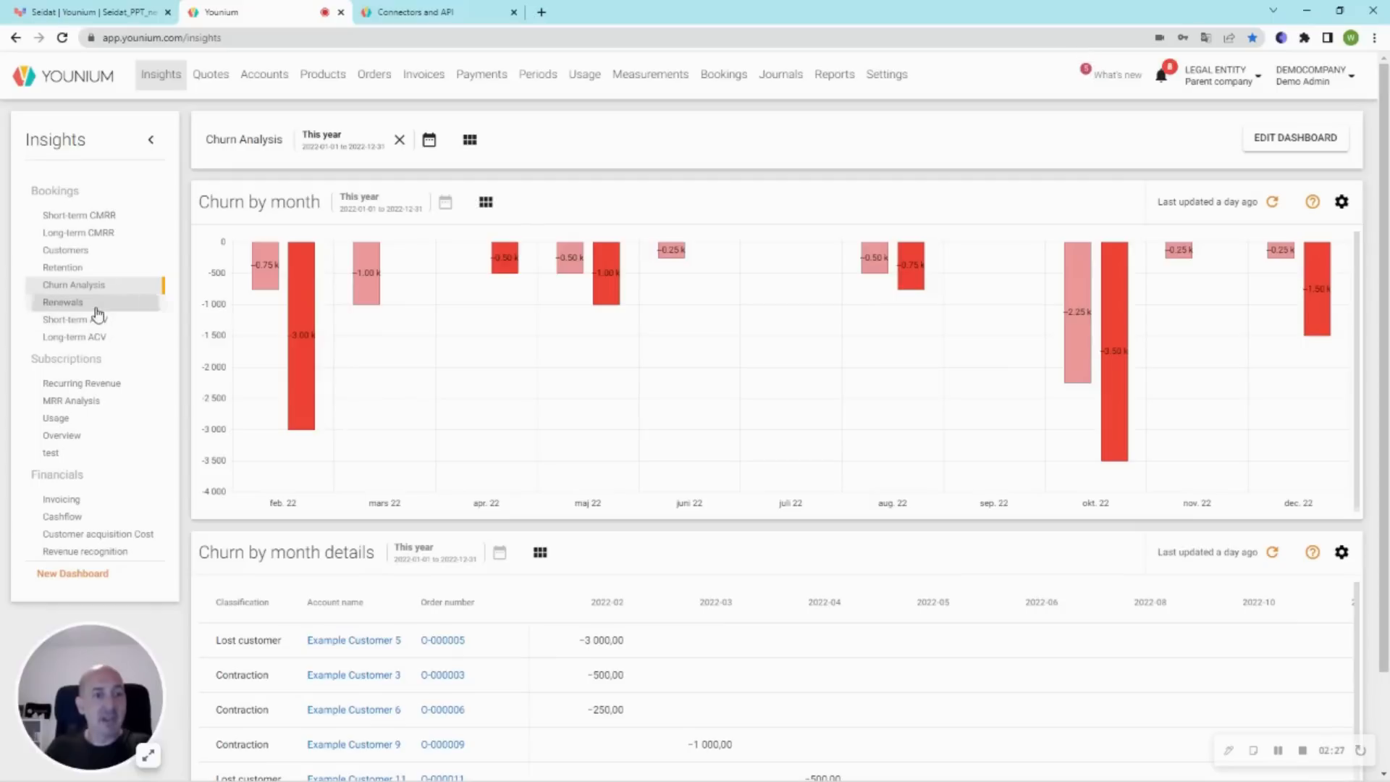
pyautogui.click(63, 301)
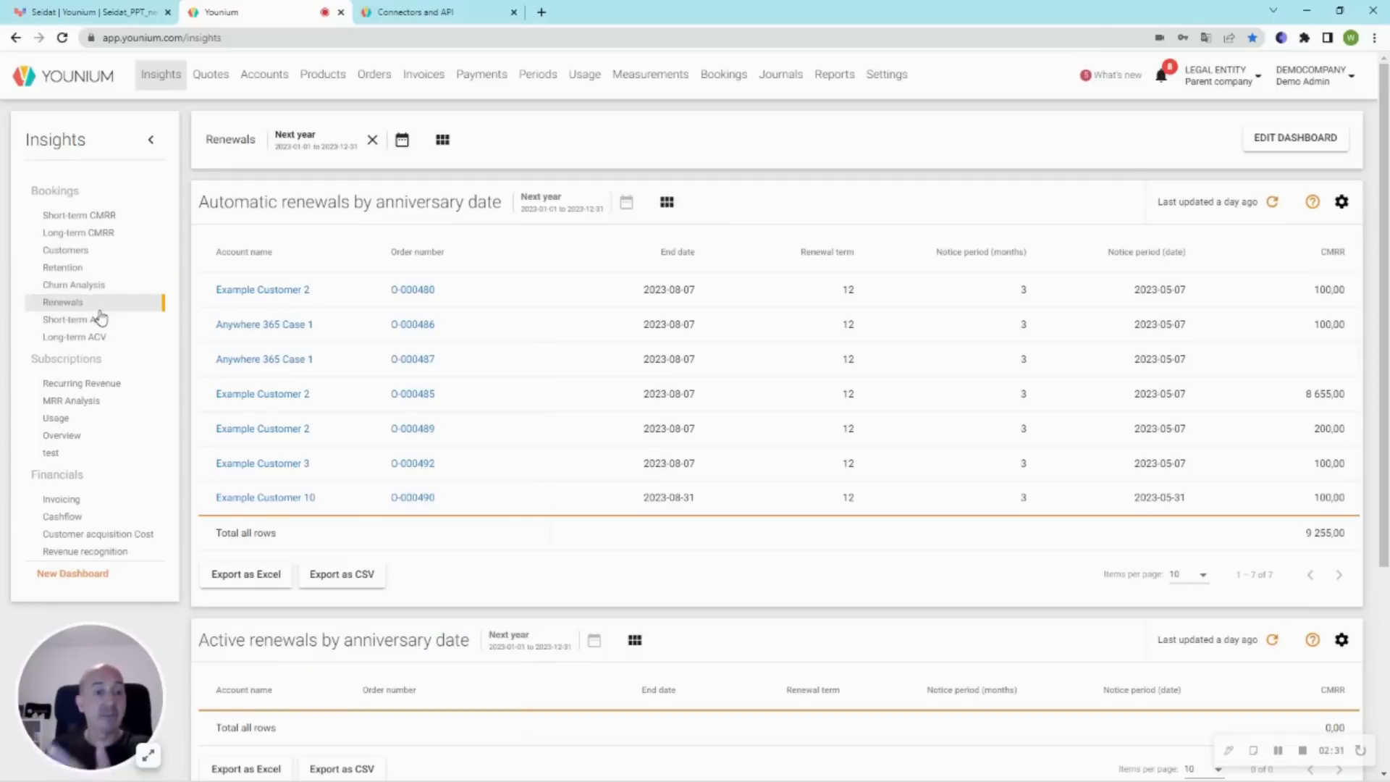
pyautogui.moveTo(123, 325)
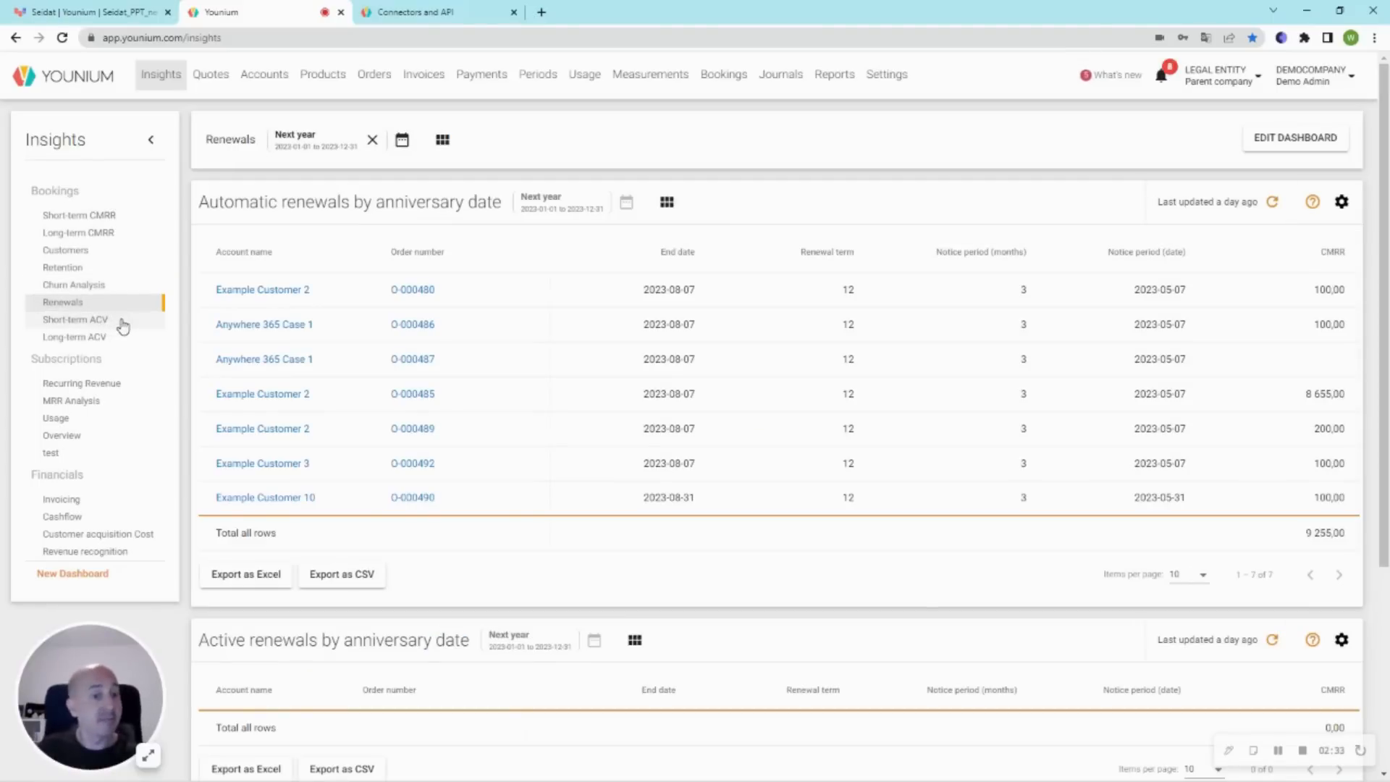
pyautogui.click(80, 382)
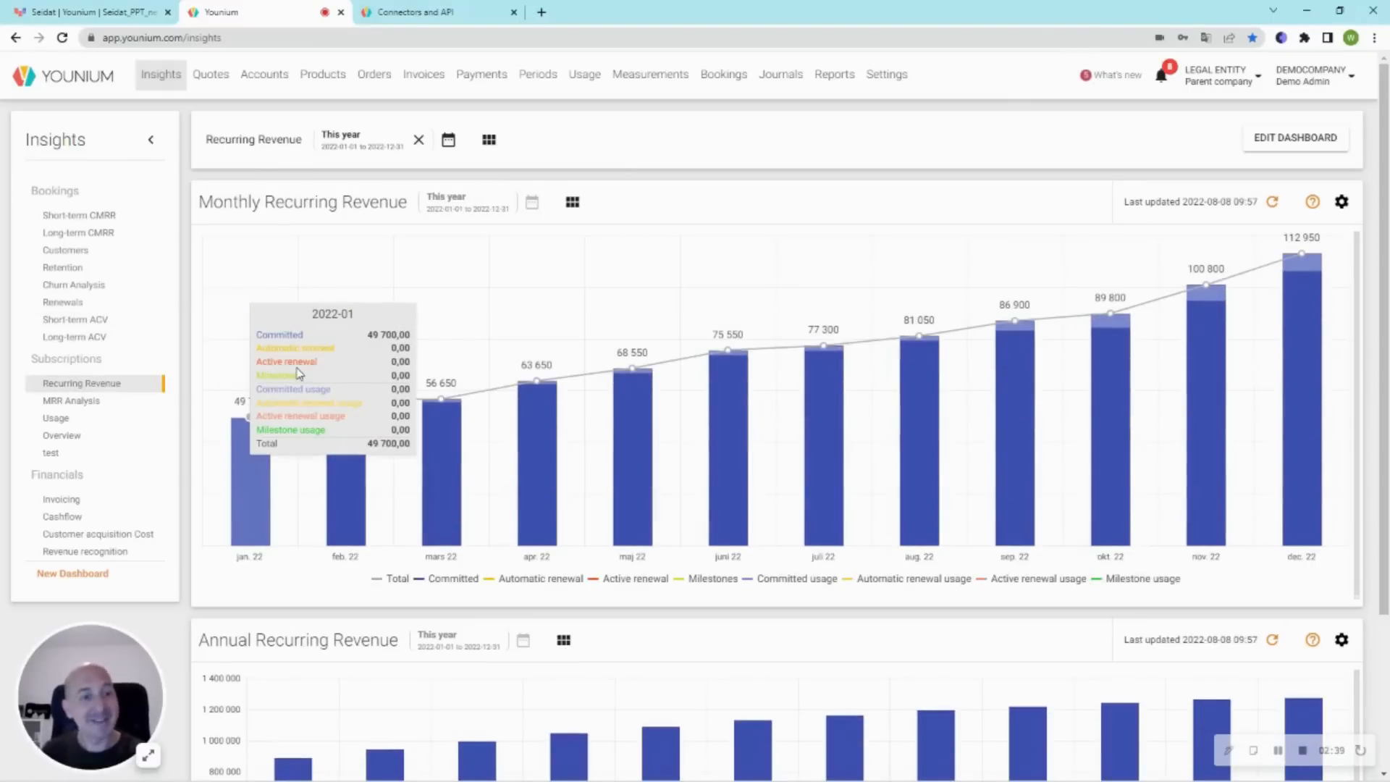
pyautogui.click(71, 400)
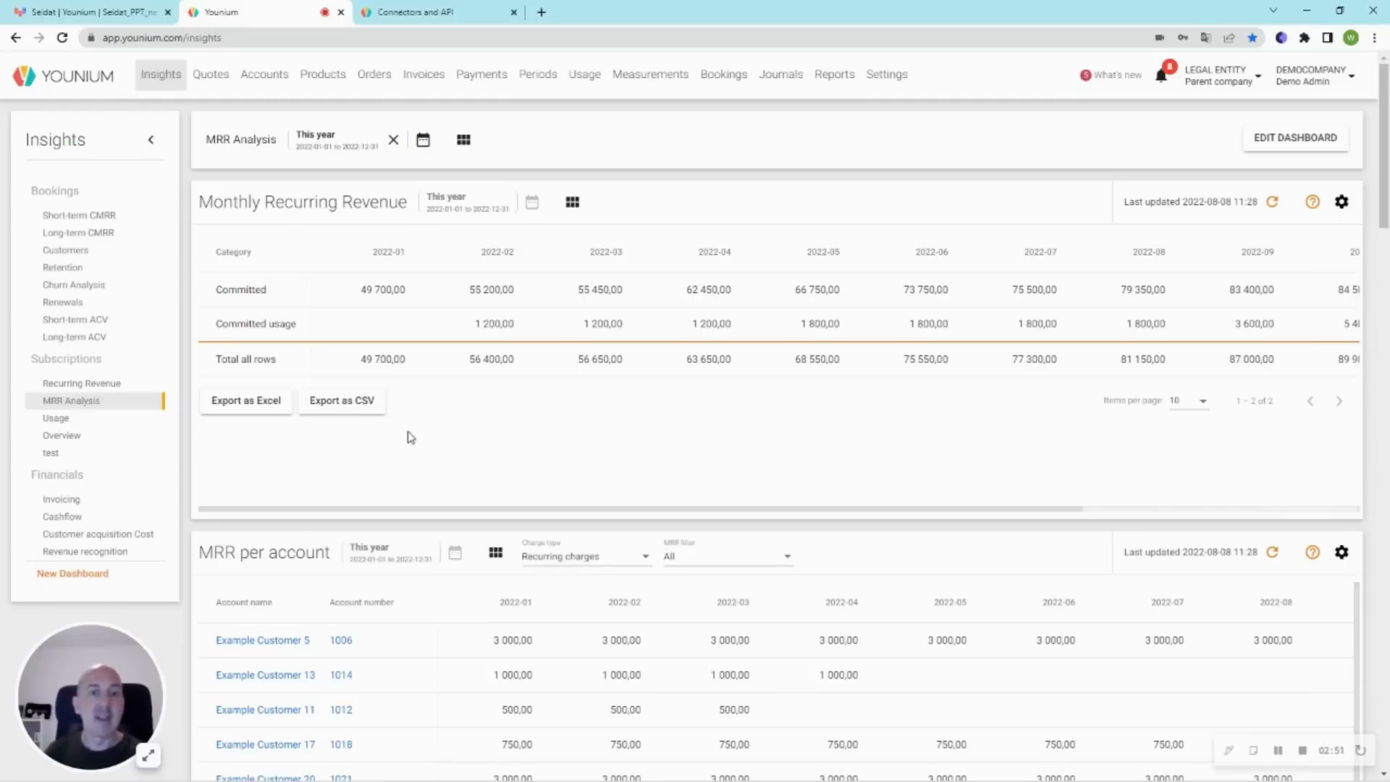
pyautogui.moveTo(386, 106)
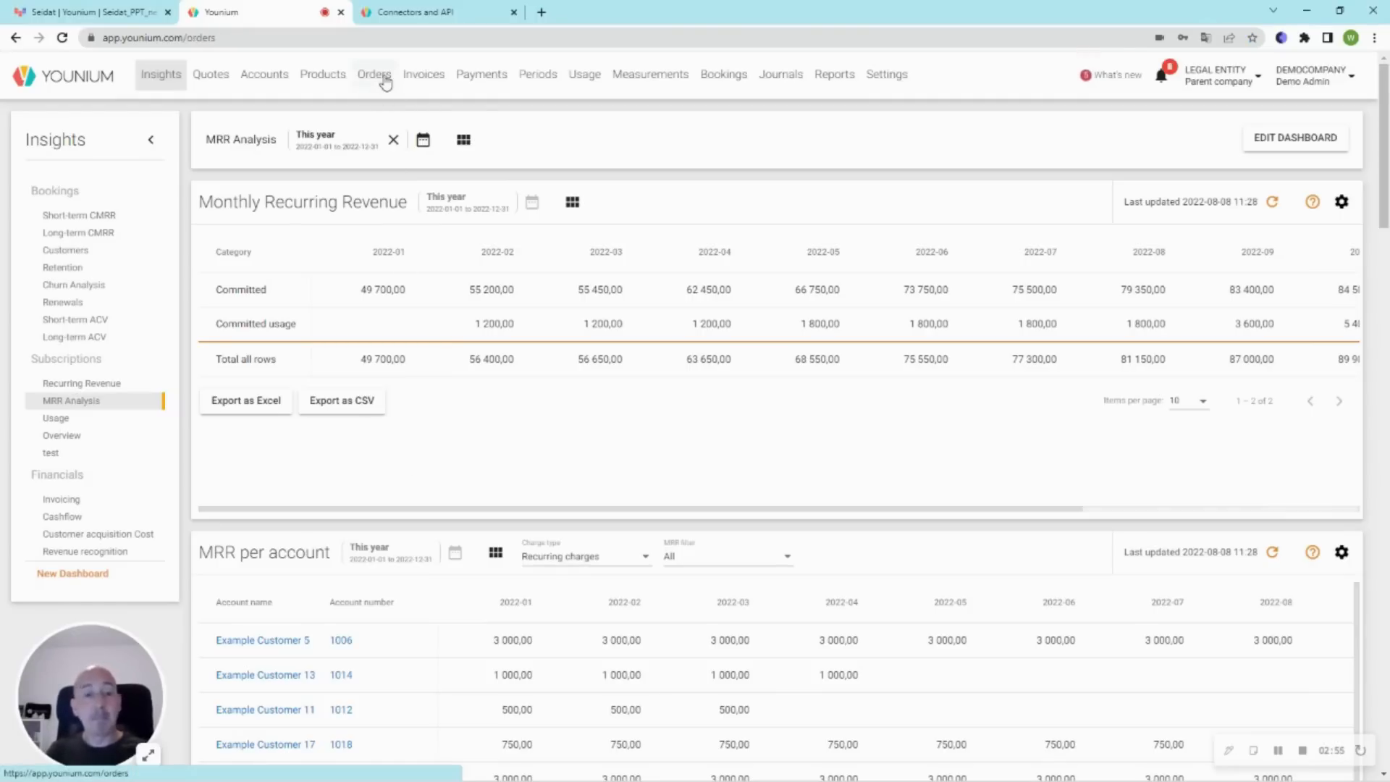
# - Start an order described 'Thanks' for account and invoice account 'Thanks for watching this video!'
pyautogui.click(373, 74)
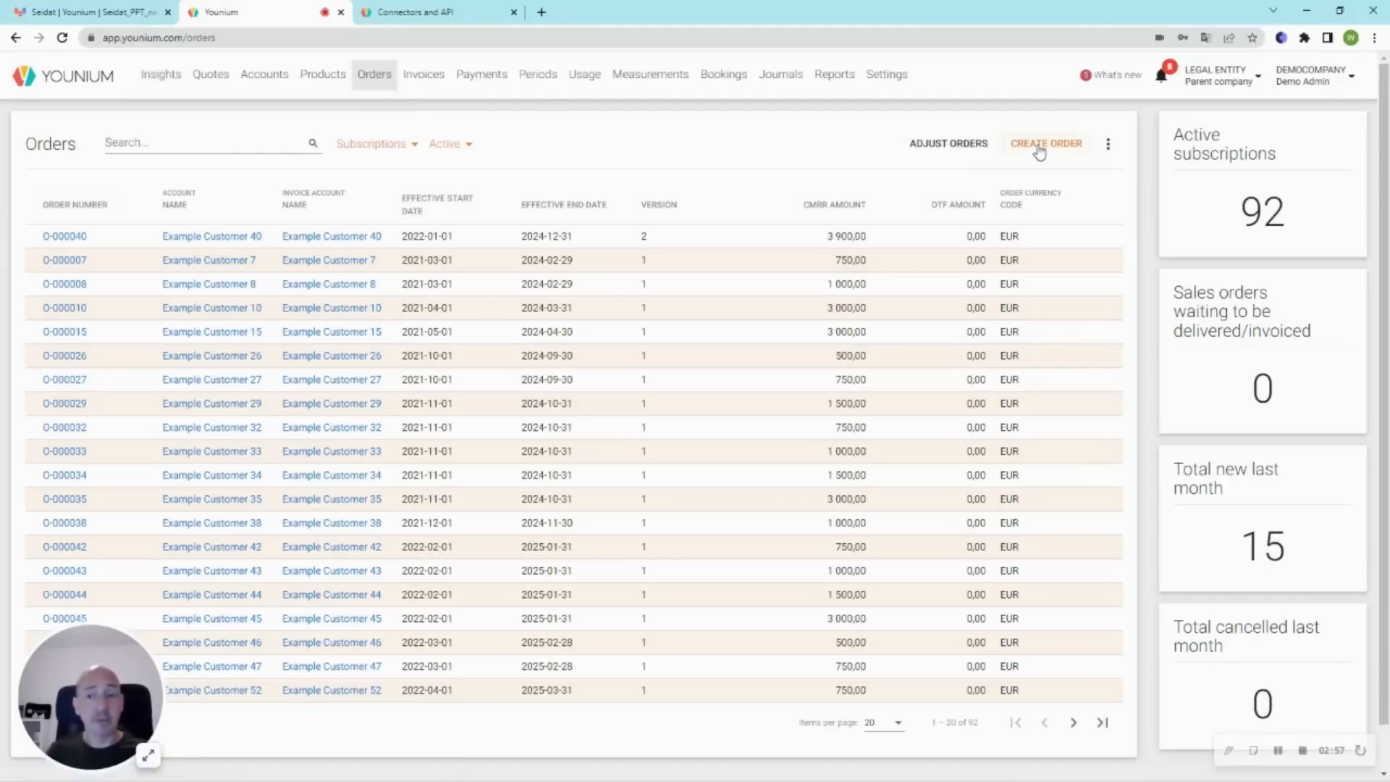
pyautogui.click(1044, 142)
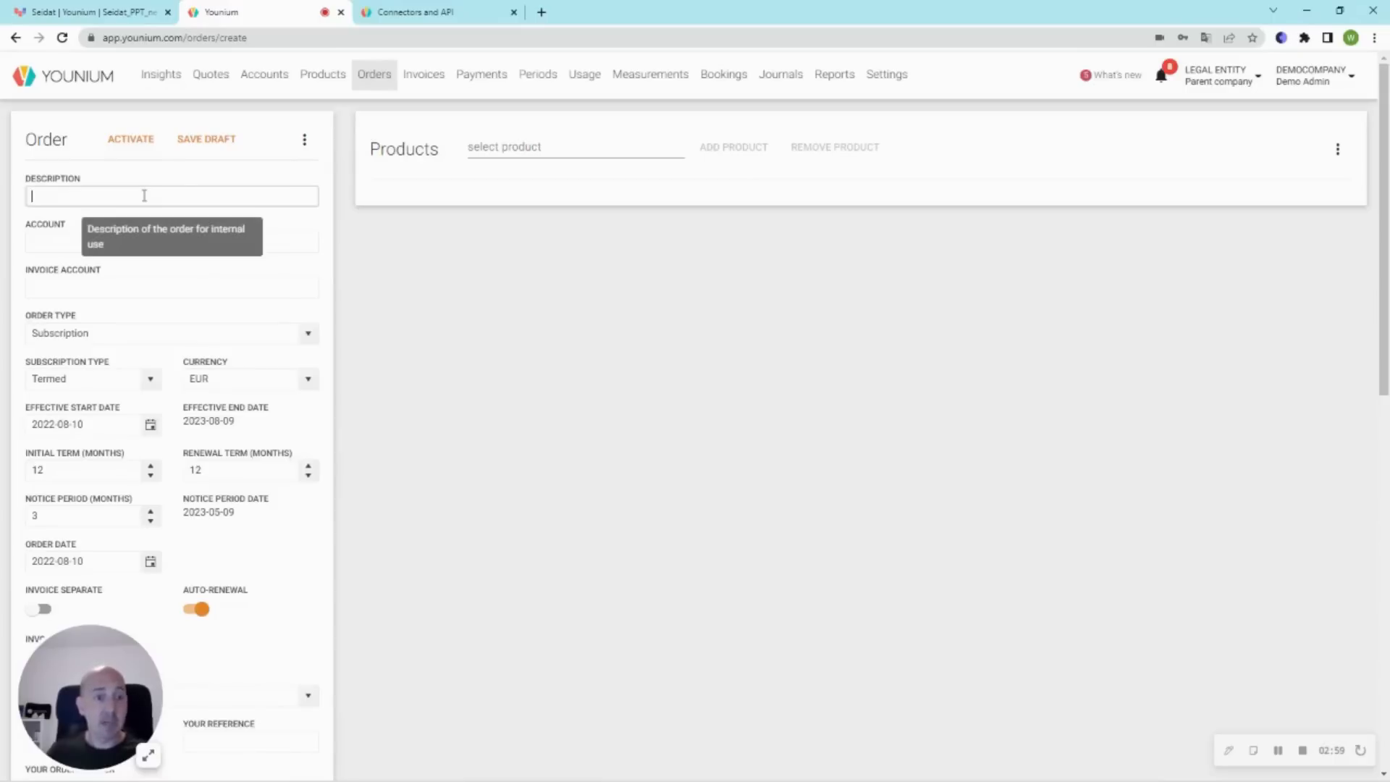
pyautogui.write('Thanks')
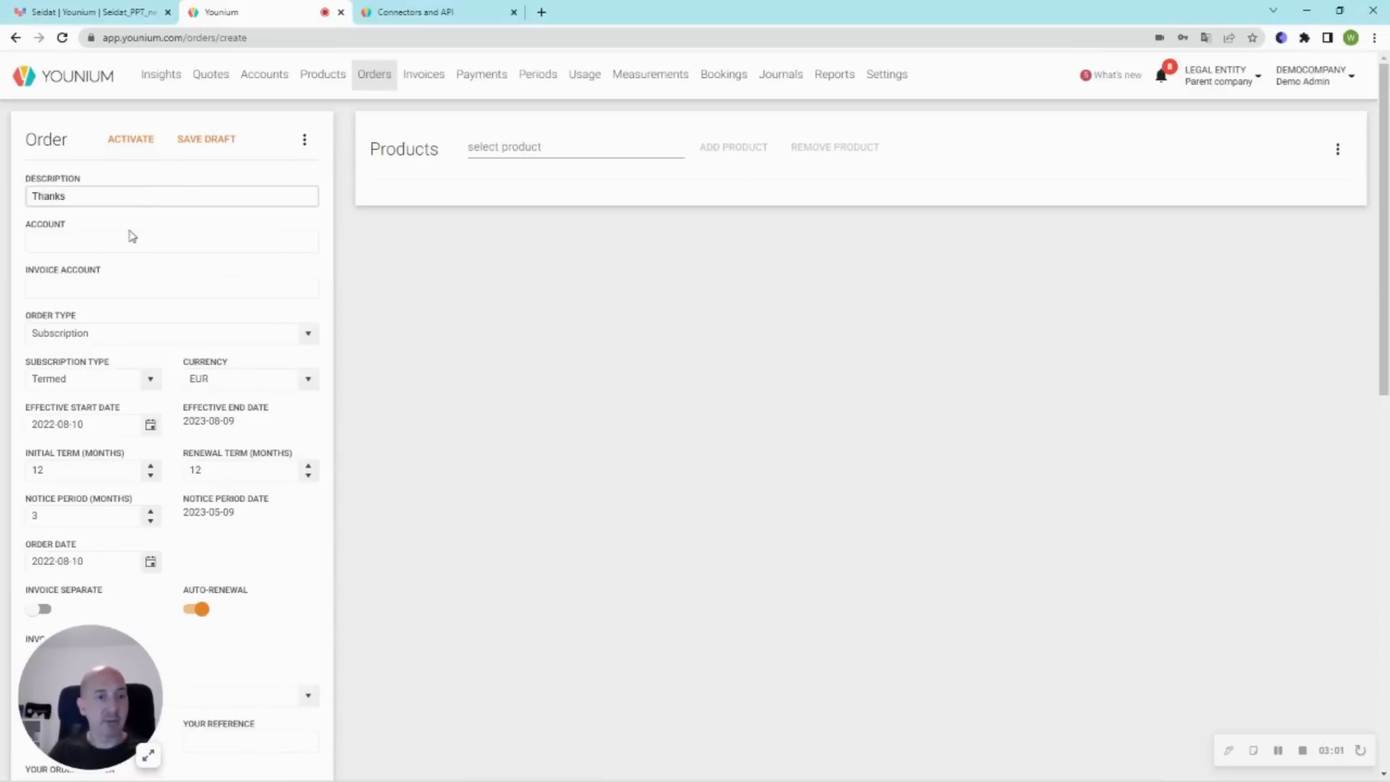
pyautogui.write('Thanks for watching this video!')
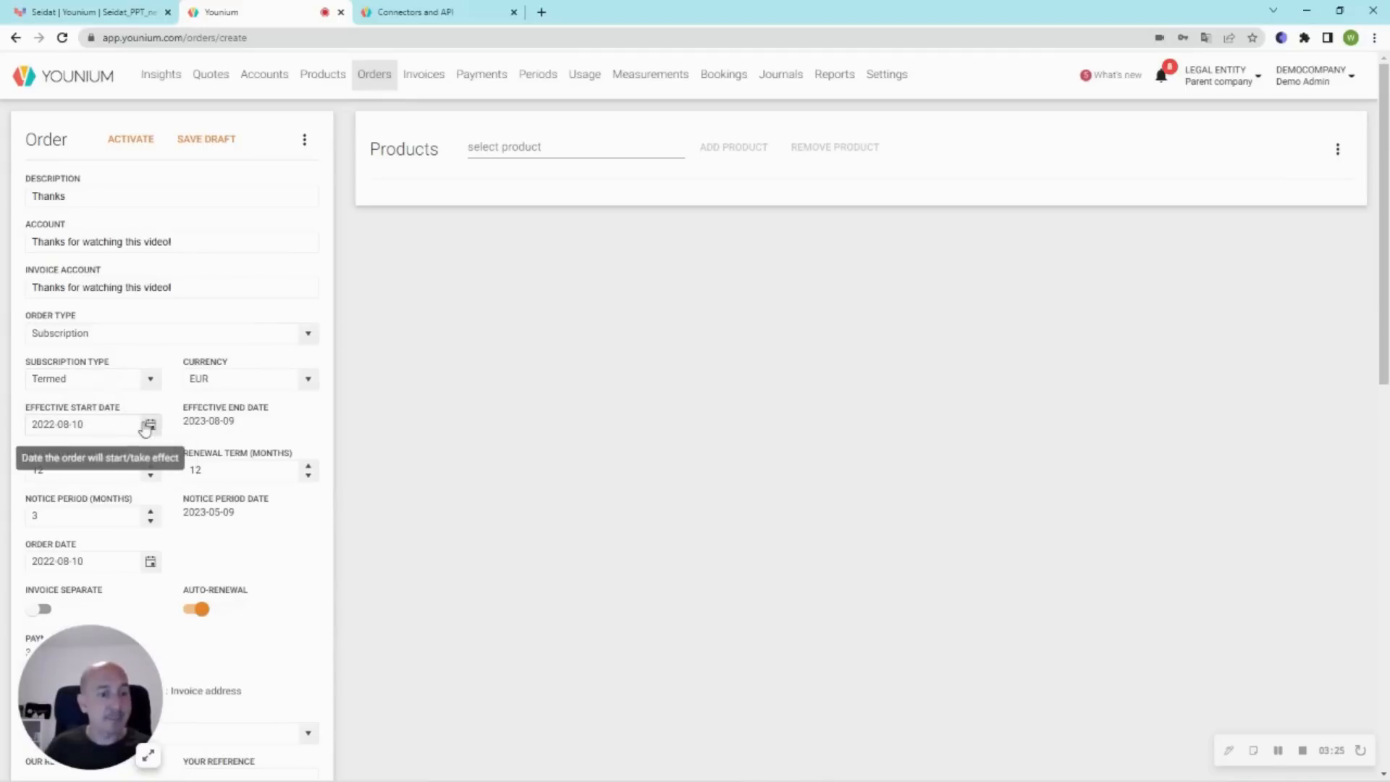
# - Set the order's effective start date to 2022-09-01 and notice period to 1 month
pyautogui.click(60, 424)
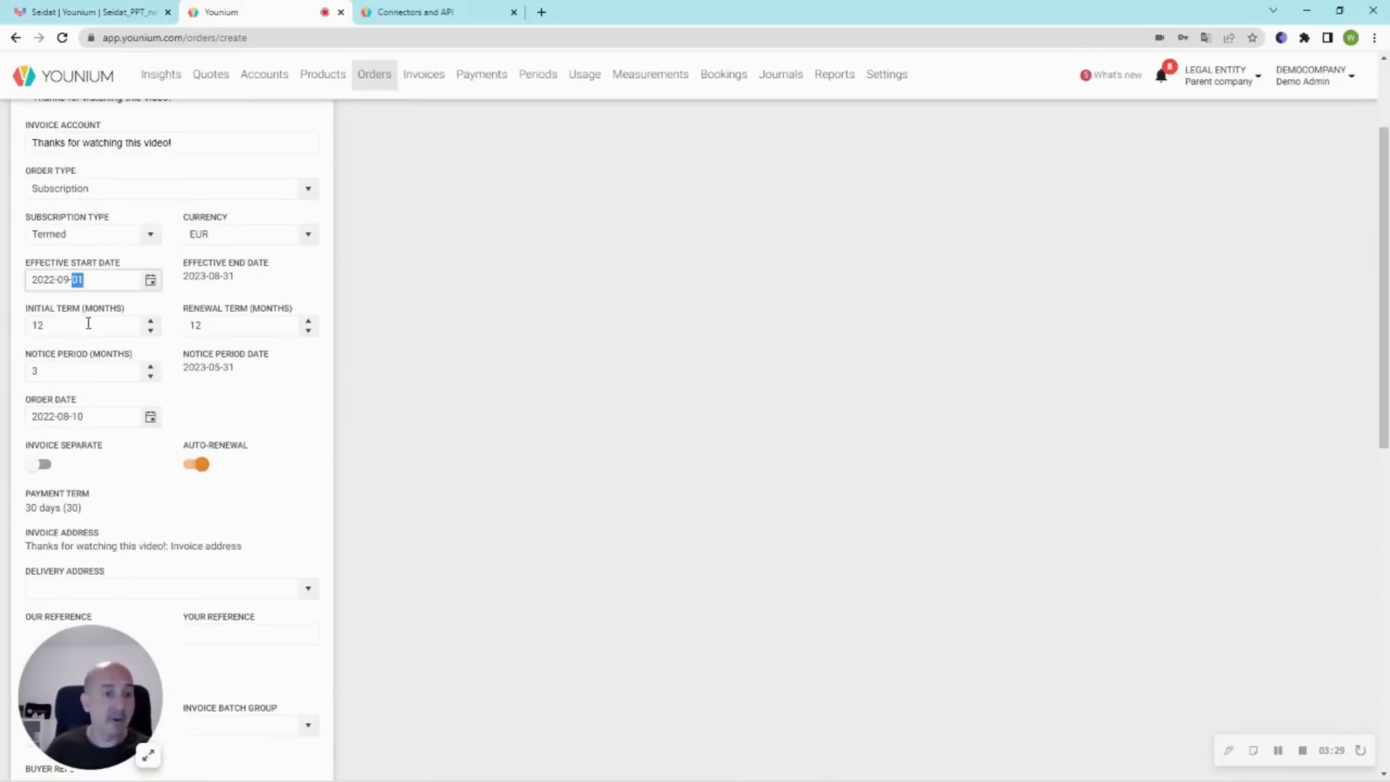
pyautogui.click(88, 324)
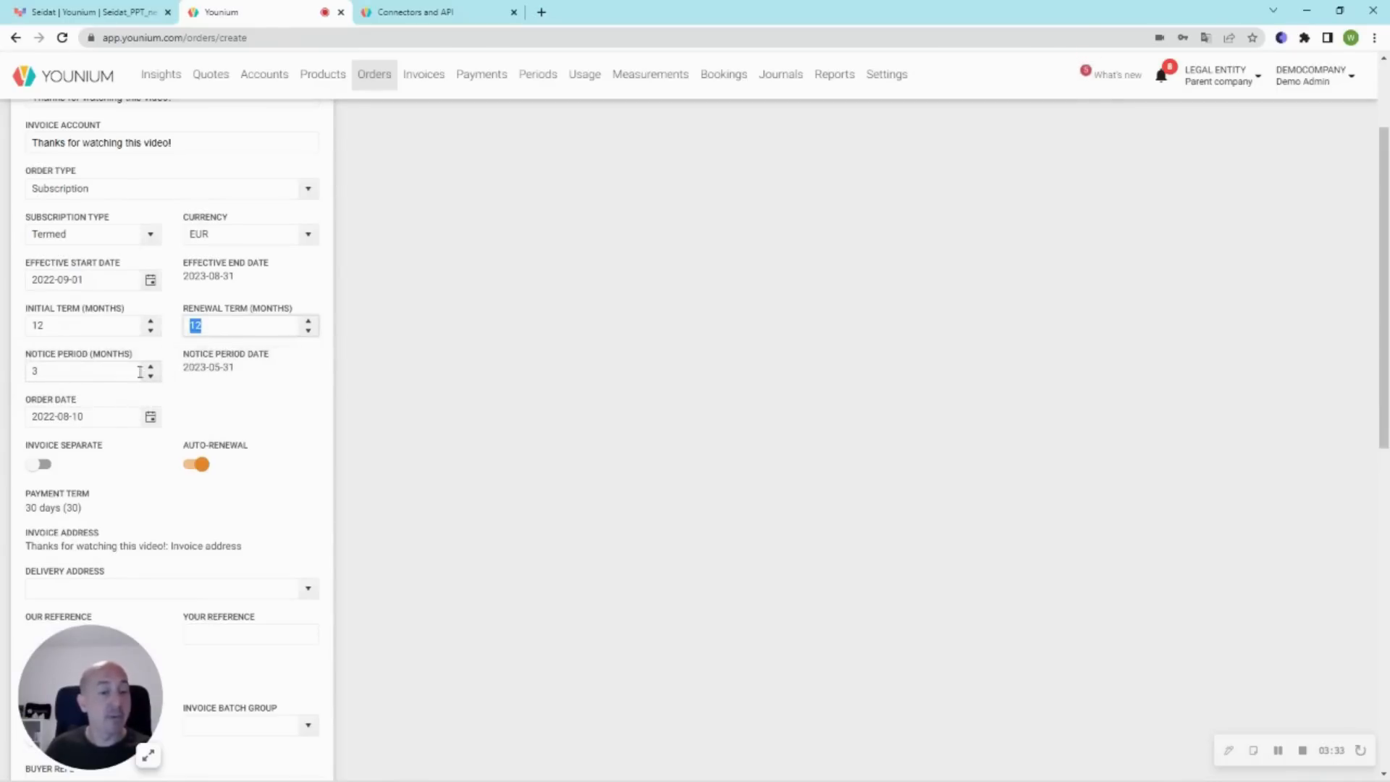
pyautogui.click(88, 371)
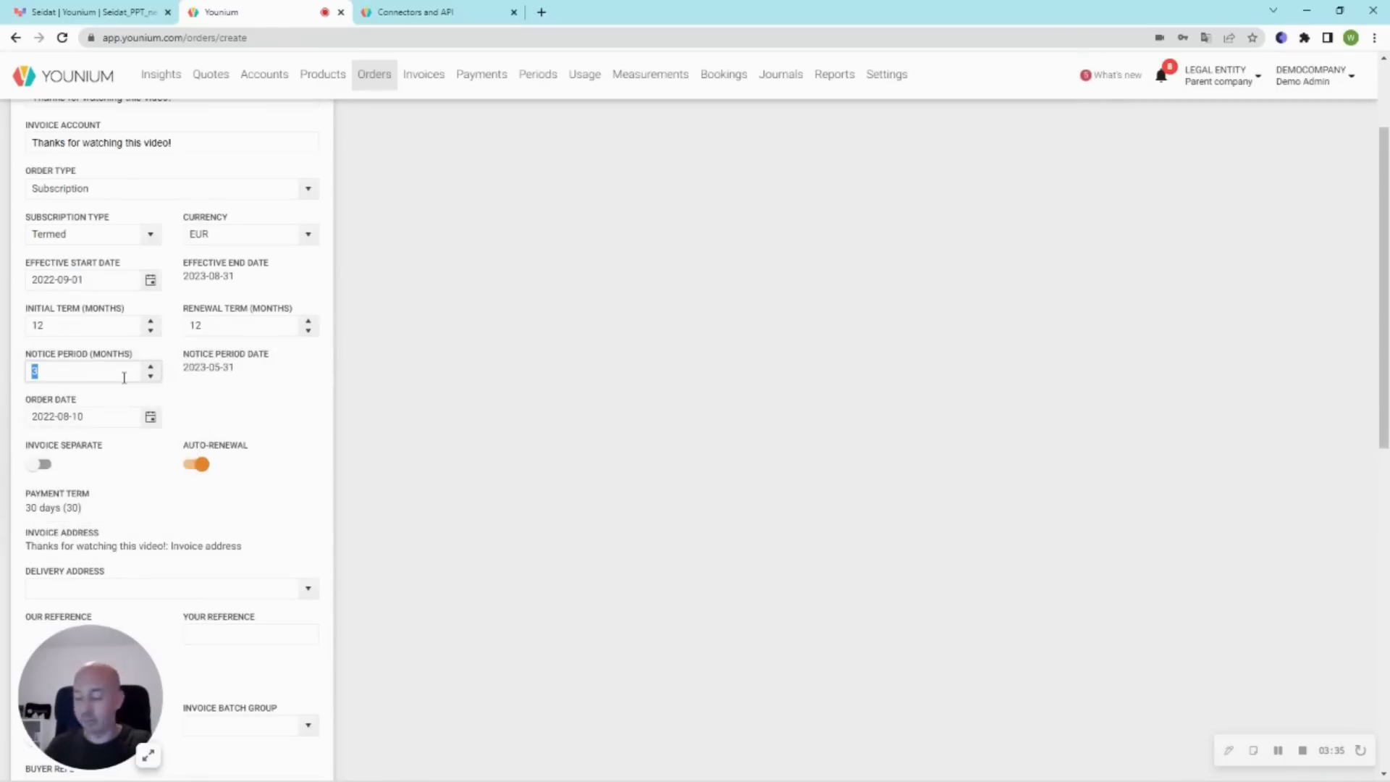
pyautogui.write('1')
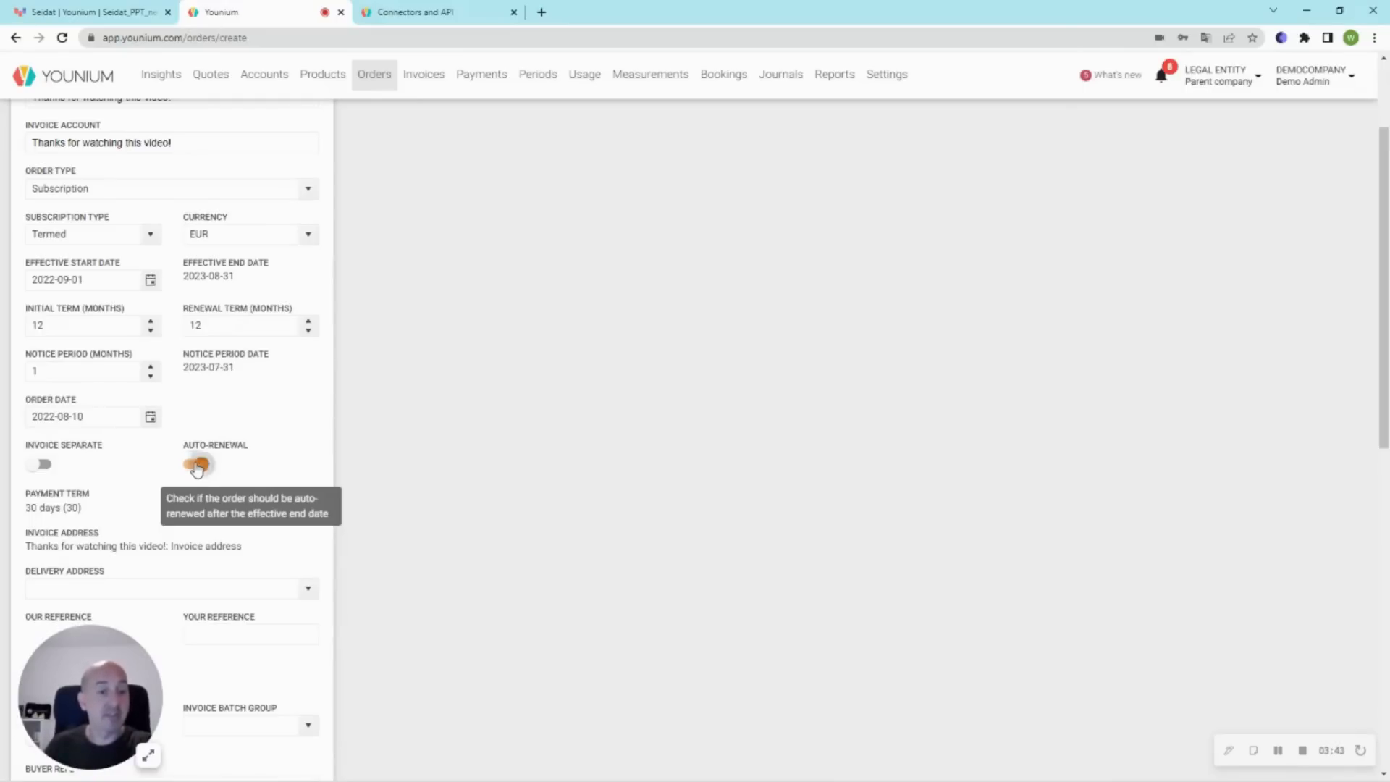
pyautogui.click(197, 464)
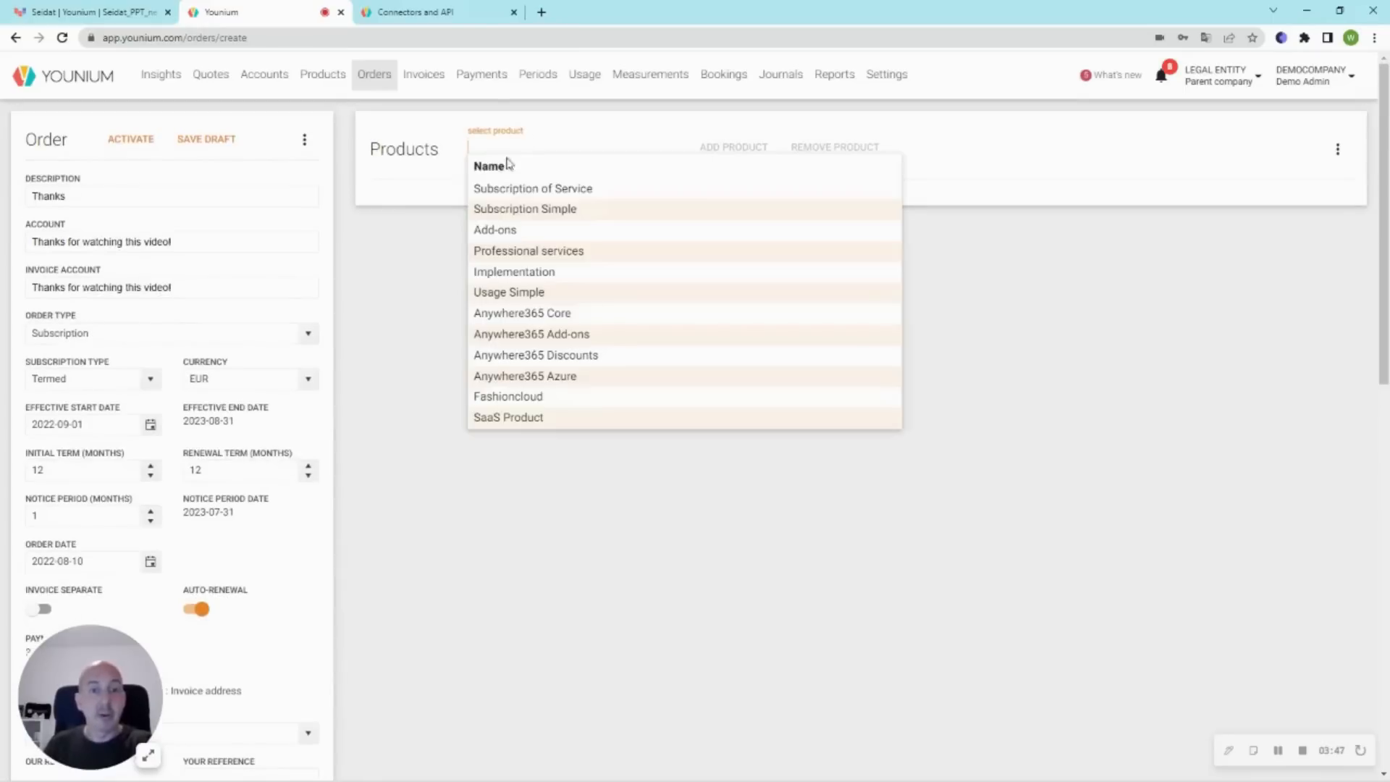
# - Add SaaS Product to the order with the SaaS Product Basic charge plan
pyautogui.click(508, 417)
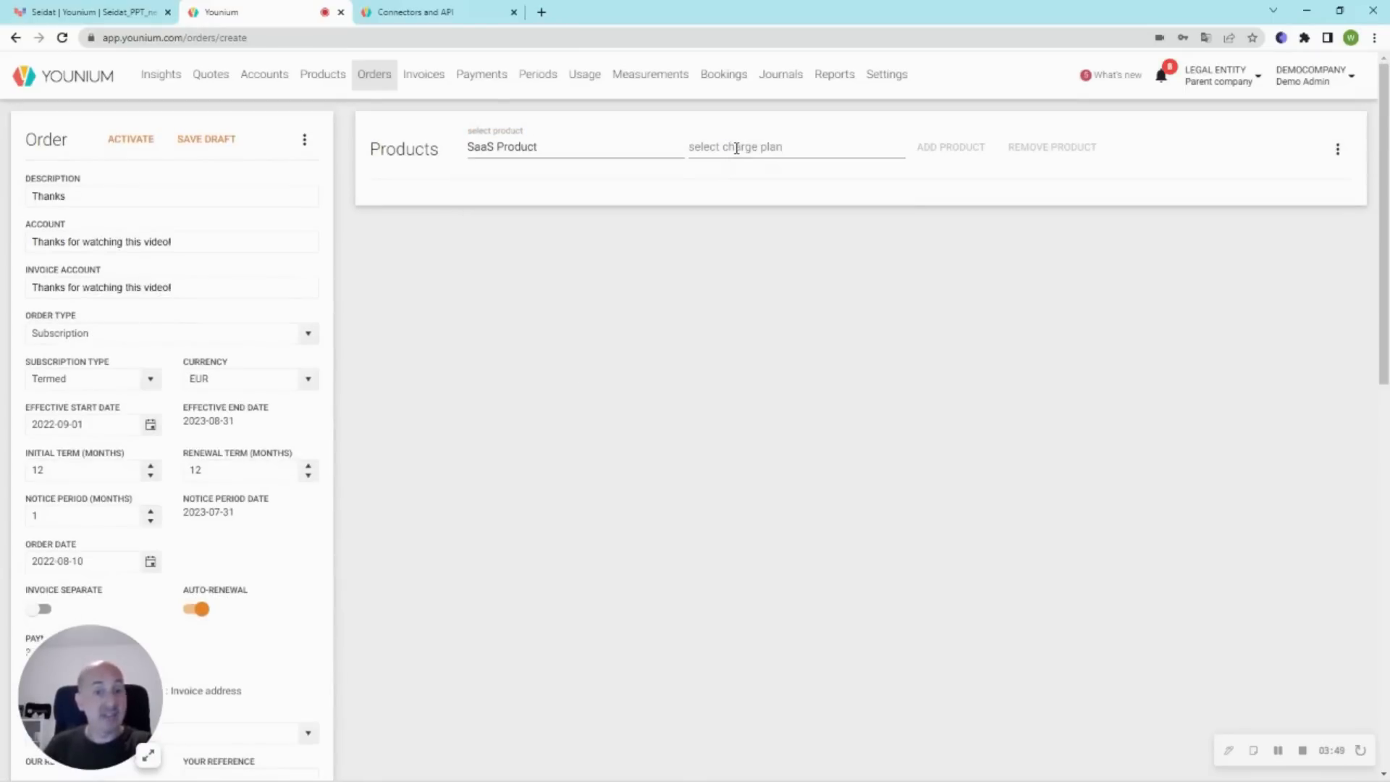
pyautogui.click(795, 146)
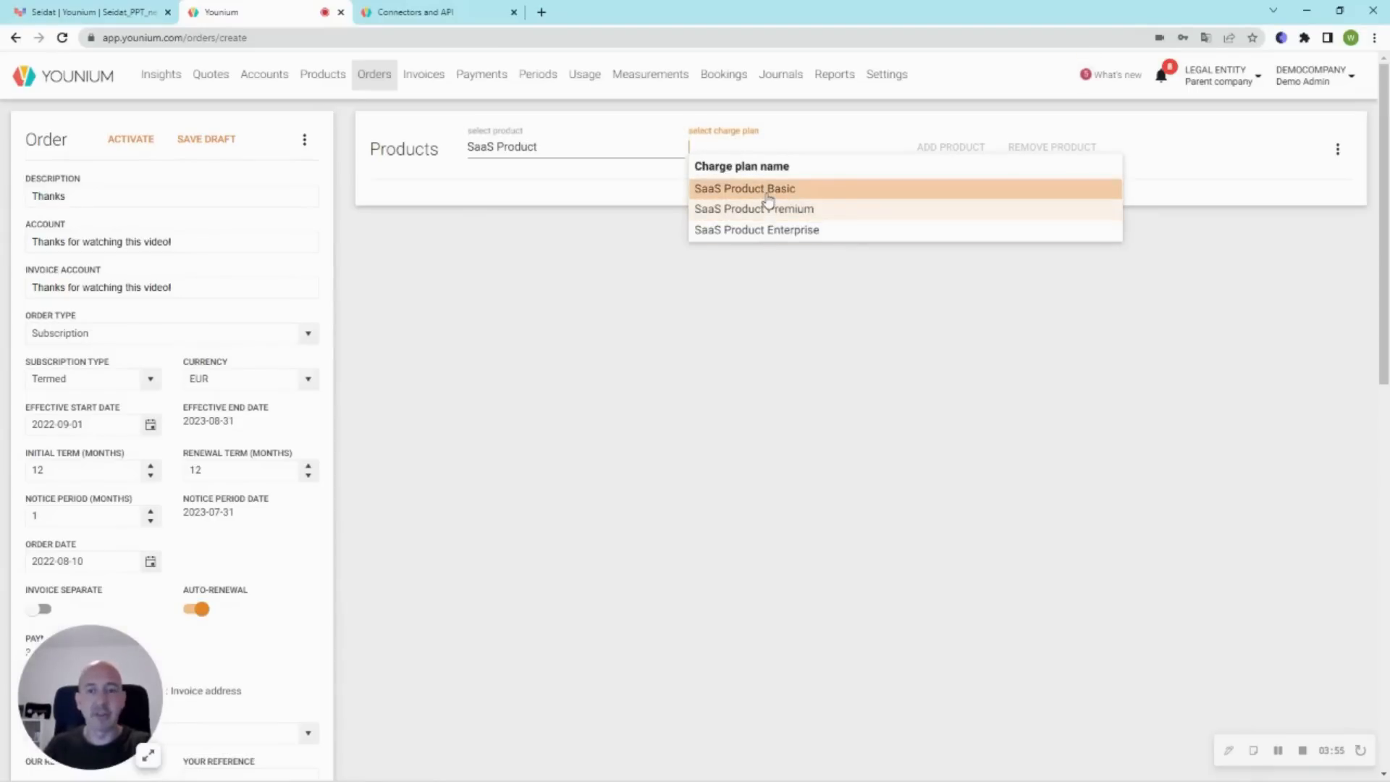
pyautogui.click(744, 189)
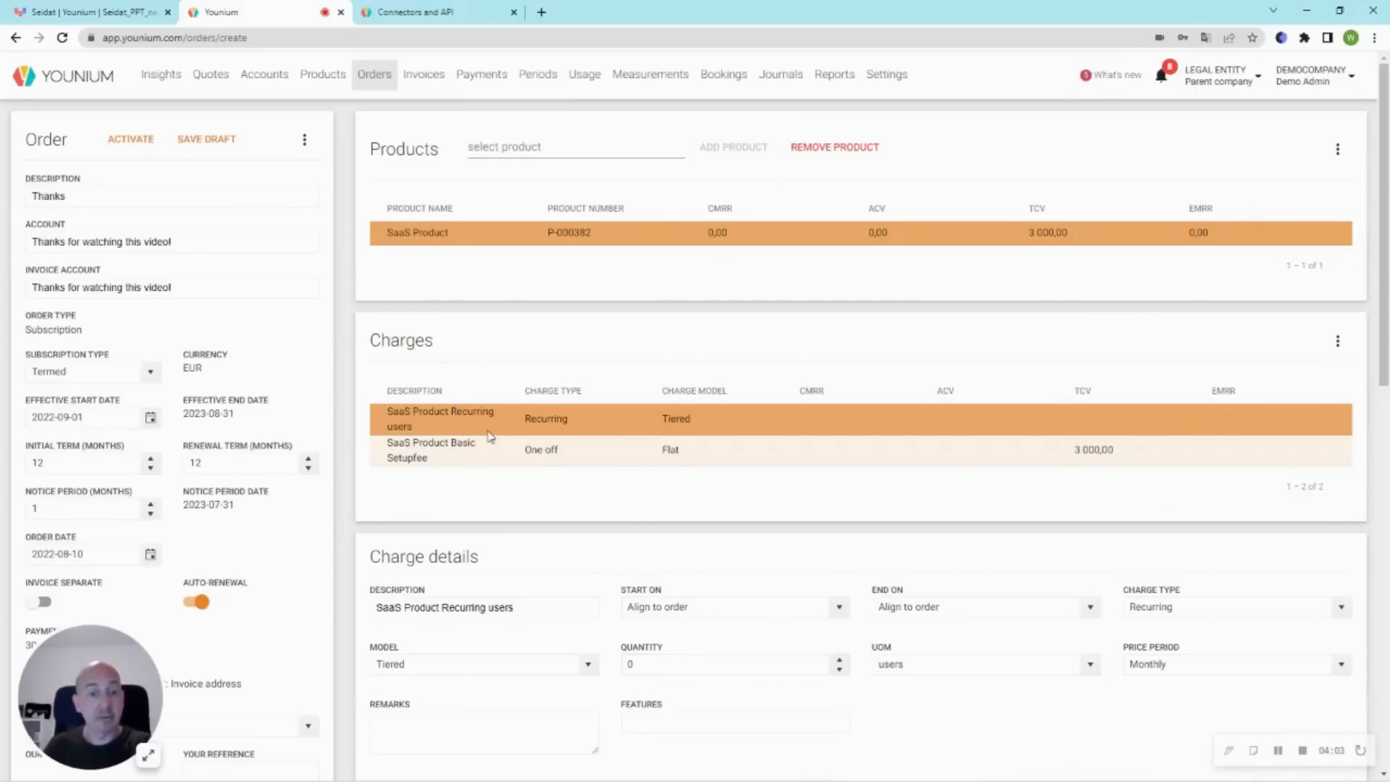
# - Apply a setup fee discount and set the recurring users quantity to 25
pyautogui.click(432, 450)
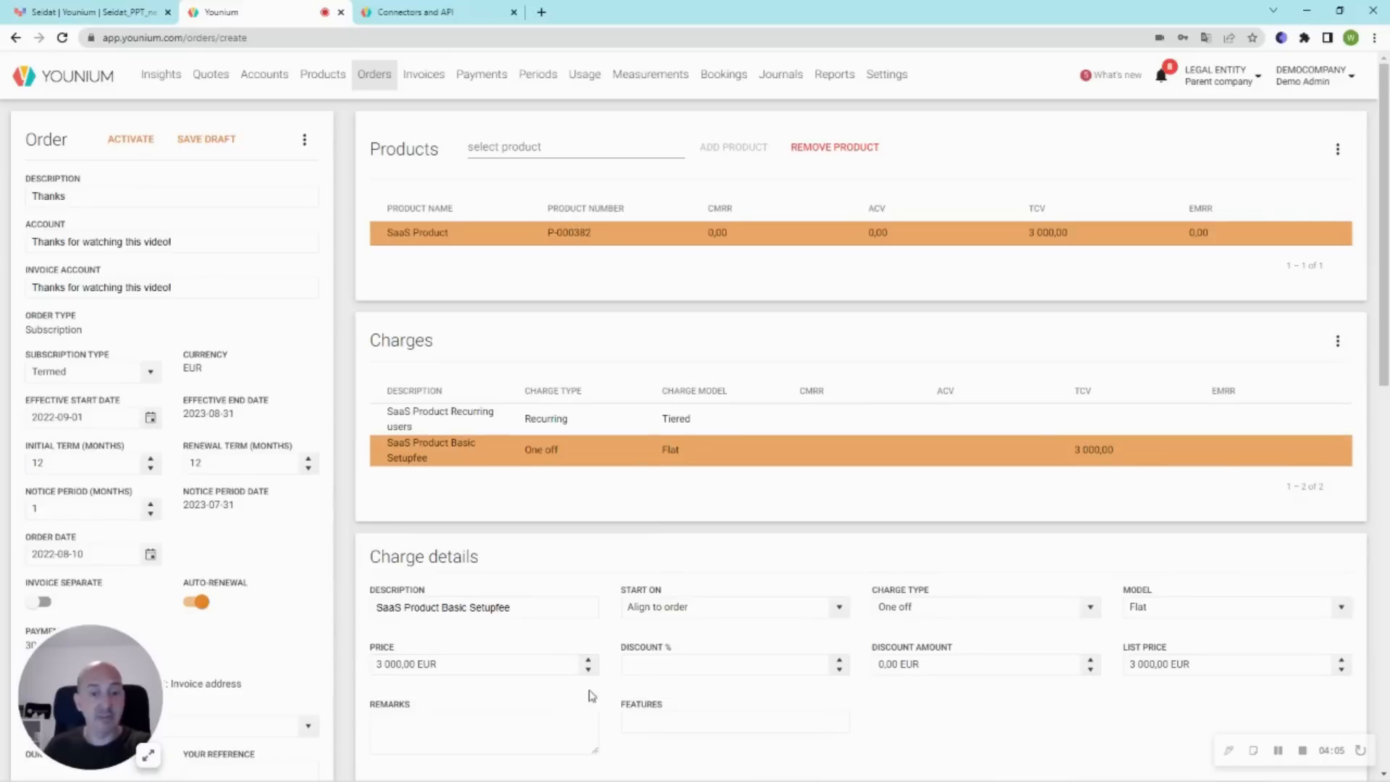
pyautogui.click(727, 664)
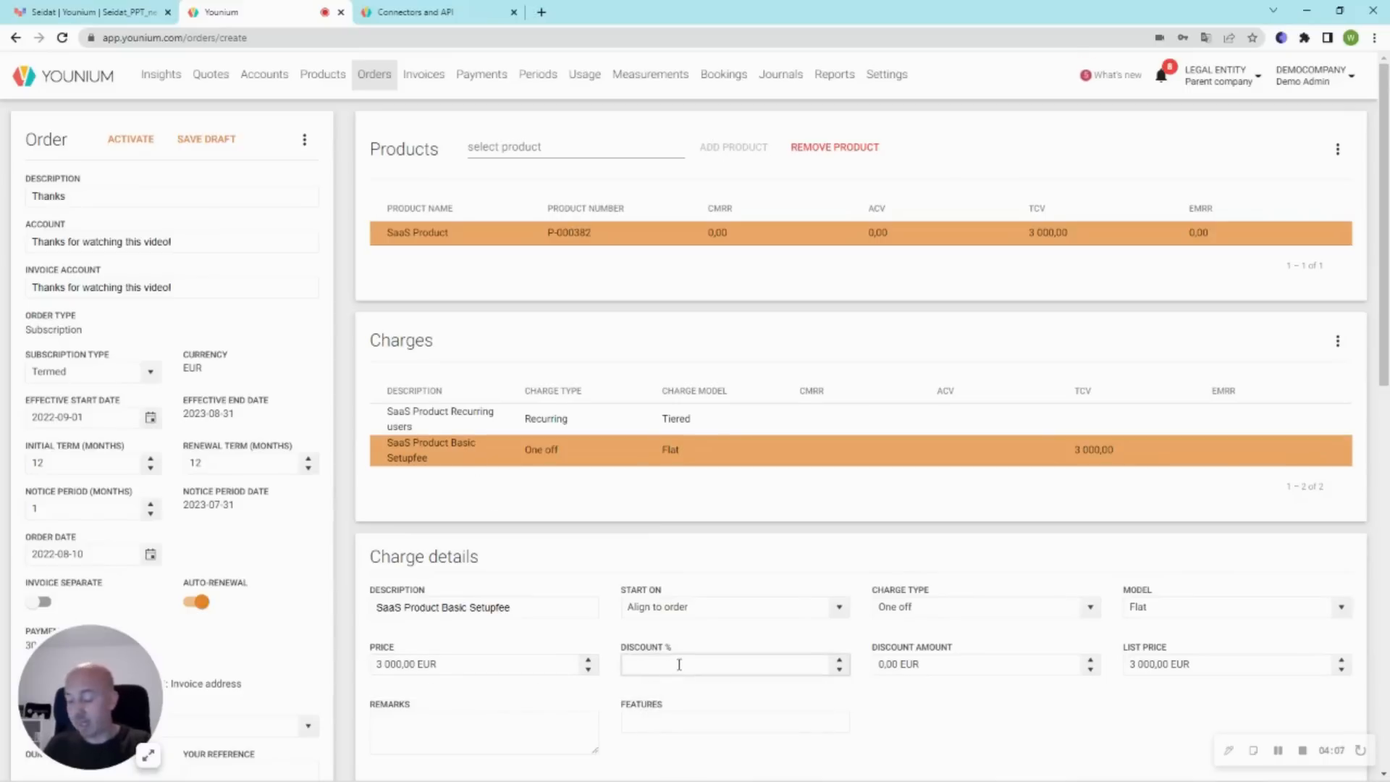
pyautogui.click(439, 419)
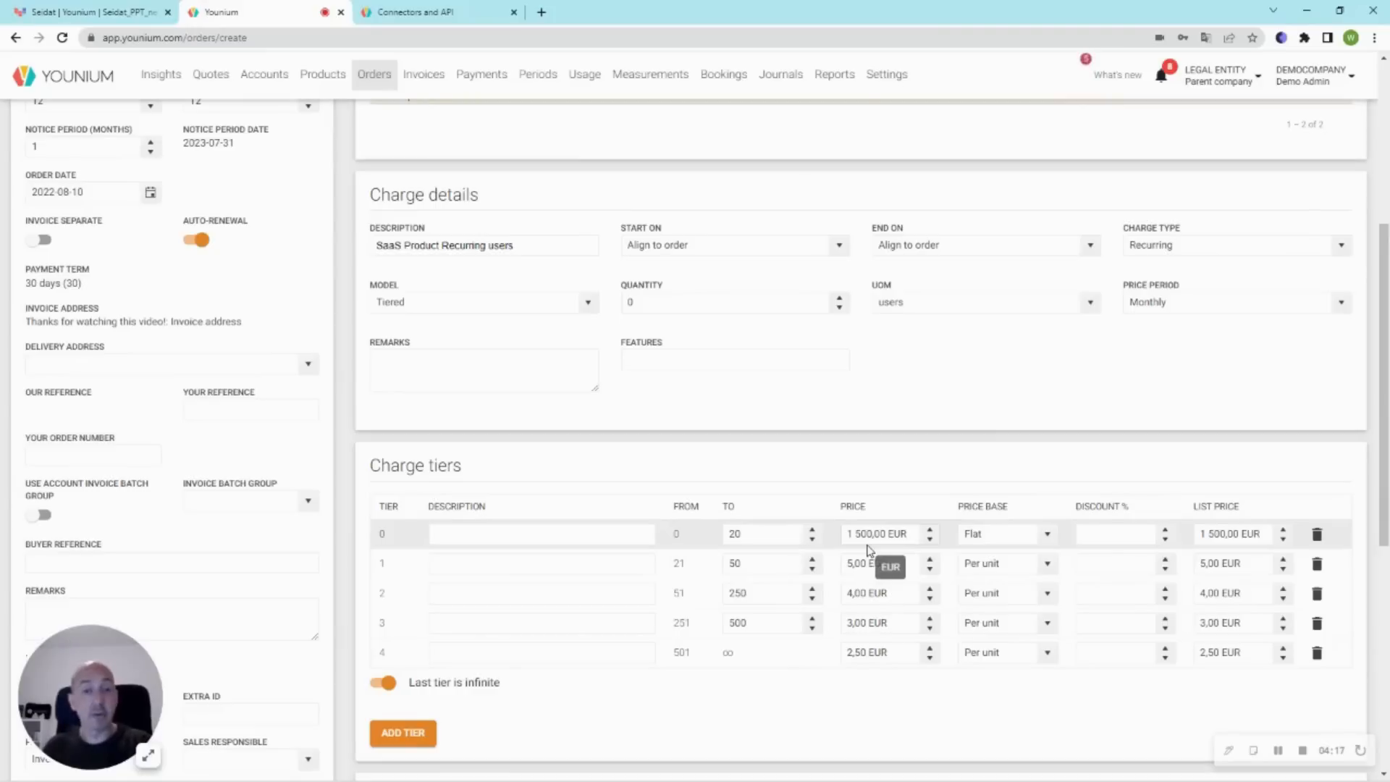
pyautogui.click(767, 534)
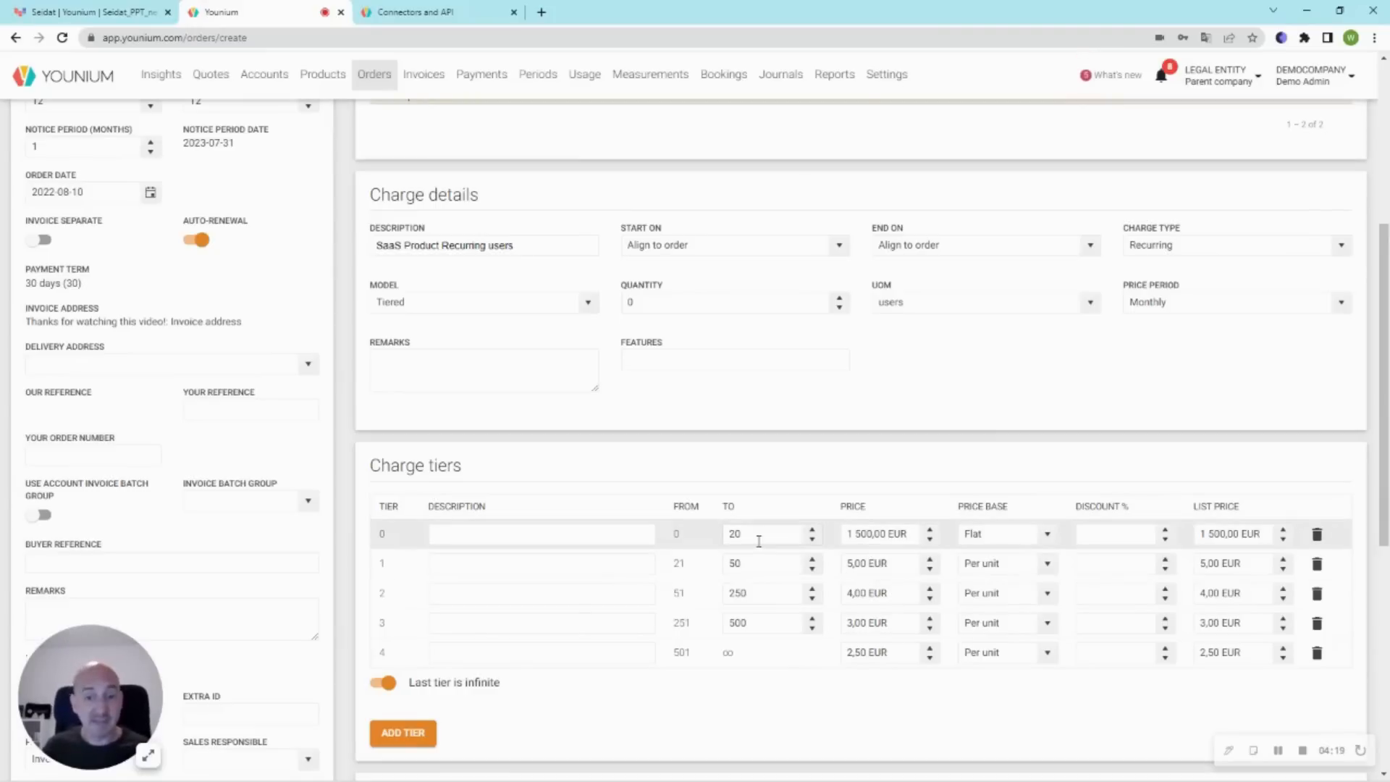
pyautogui.click(734, 303)
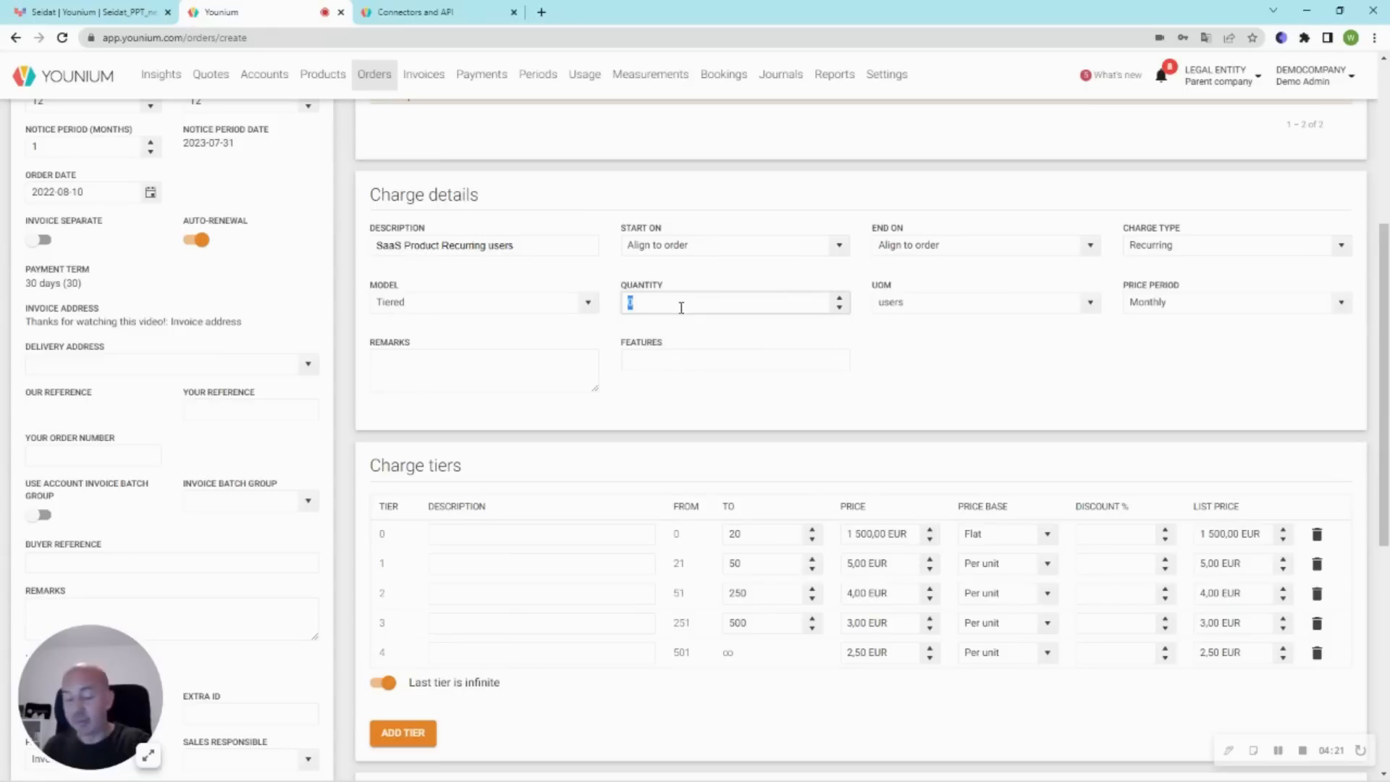
pyautogui.write('50')
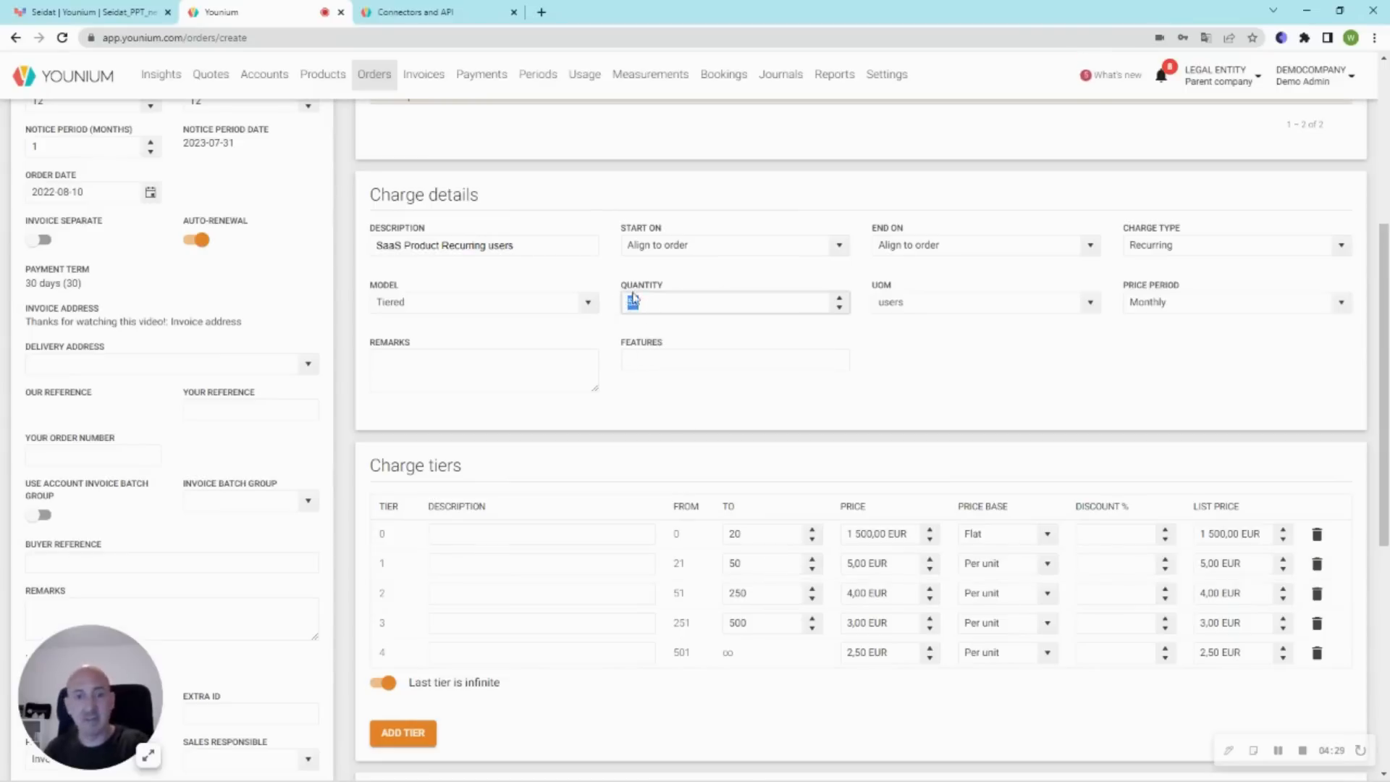
pyautogui.write('25')
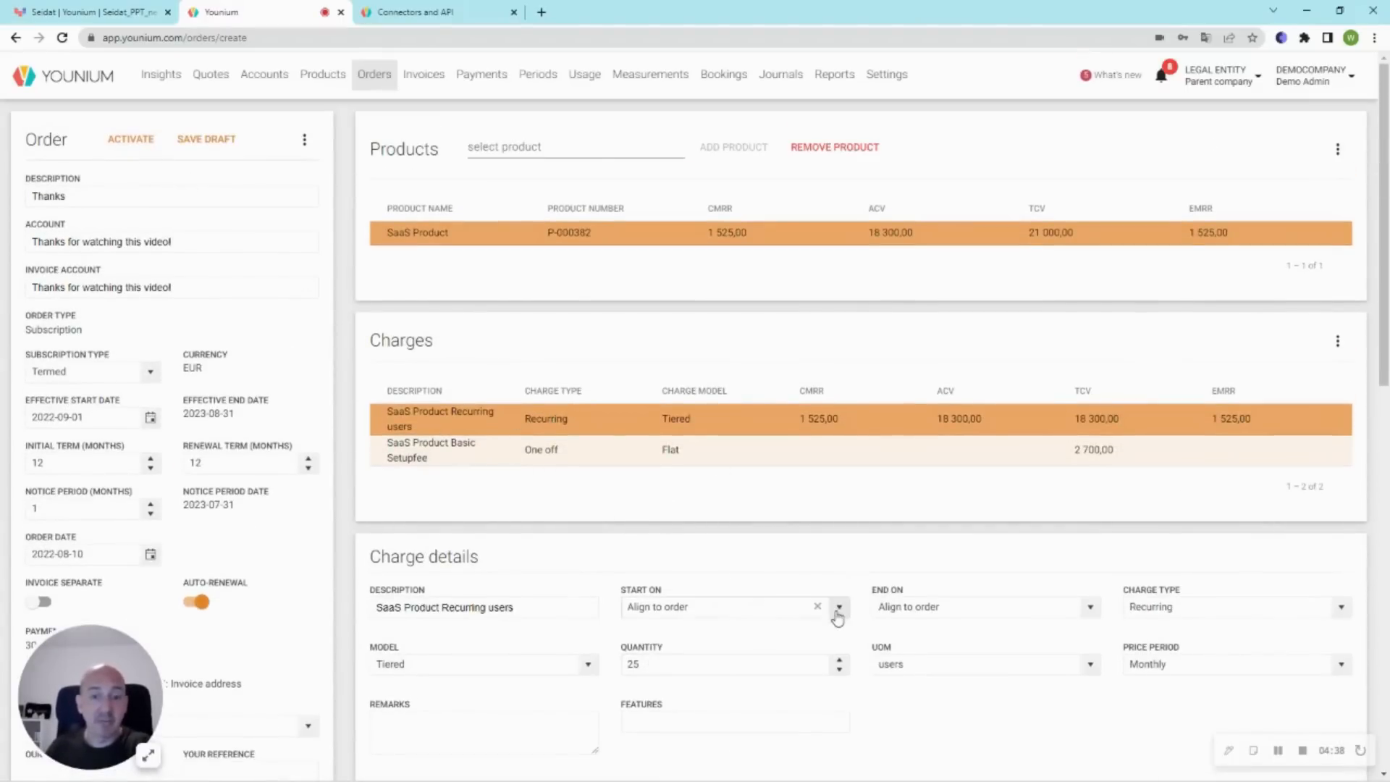
pyautogui.click(836, 607)
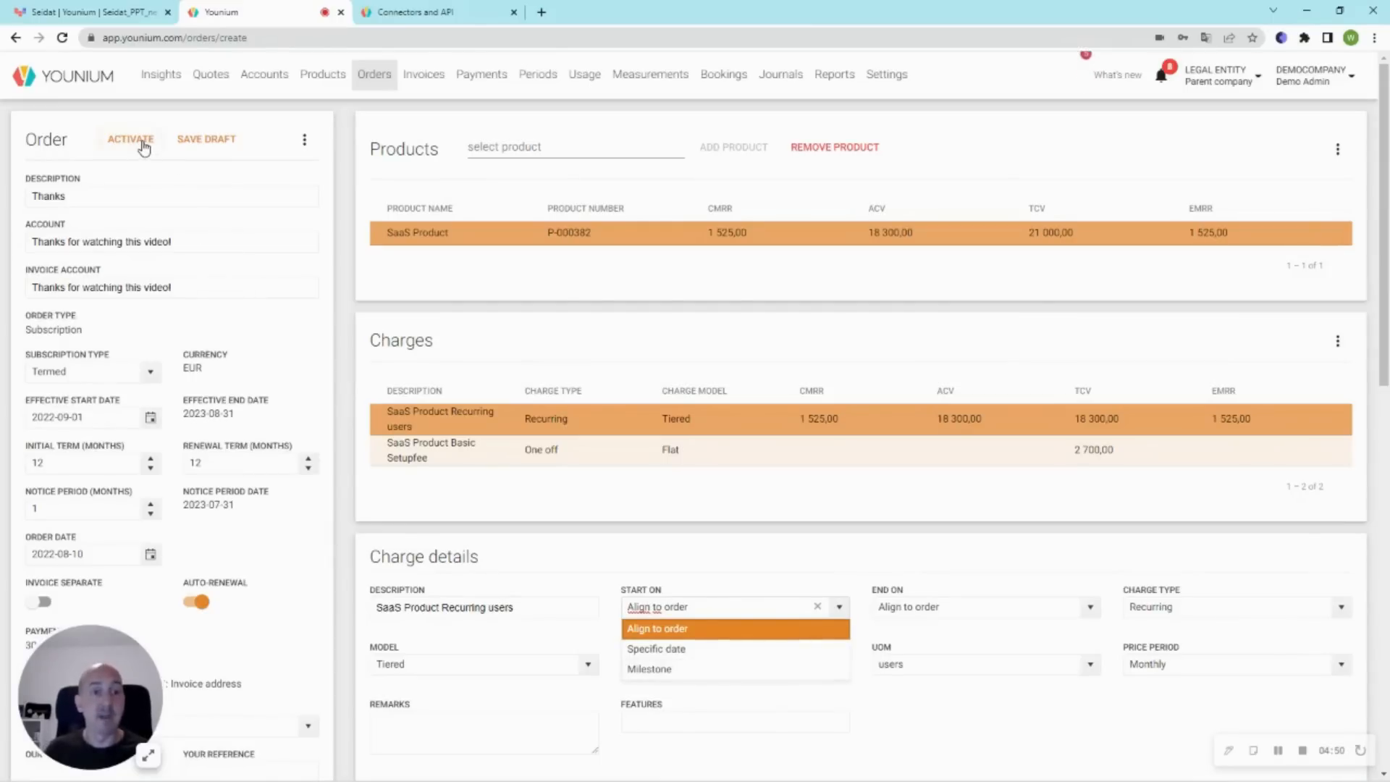
# - Activate order O-000499 and create a draft invoice with target date 2022-09-01
pyautogui.click(131, 139)
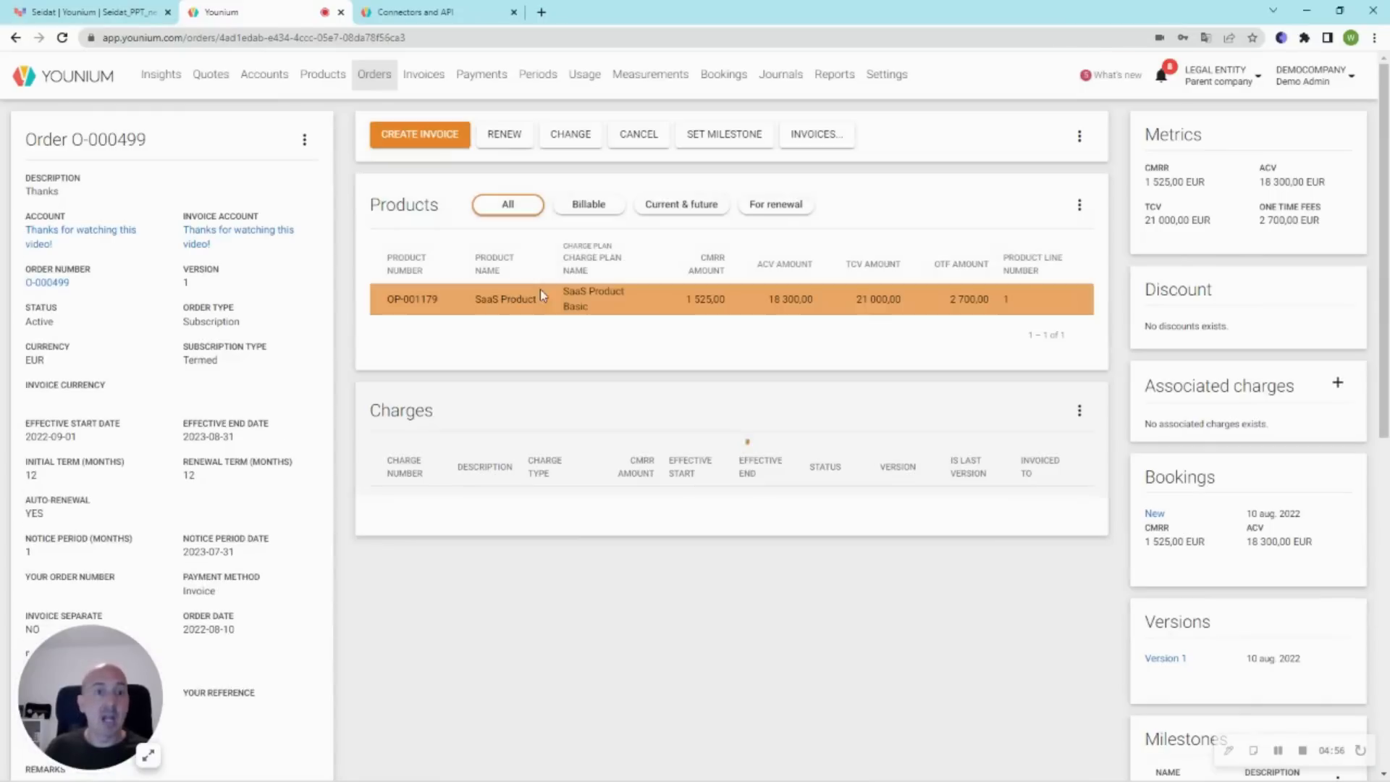
pyautogui.click(419, 134)
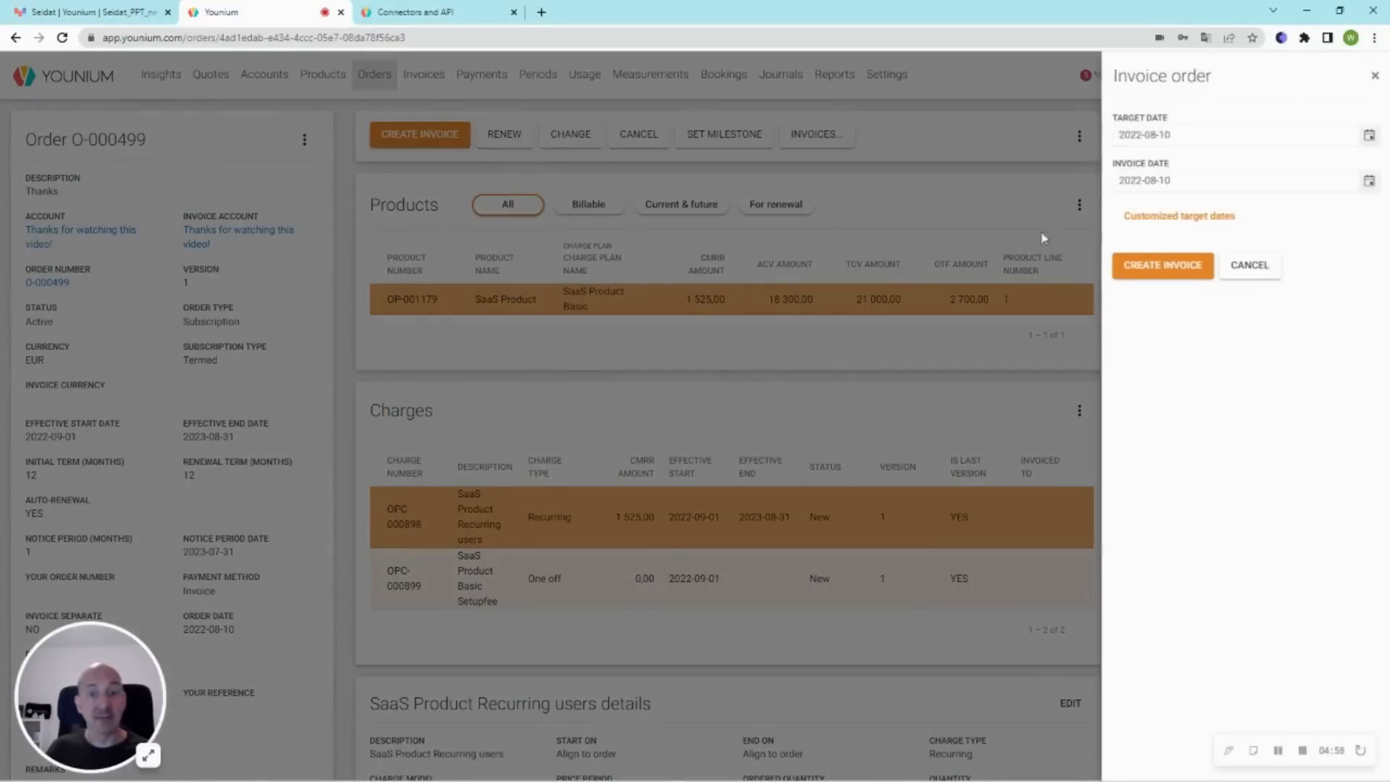
pyautogui.click(1149, 135)
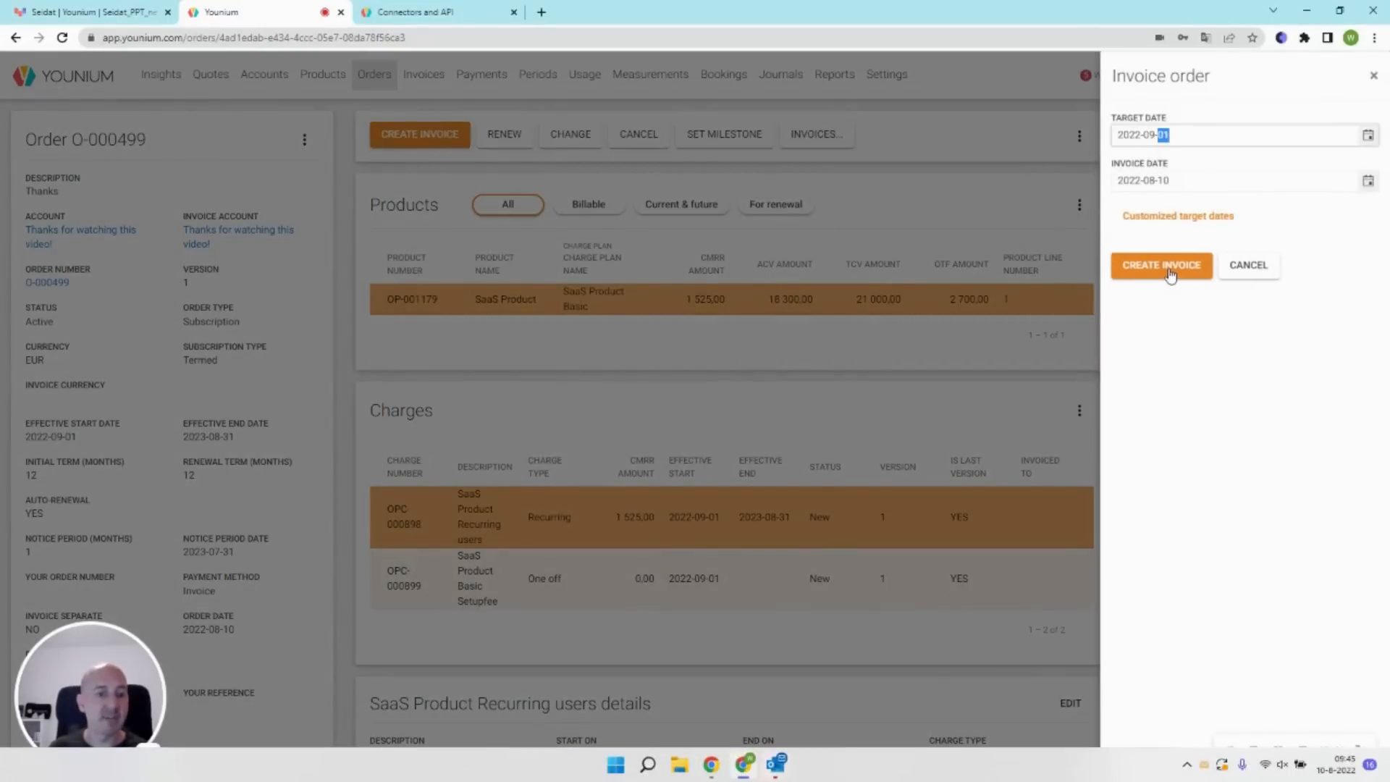
pyautogui.click(1160, 264)
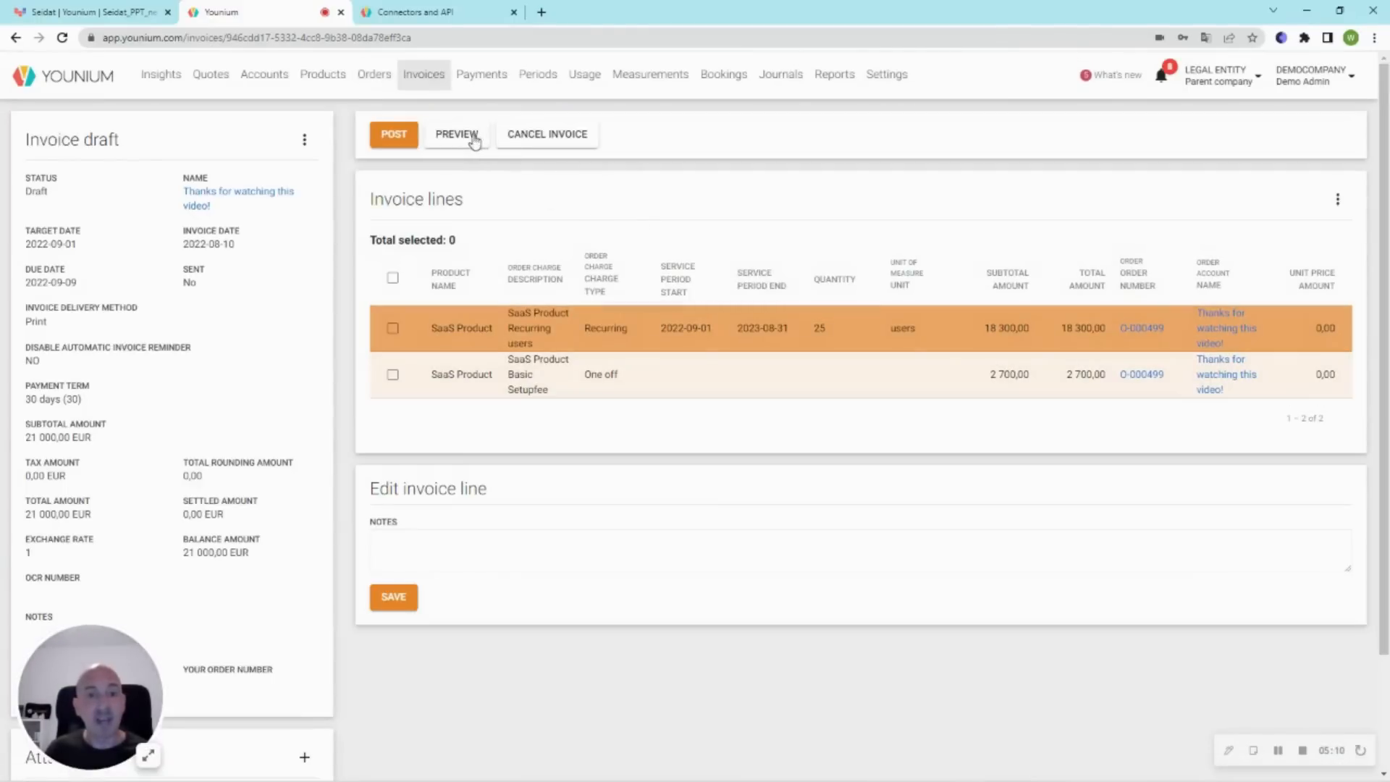
# - Preview the draft invoice and post it as invoice 100486 for 21 000,00 EUR
pyautogui.click(457, 134)
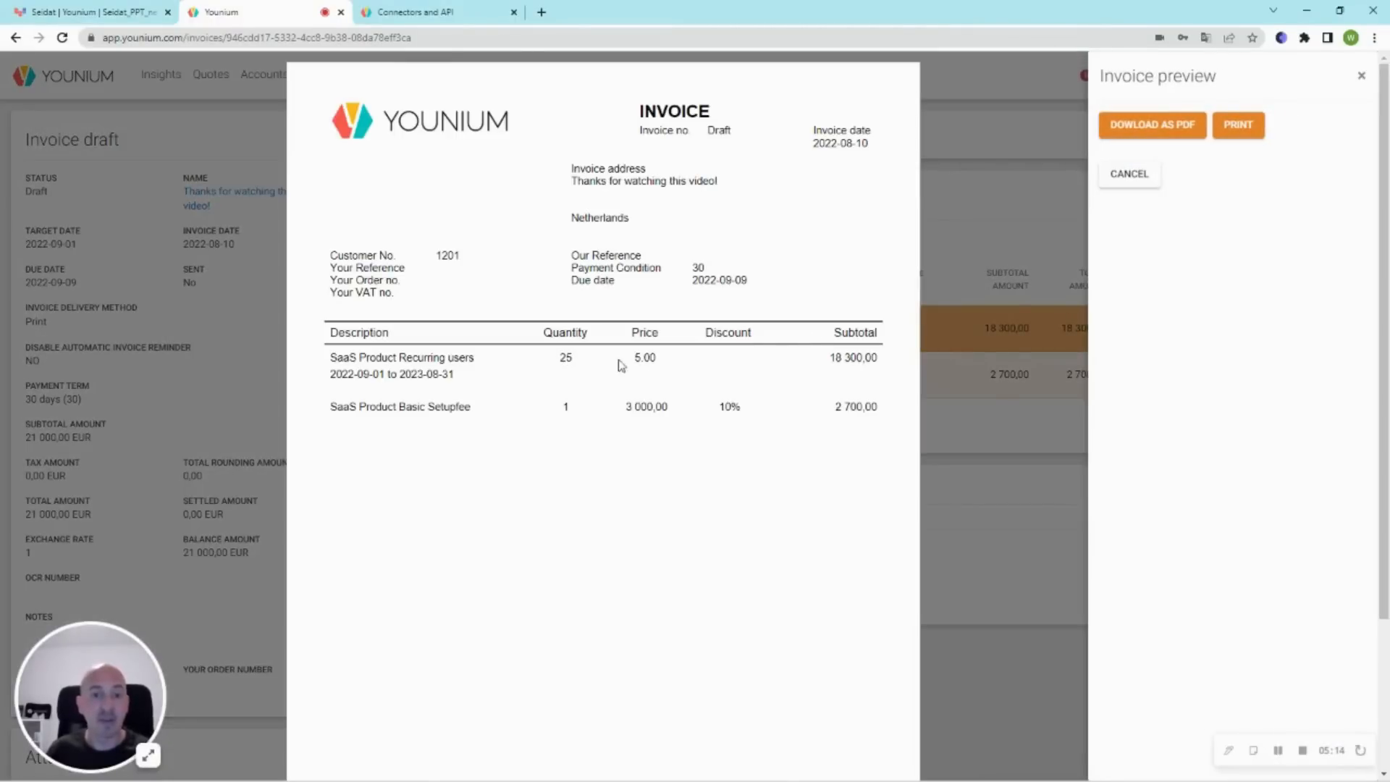
pyautogui.moveTo(672, 422)
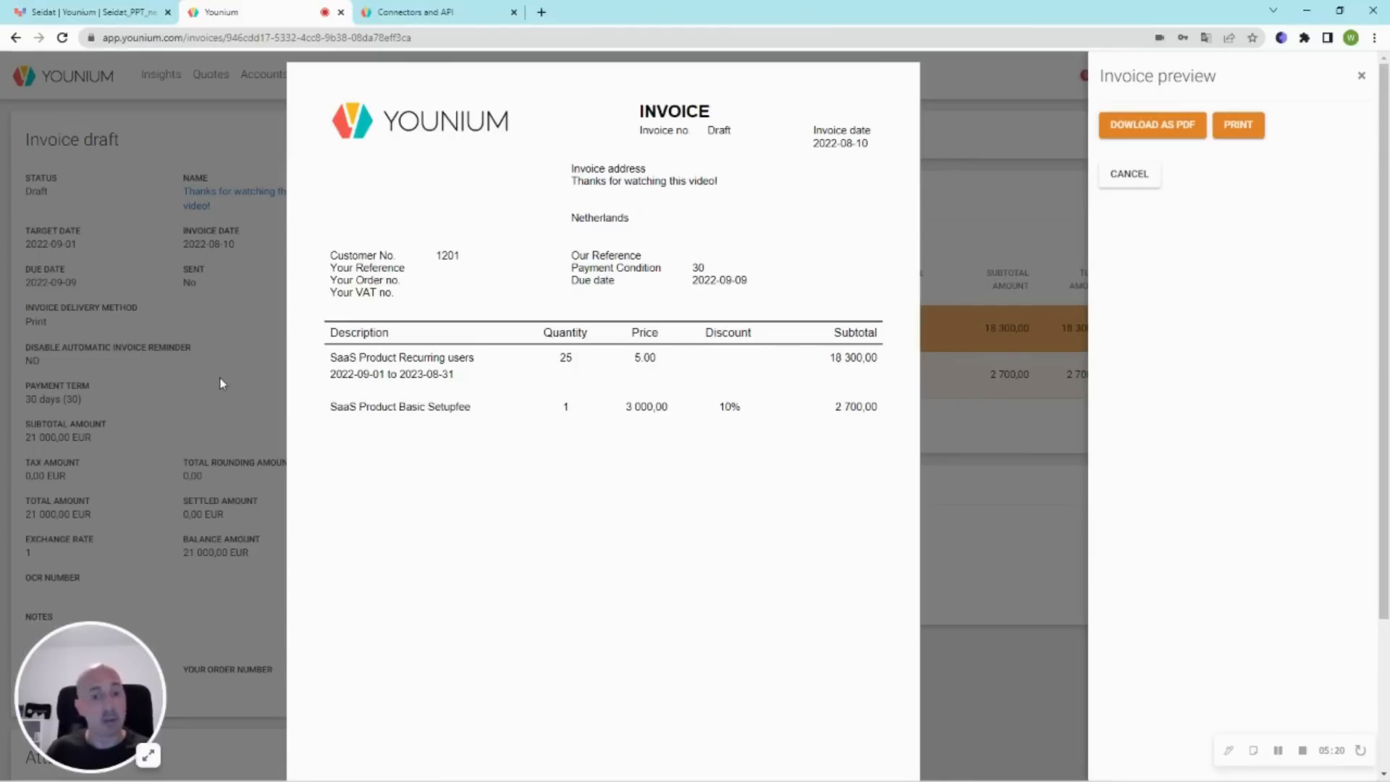
pyautogui.click(1129, 174)
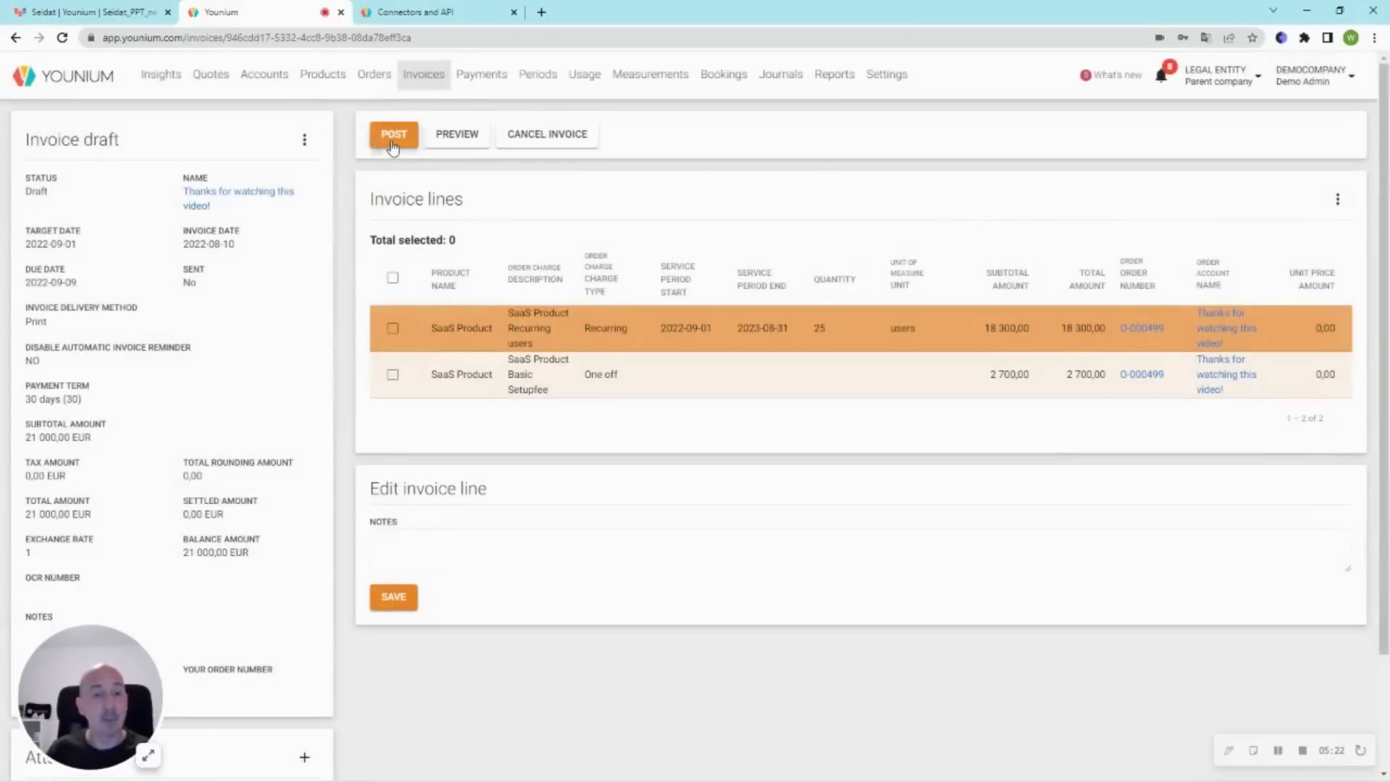
pyautogui.click(394, 134)
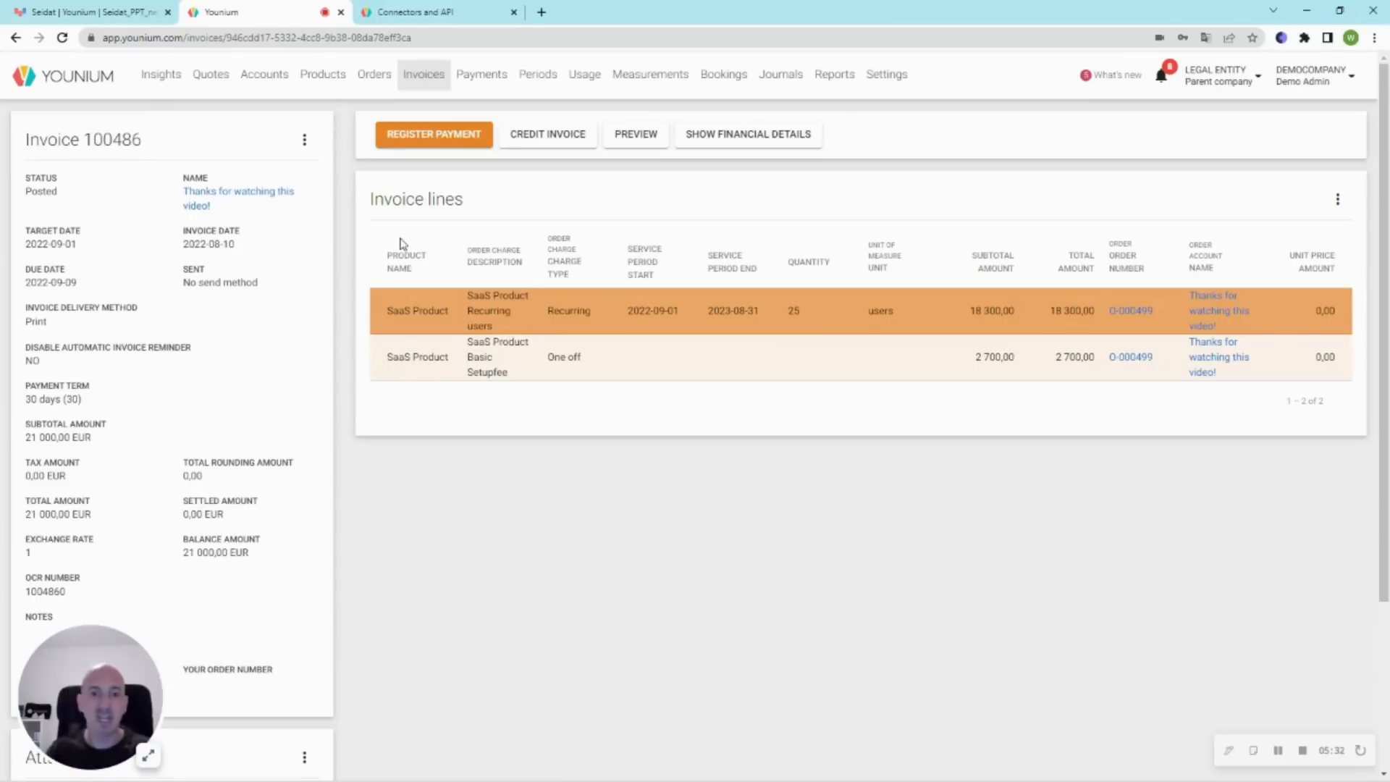
# - Show invoice 100486's deferred revenue schedule of 1 525,00 per month
pyautogui.click(746, 134)
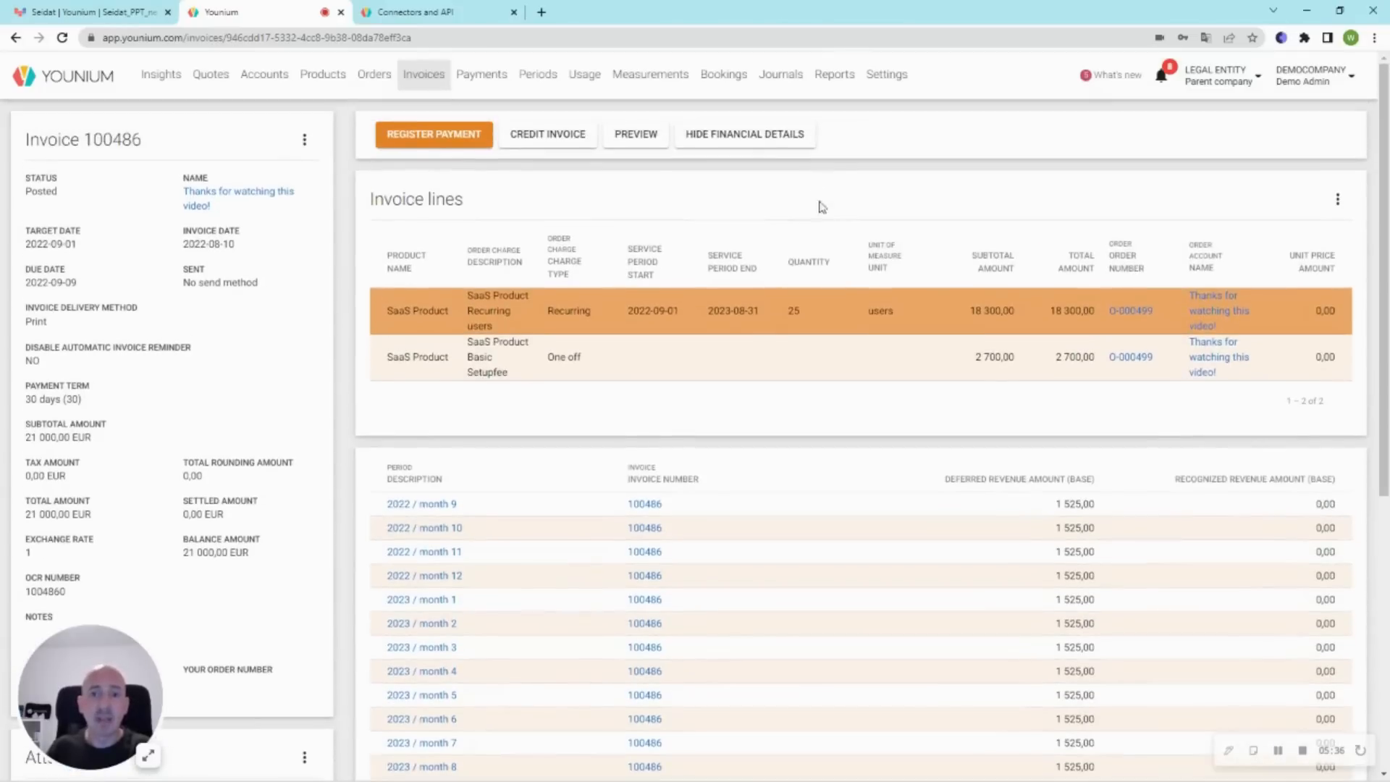
pyautogui.scroll(-3)
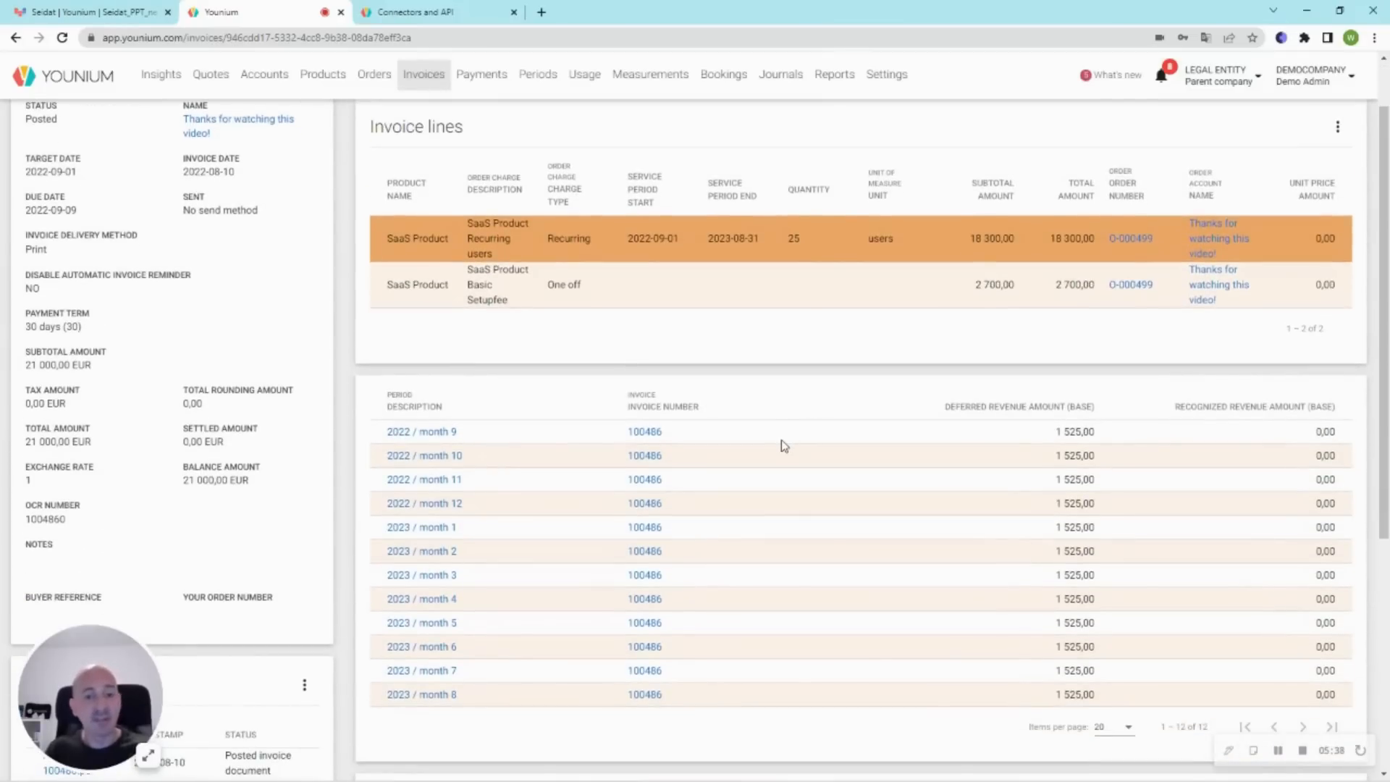
pyautogui.moveTo(756, 468)
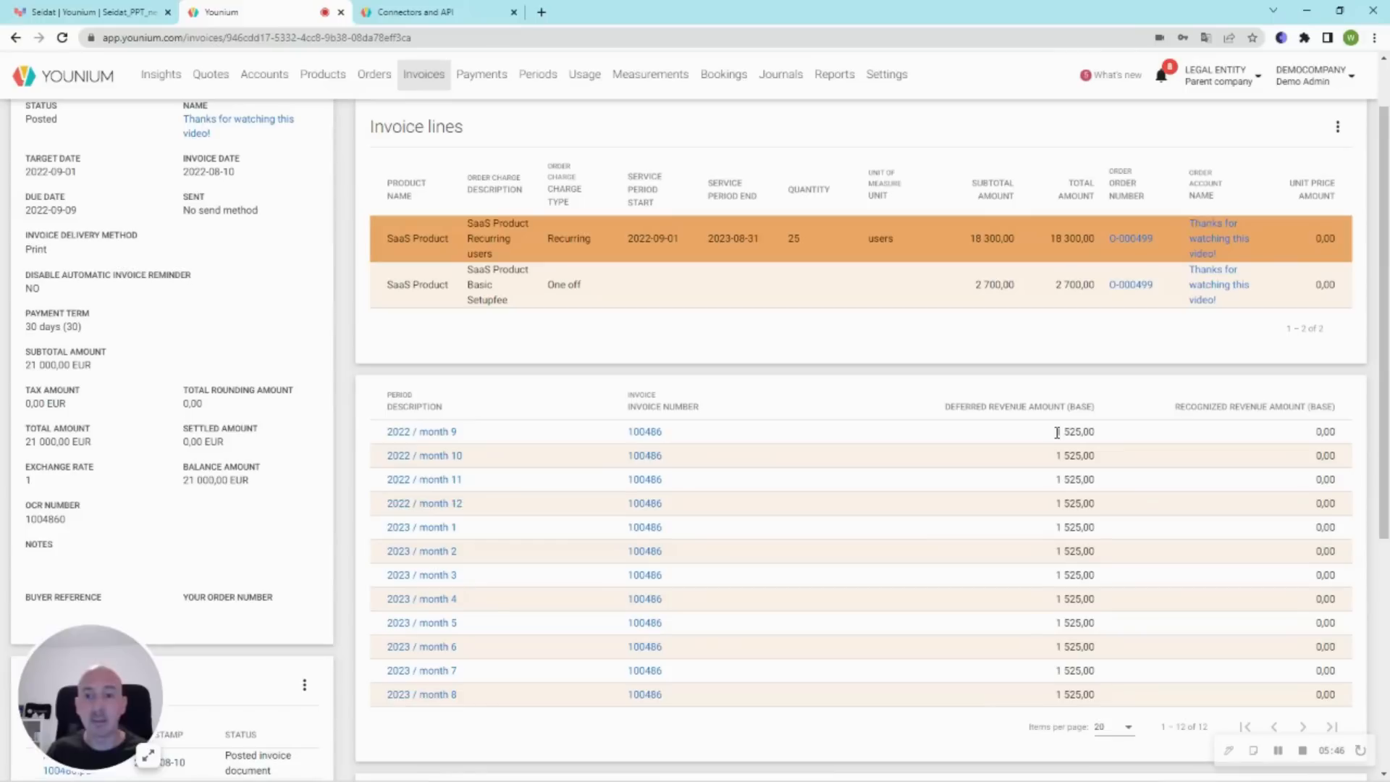
pyautogui.moveTo(1202, 441)
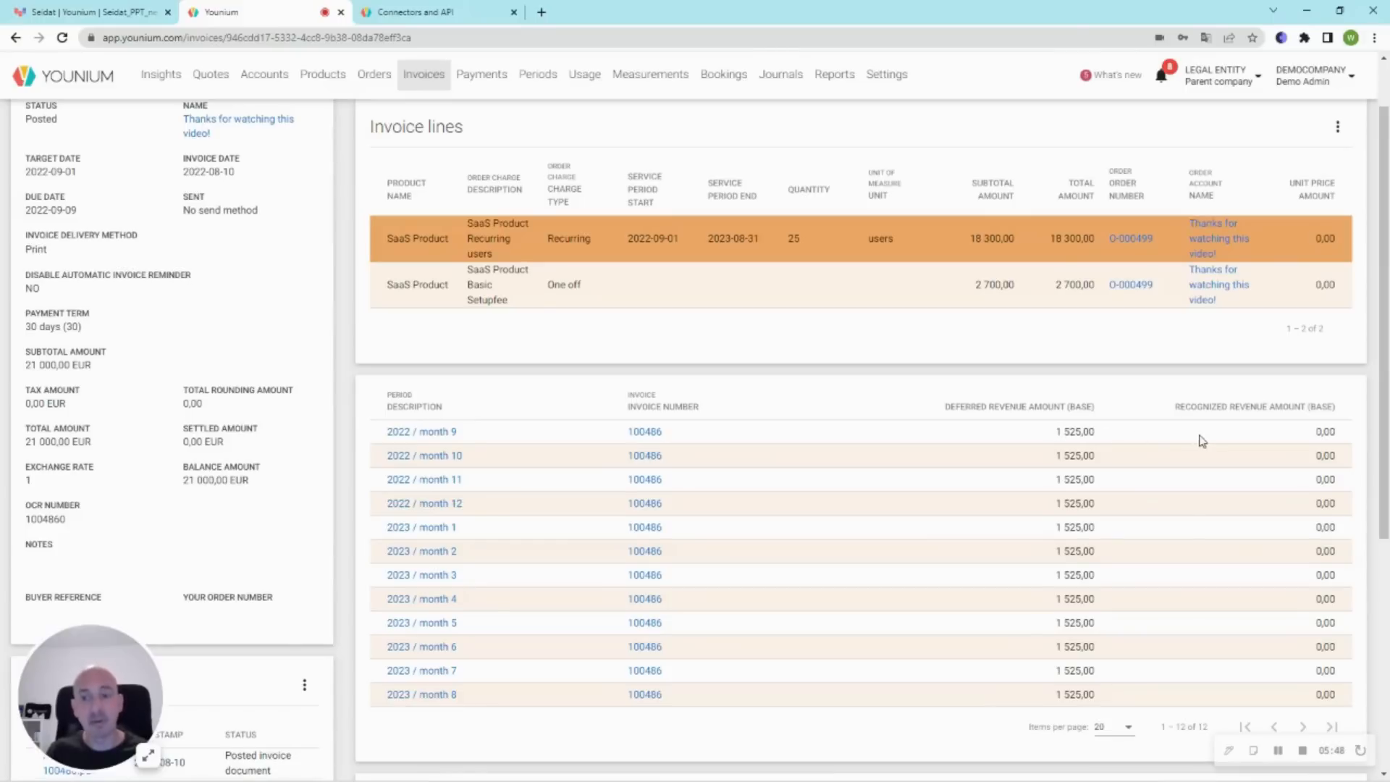
pyautogui.moveTo(477, 445)
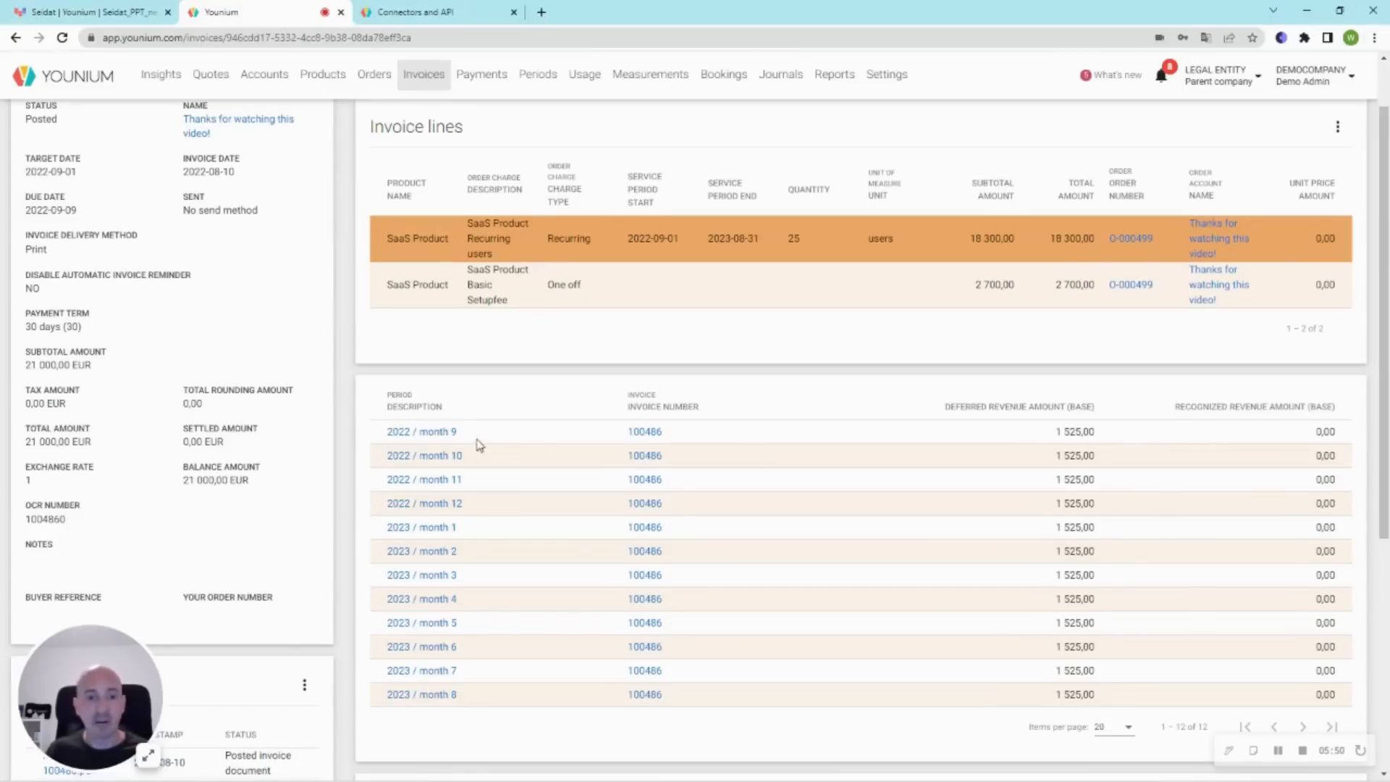
pyautogui.moveTo(1060, 435)
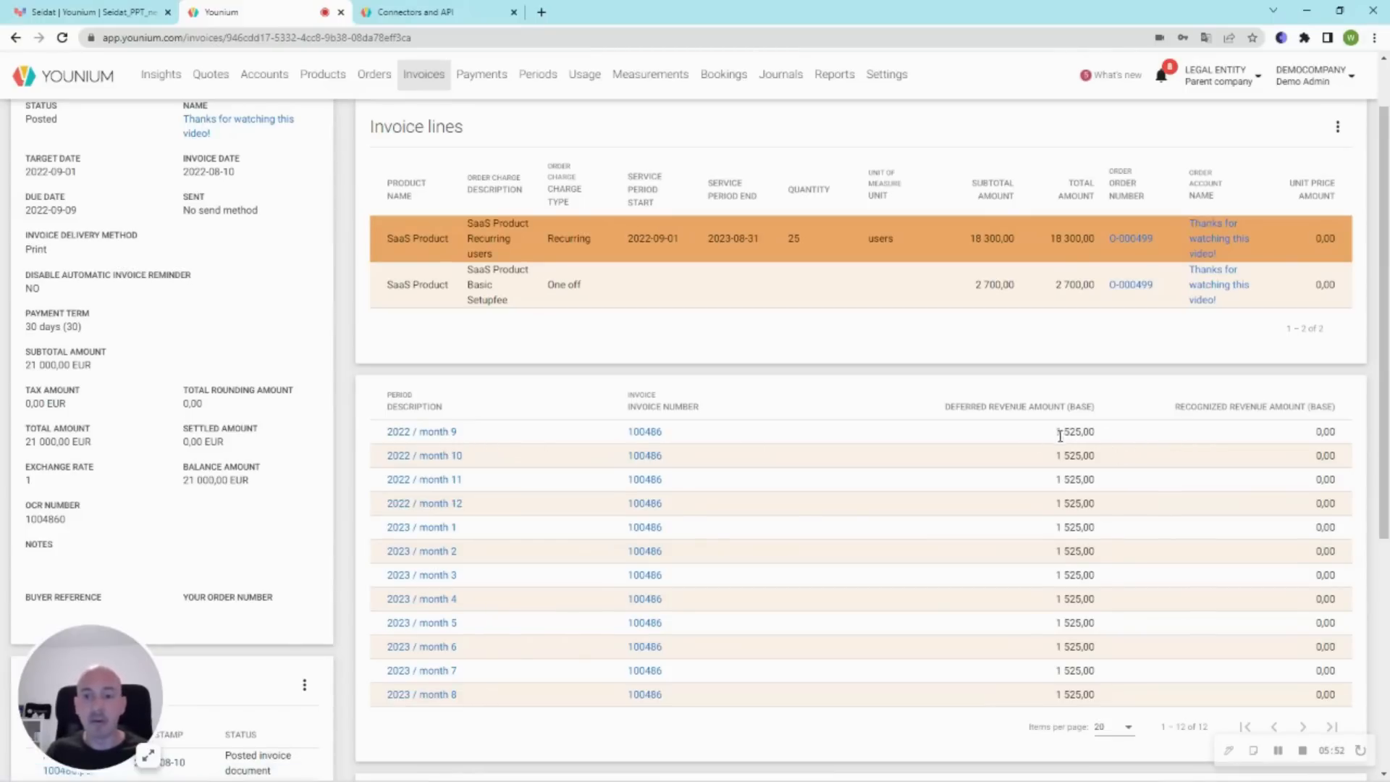
pyautogui.moveTo(1027, 442)
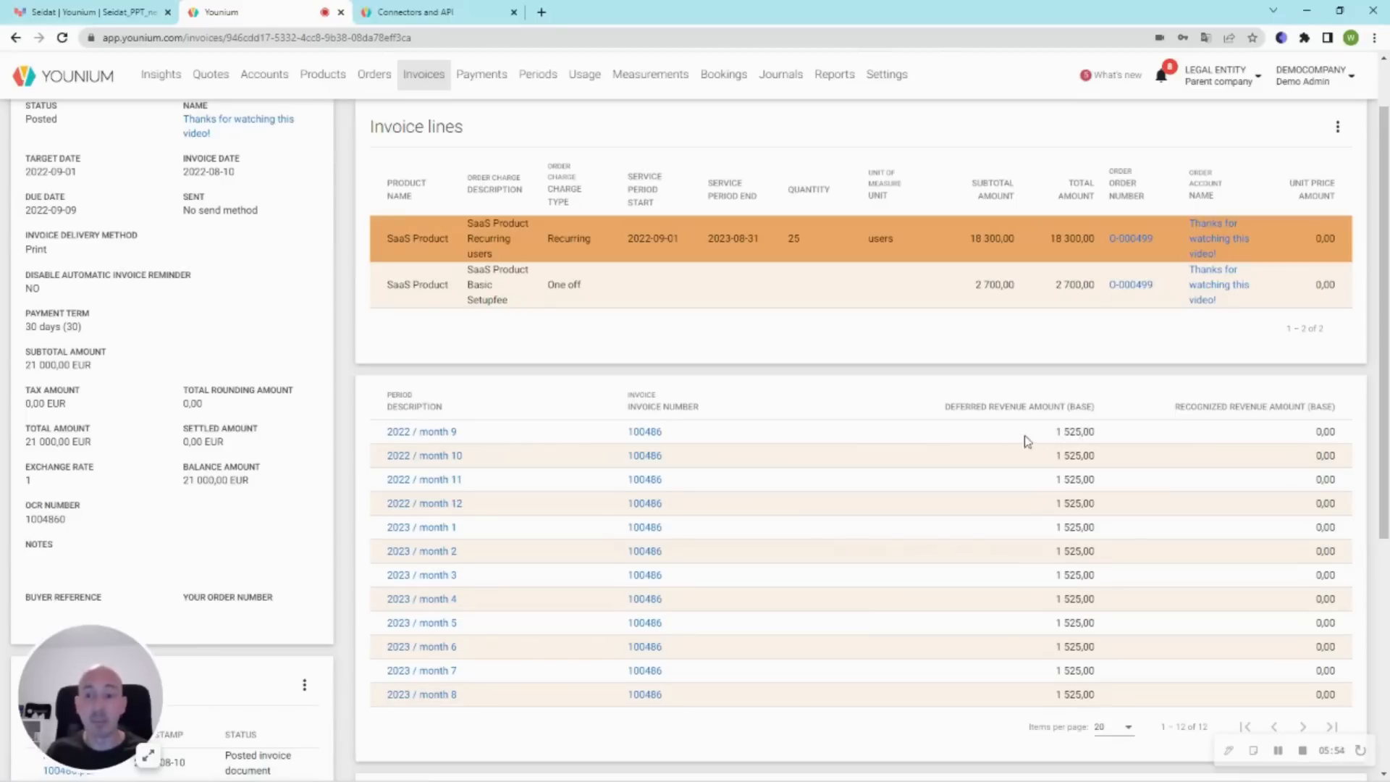
pyautogui.moveTo(1321, 434)
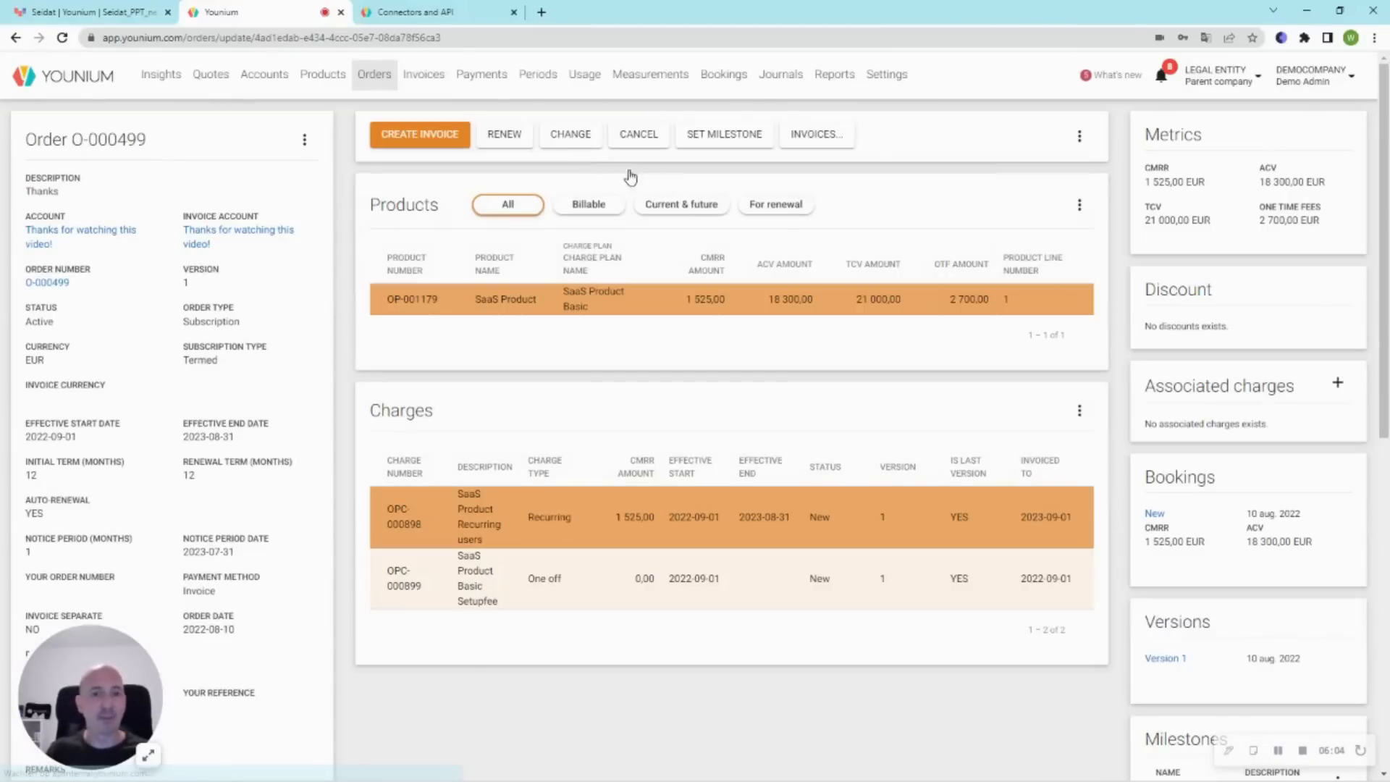
# - Change the SaaS Product line to 50 users from 2022-10-15 and activate version 2
pyautogui.click(570, 134)
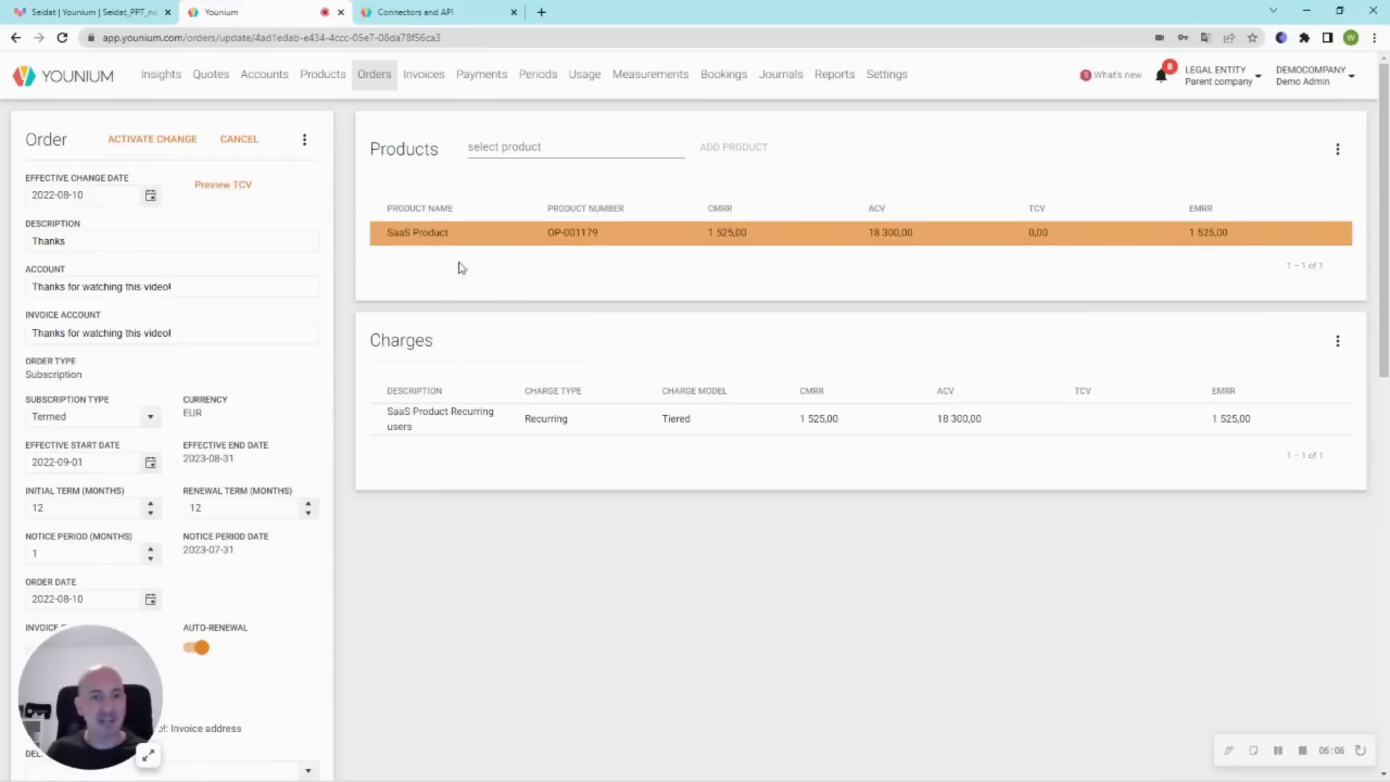
pyautogui.click(93, 194)
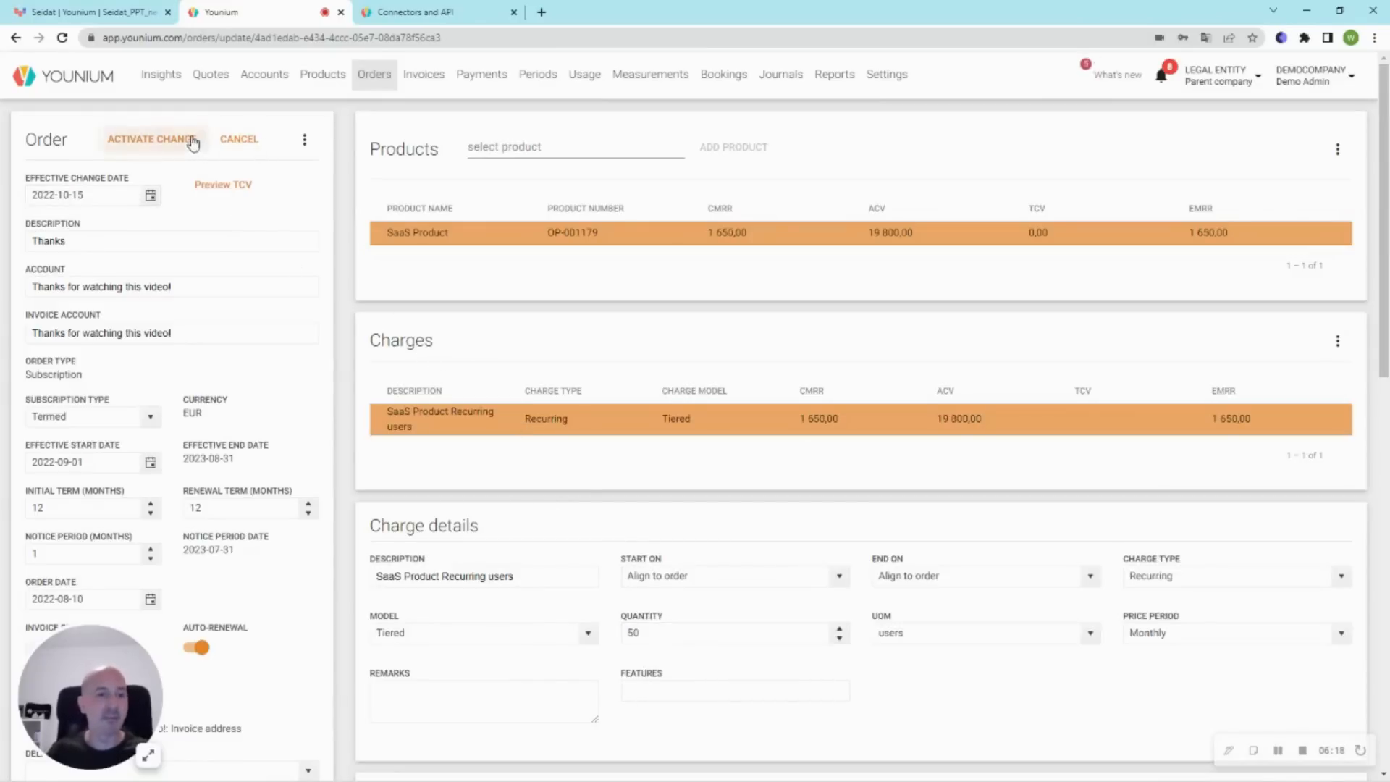
pyautogui.click(152, 139)
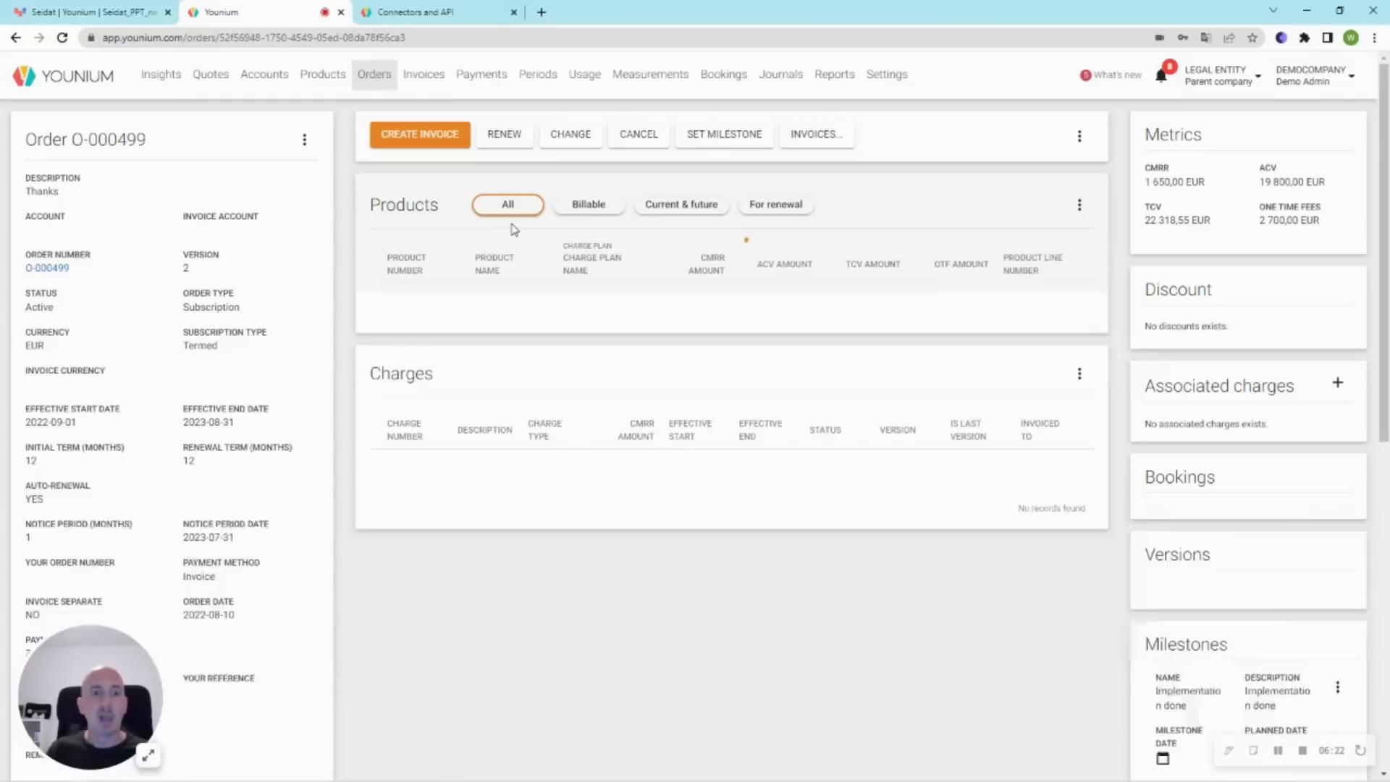
# - Invoice the upgraded order with target date 2022-10-15 and review its charges and bookings
pyautogui.click(419, 134)
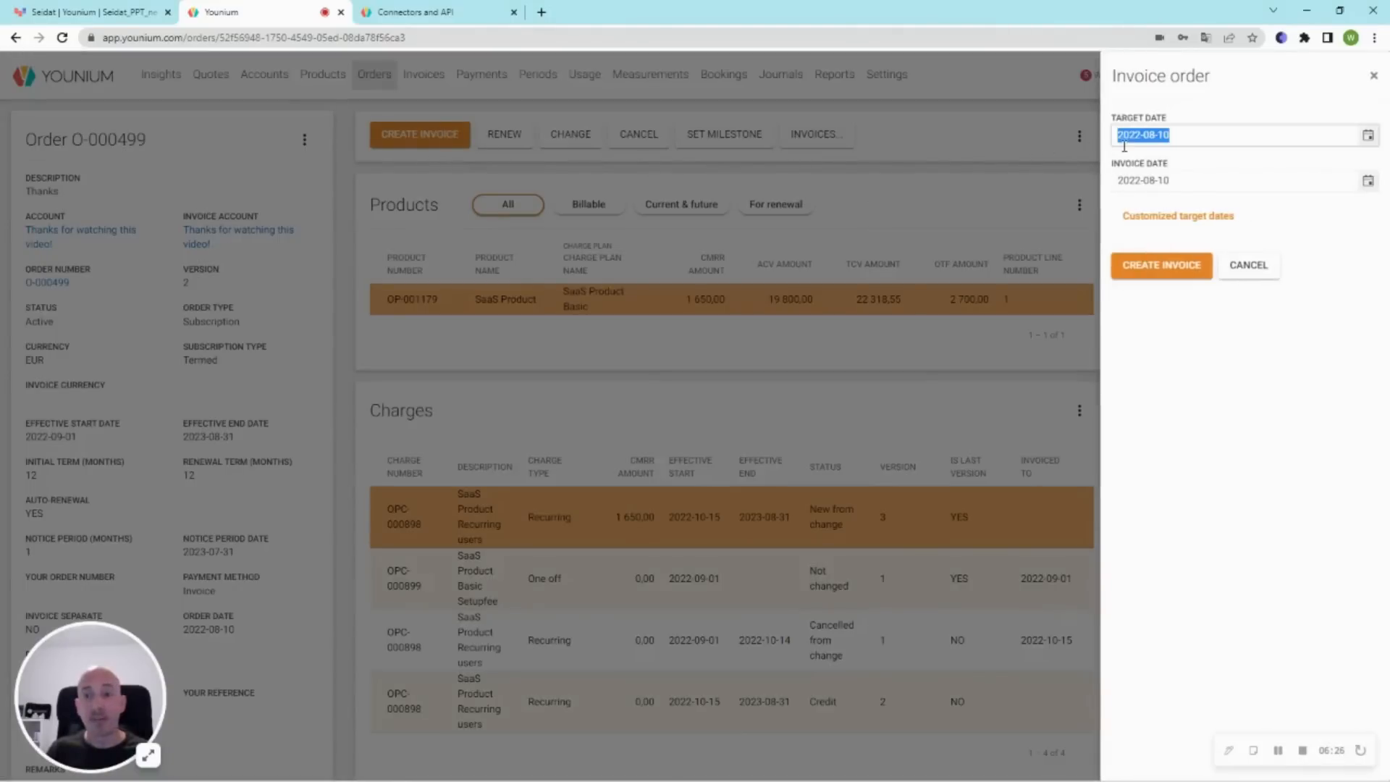
pyautogui.write('2022-10-15')
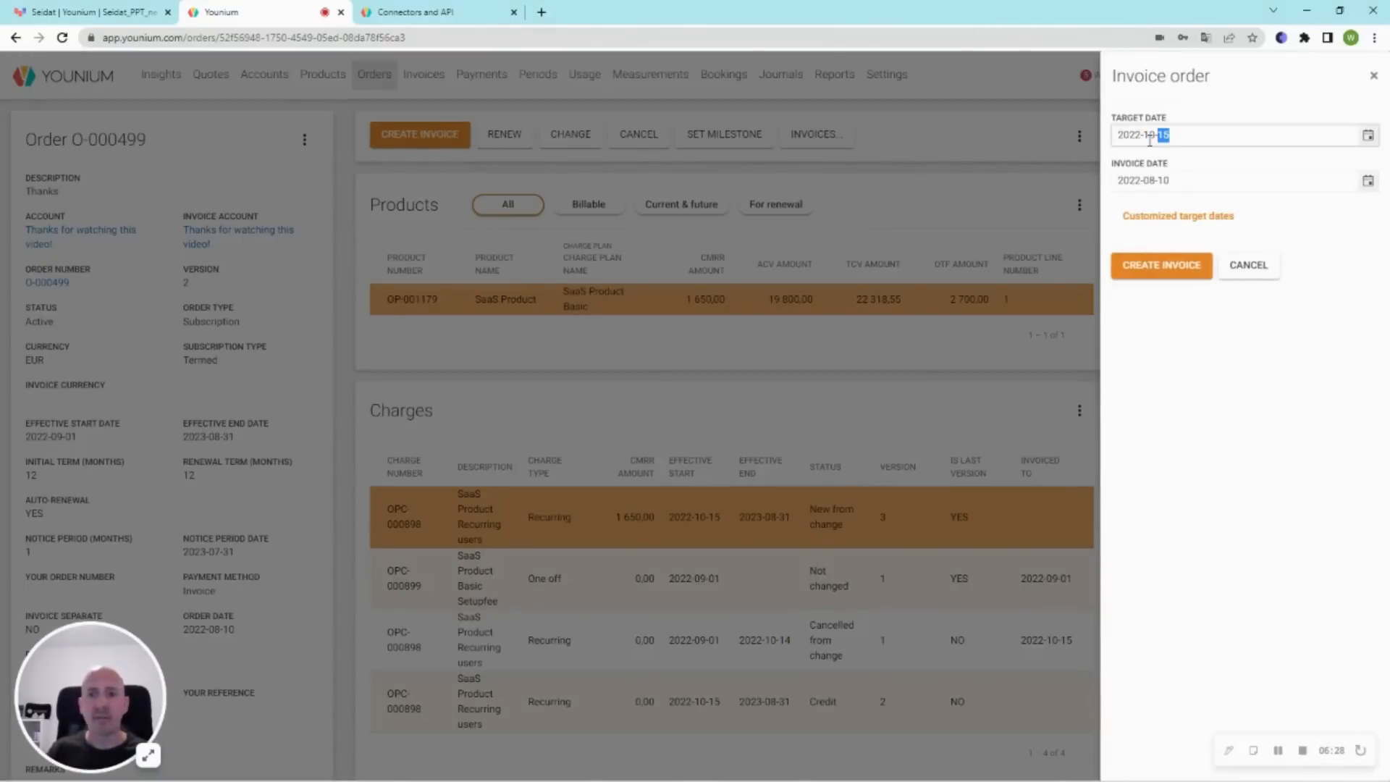
pyautogui.click(1161, 265)
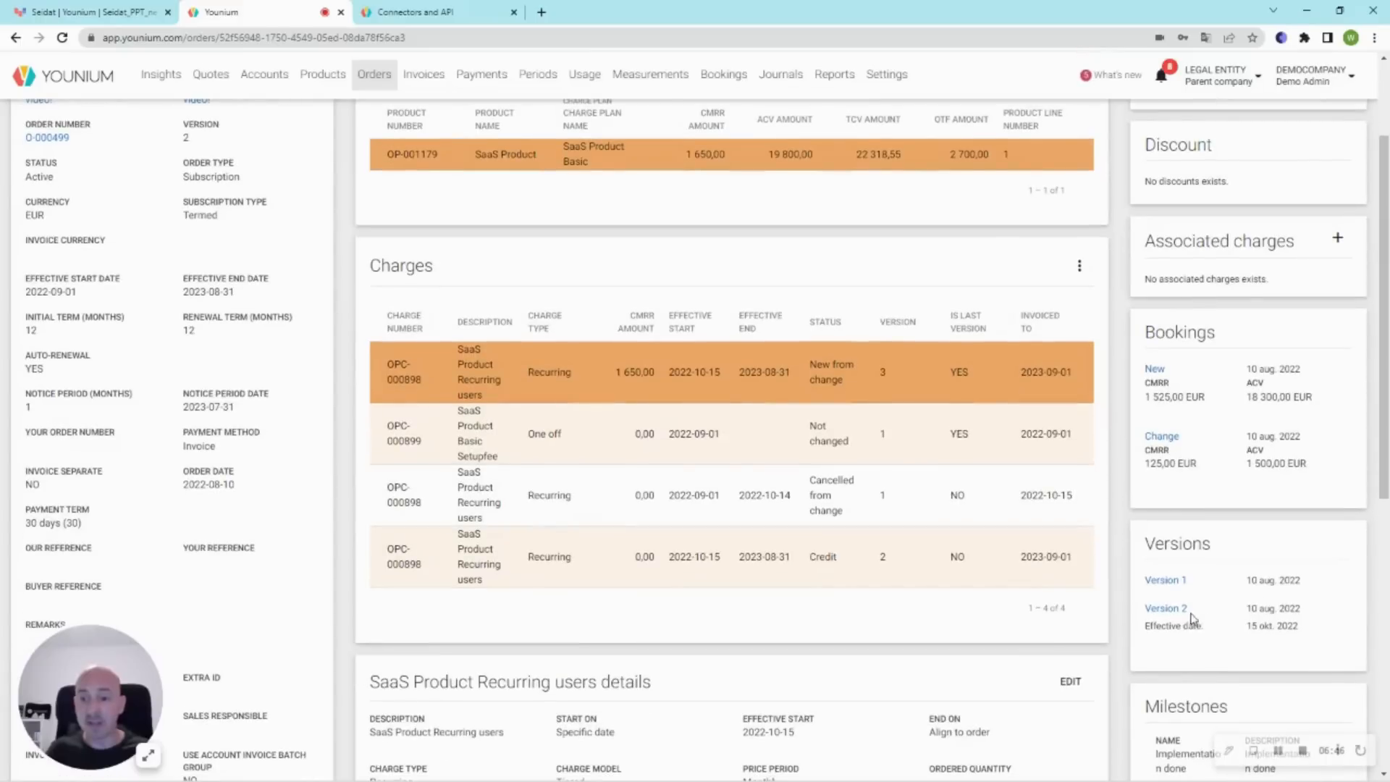
pyautogui.moveTo(1165, 580)
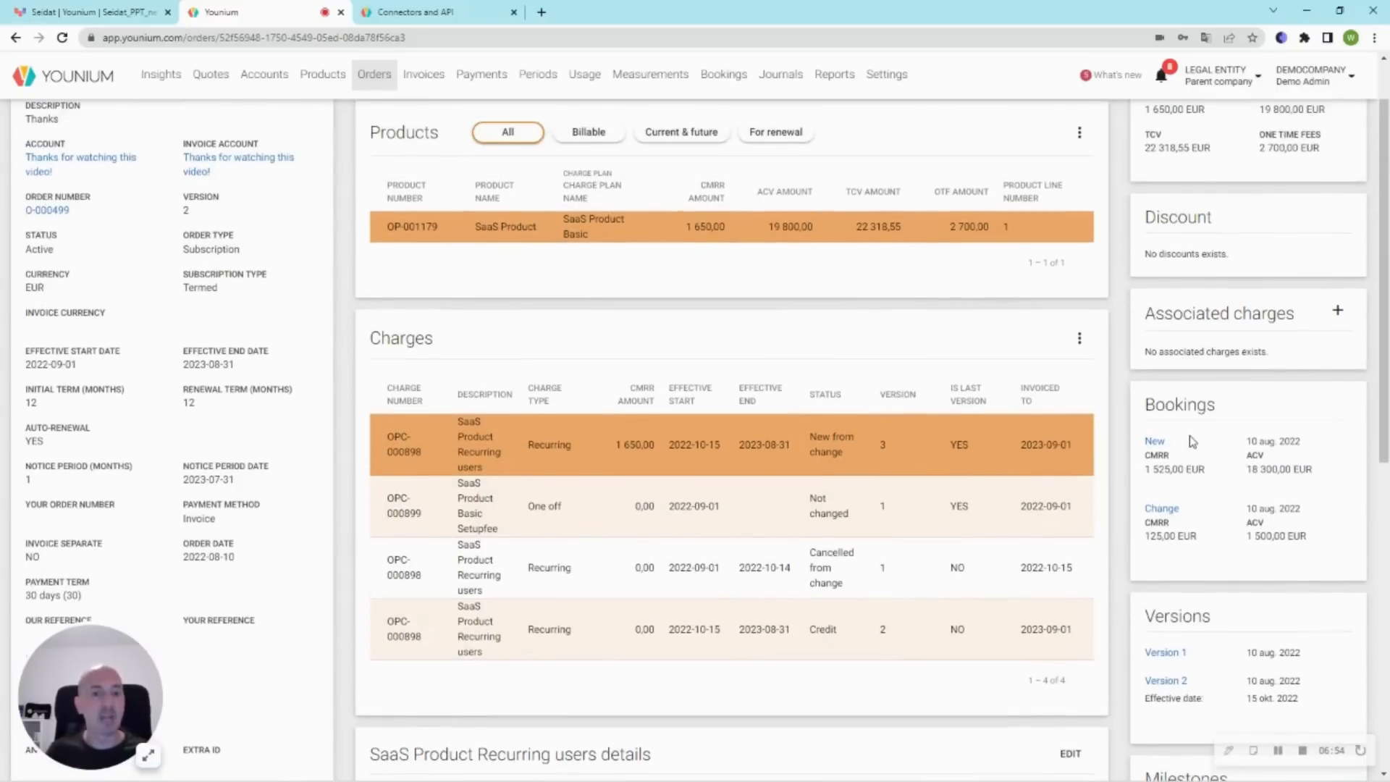
pyautogui.scroll(3)
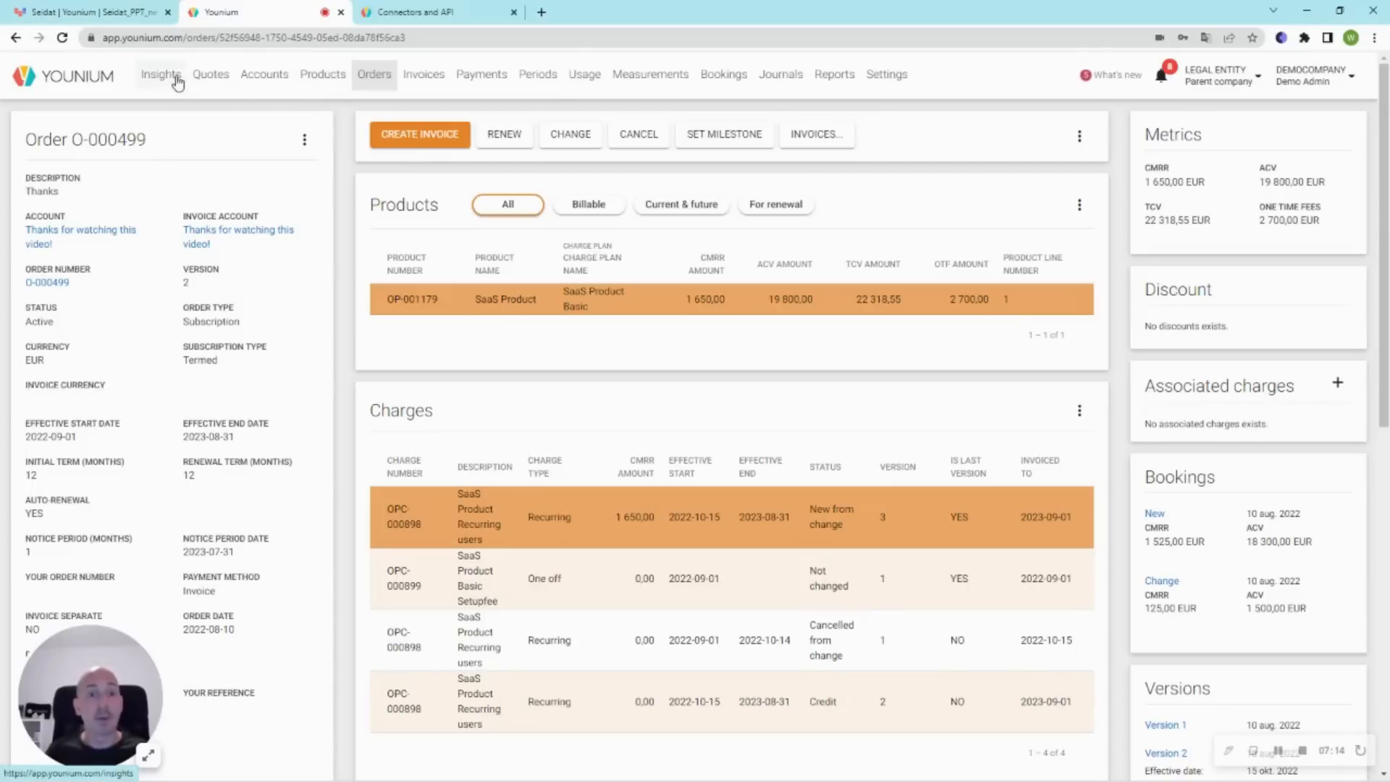
pyautogui.click(84, 11)
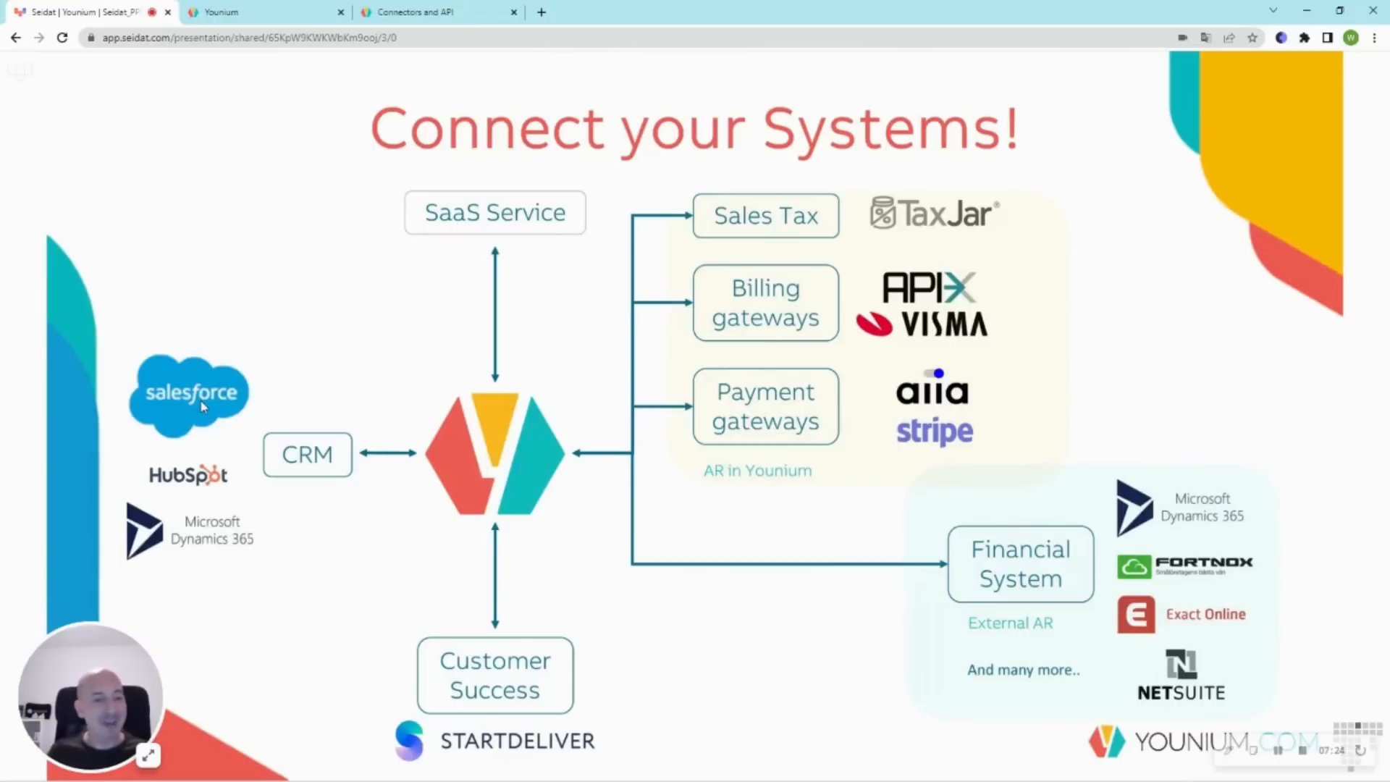
pyautogui.moveTo(210, 545)
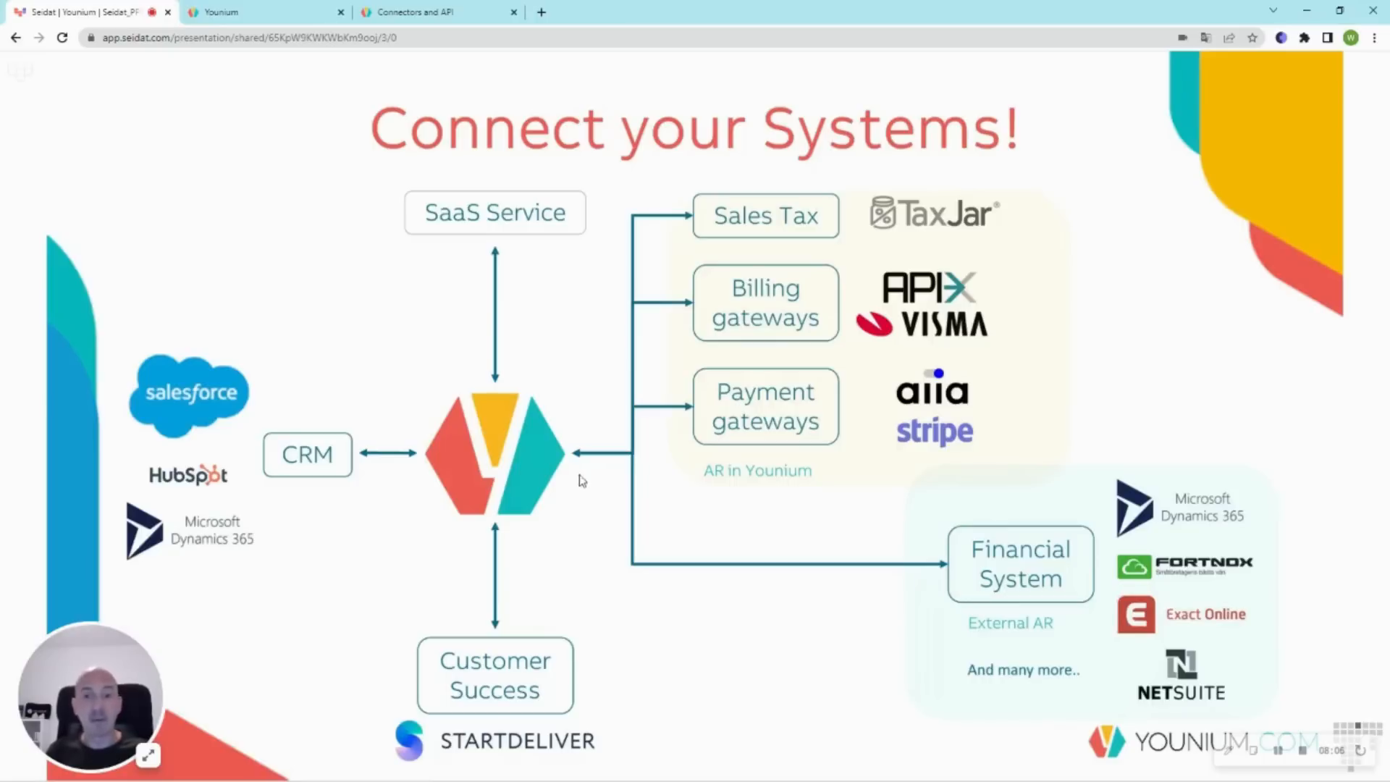
pyautogui.moveTo(773, 229)
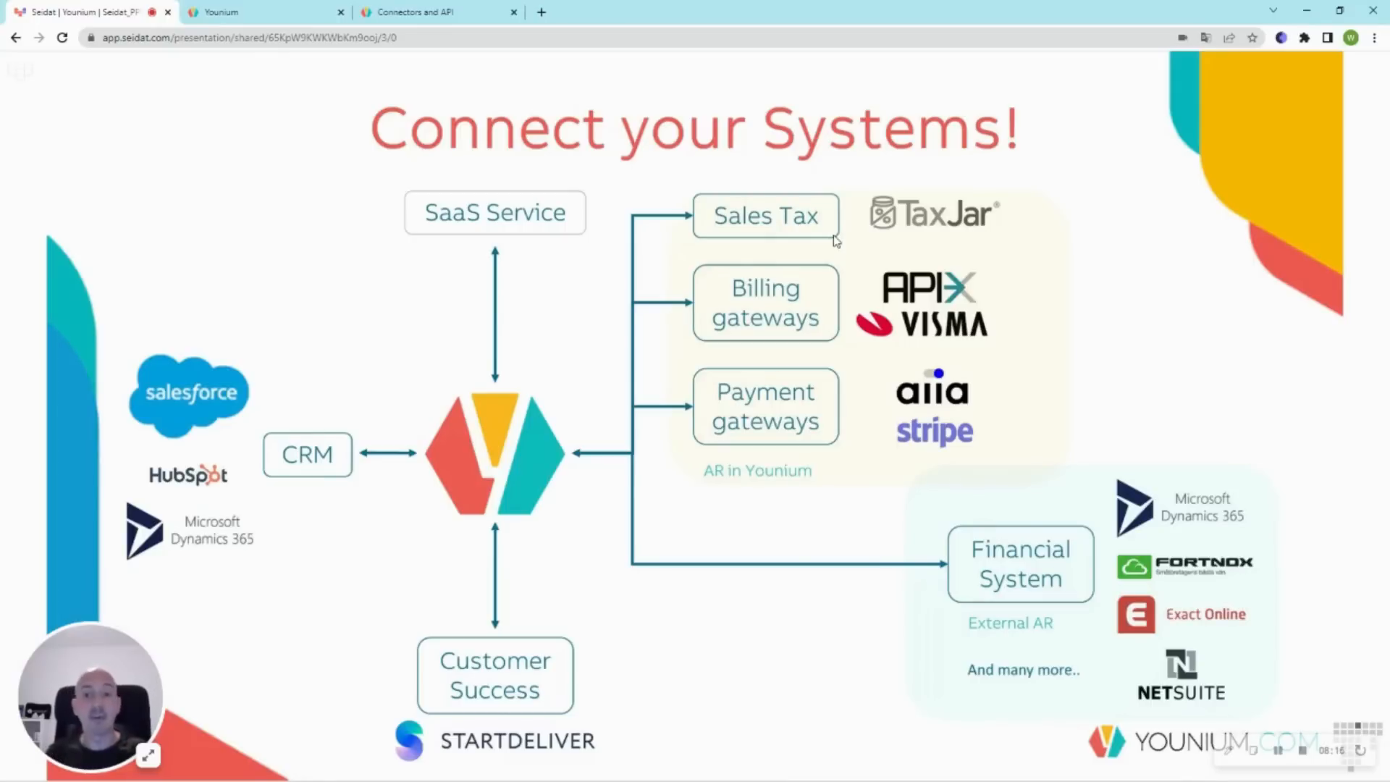
pyautogui.moveTo(765, 335)
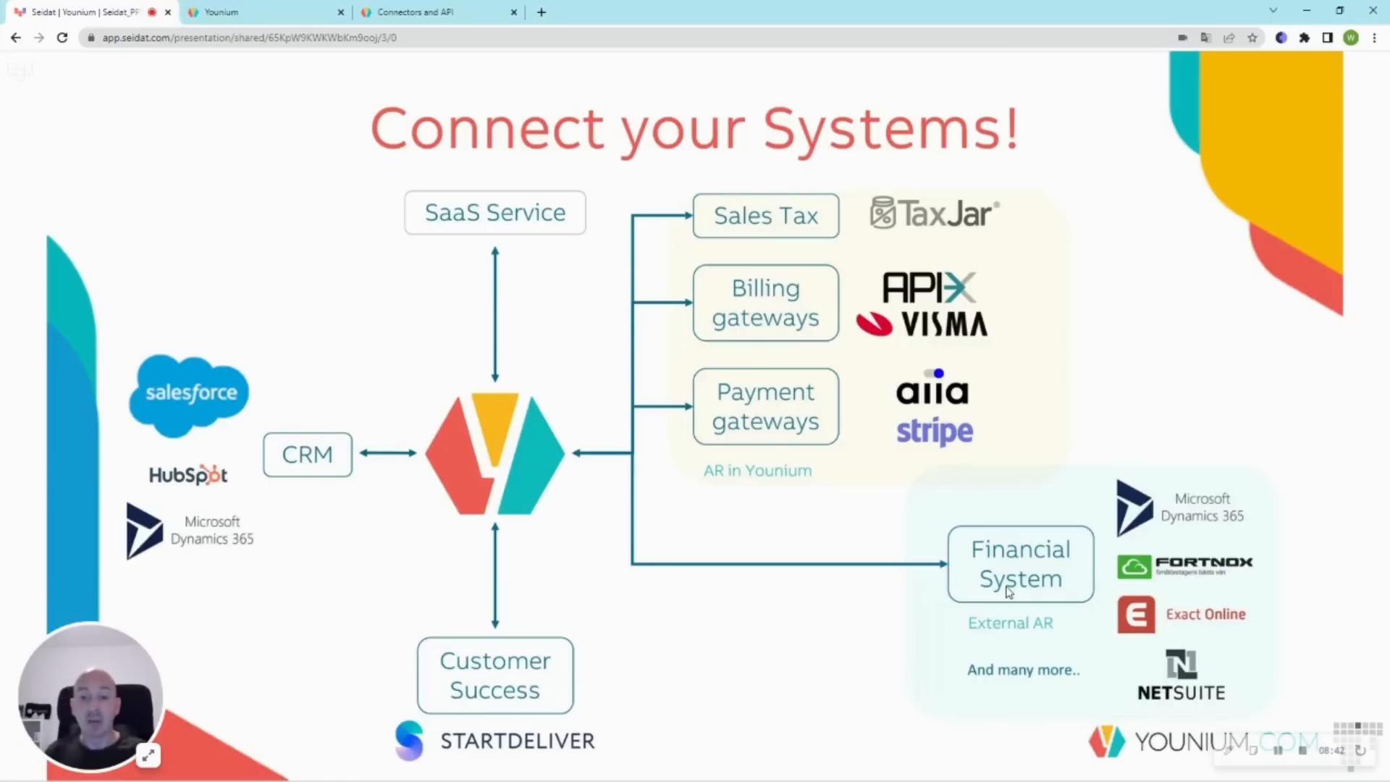
pyautogui.moveTo(637, 582)
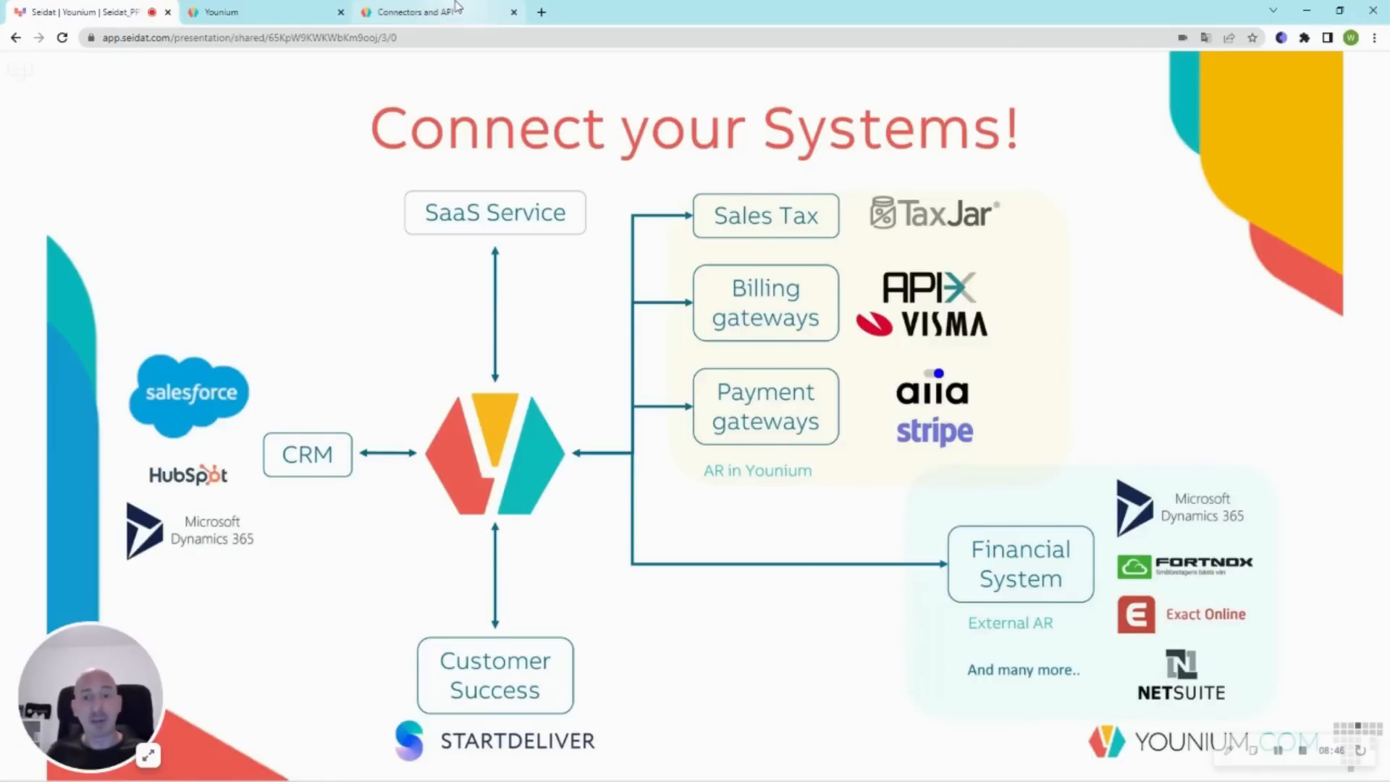
# - Switch to the Younium 'Connect to the Subscription Hub' connectors and API web page
pyautogui.click(434, 12)
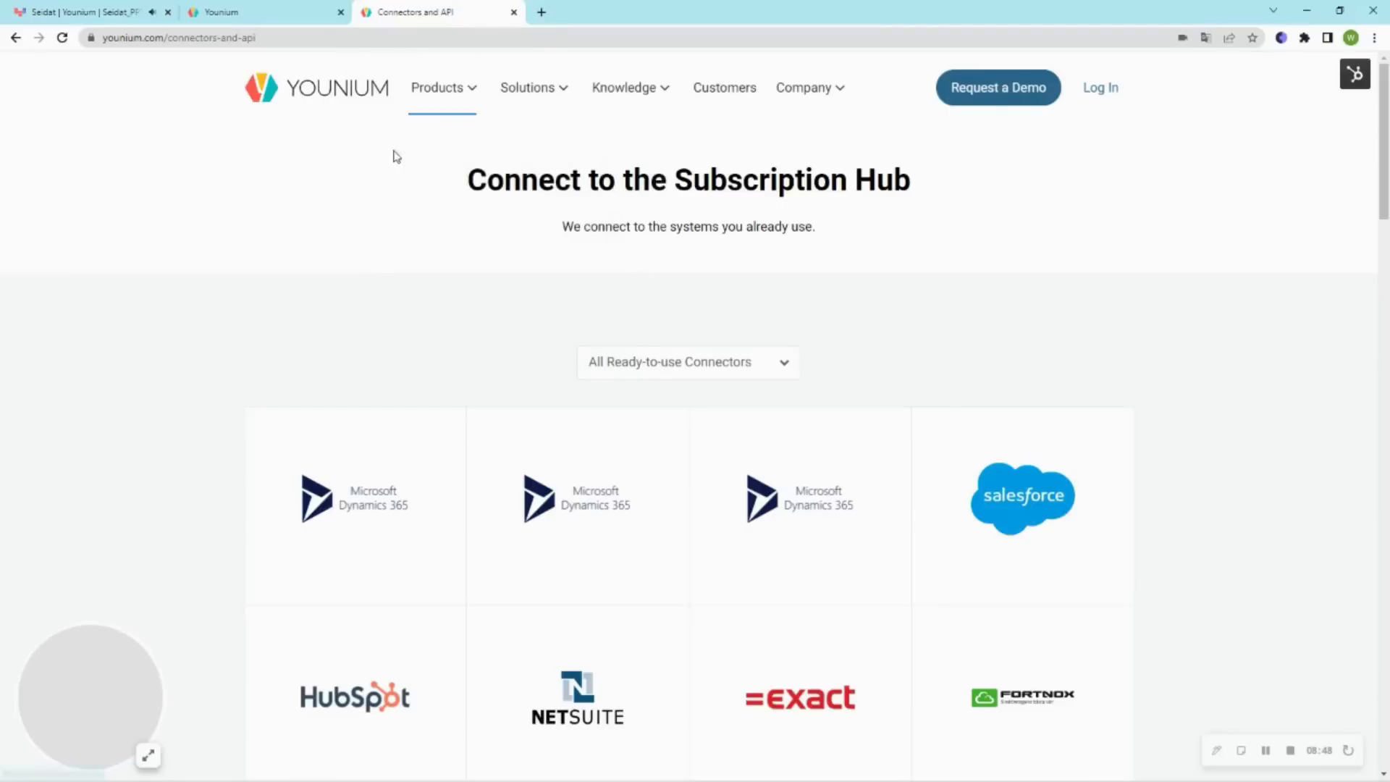